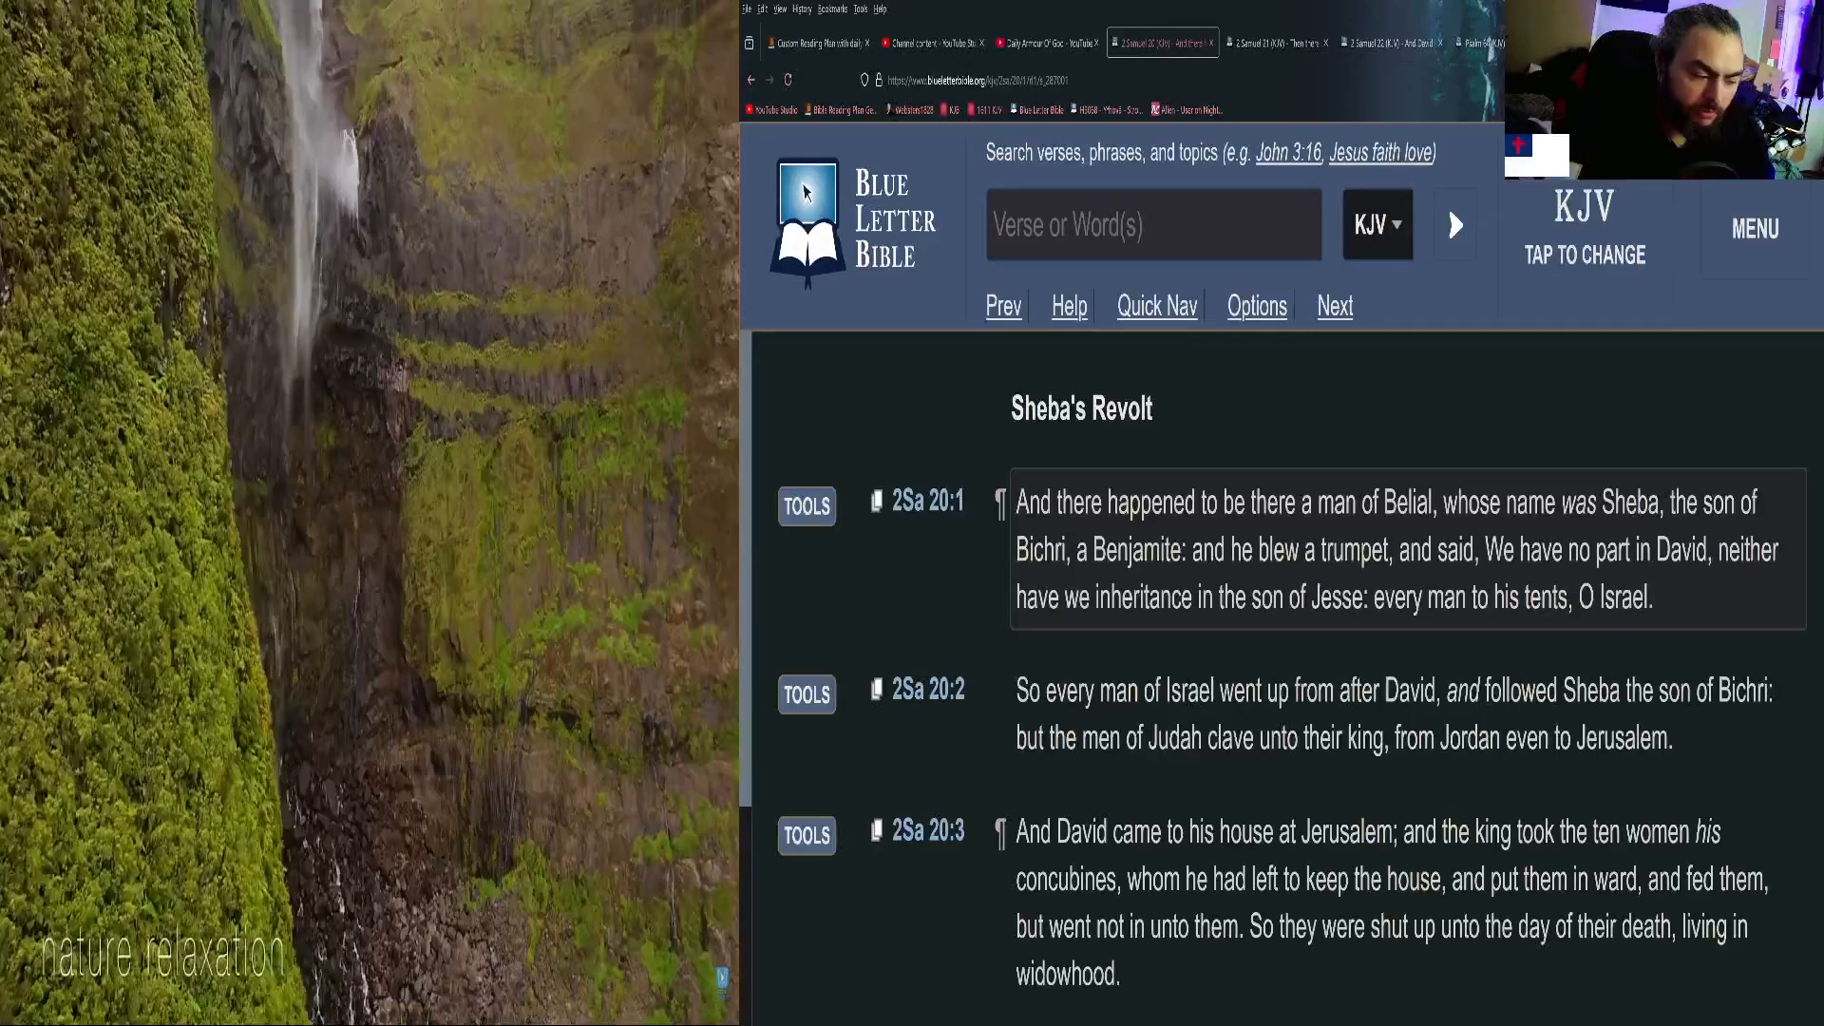
Highlight 2 Samuel 20 verses 1 through 8 in KJV while scrolling down the page.
{"action": "left_click", "coordinate": [1389, 714]}
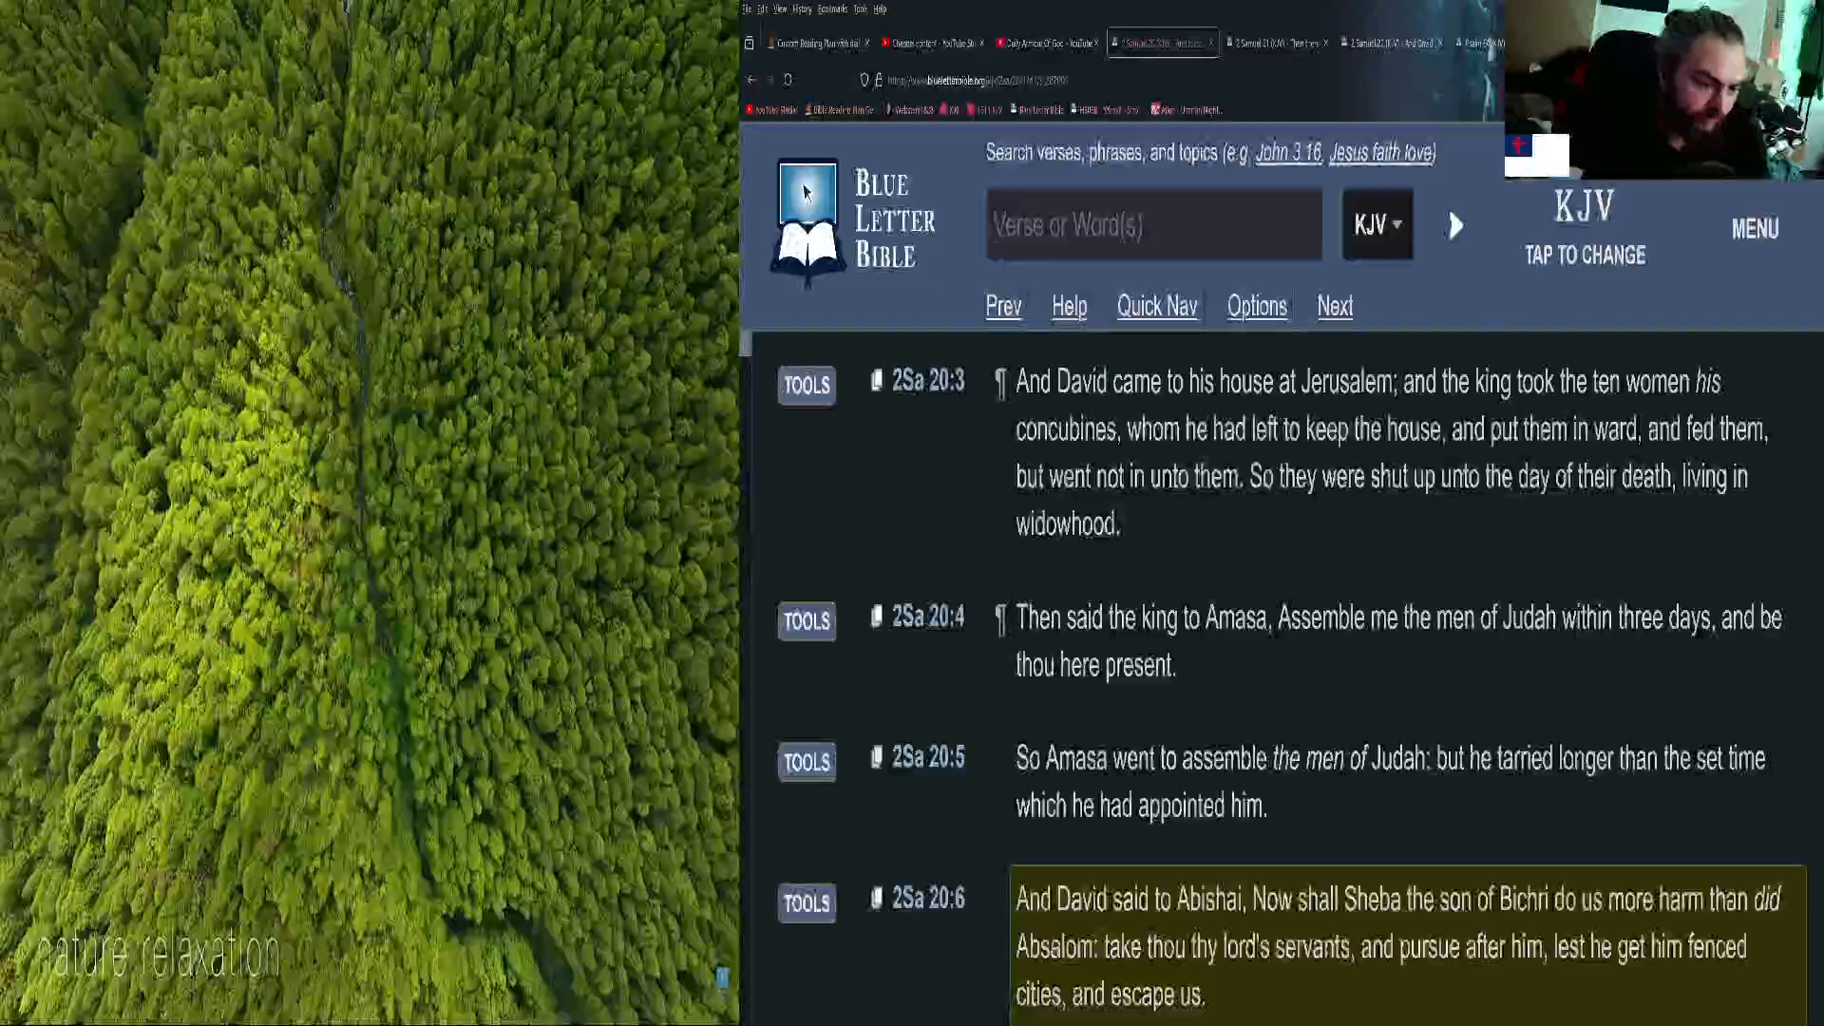
{"action": "scroll", "scroll_direction": "down", "scroll_amount": 3}
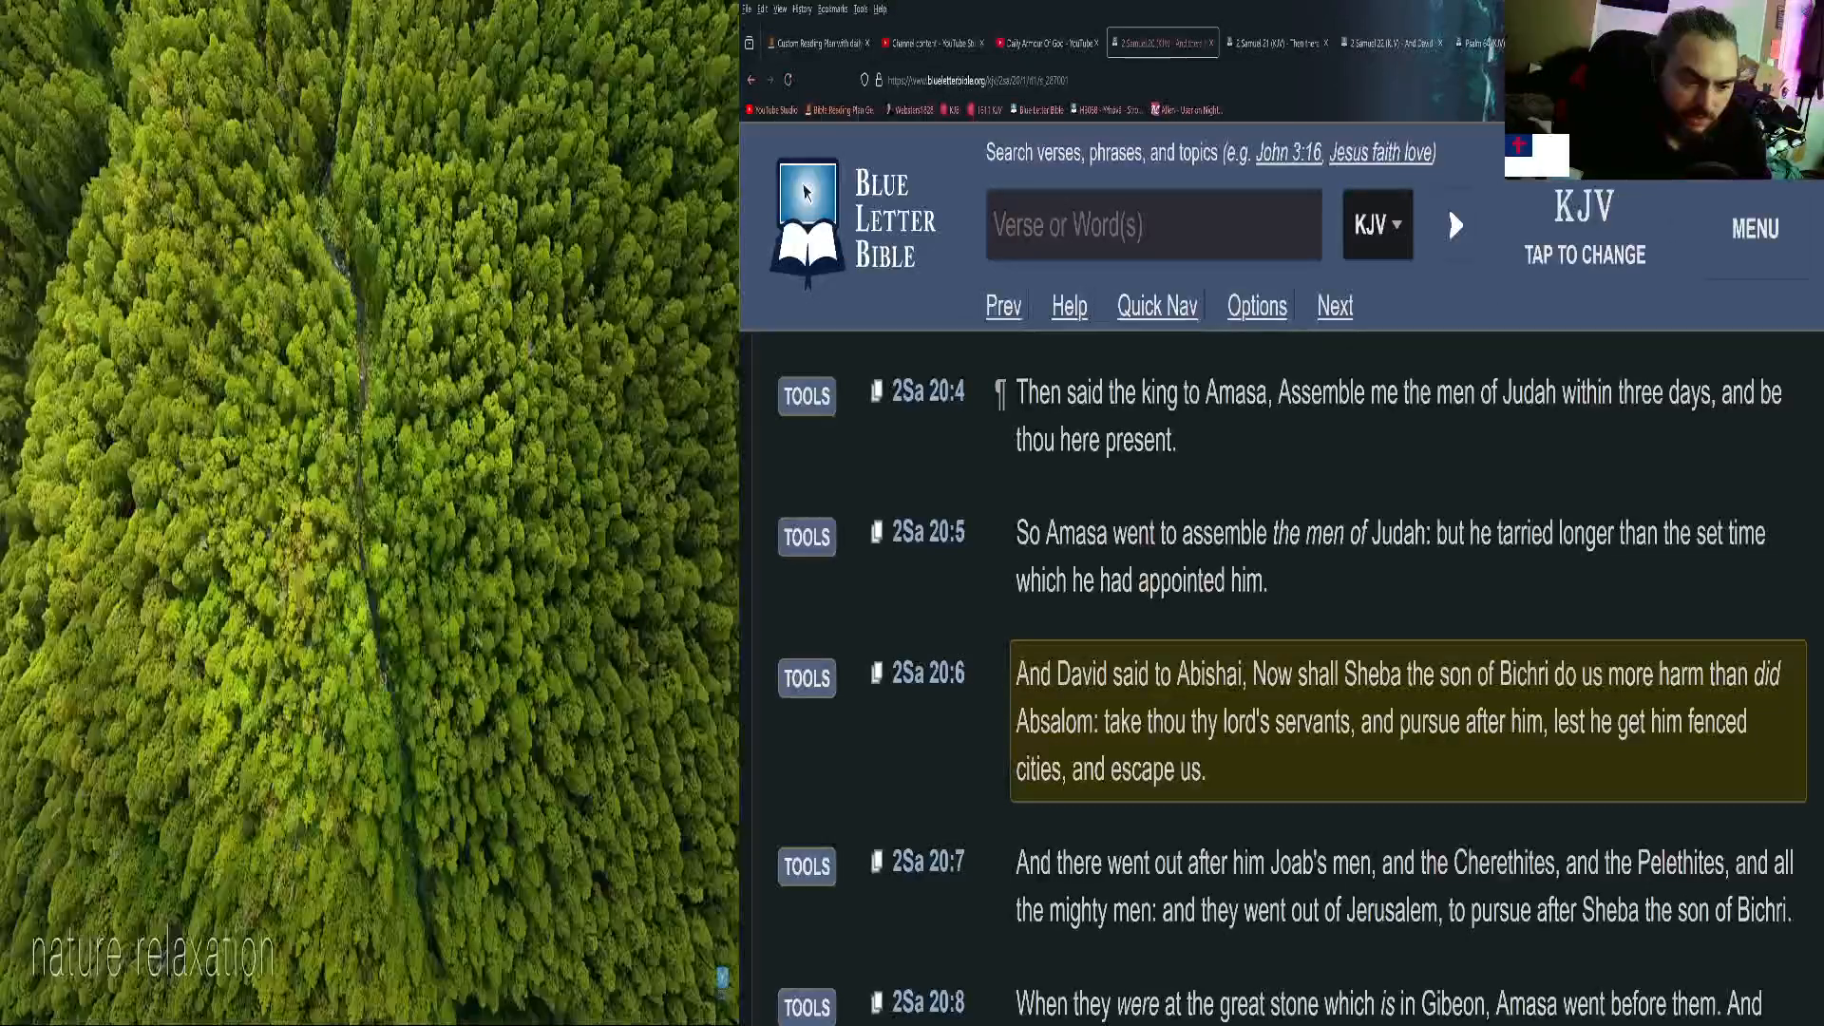
{"action": "scroll", "scroll_direction": "down", "scroll_amount": 3}
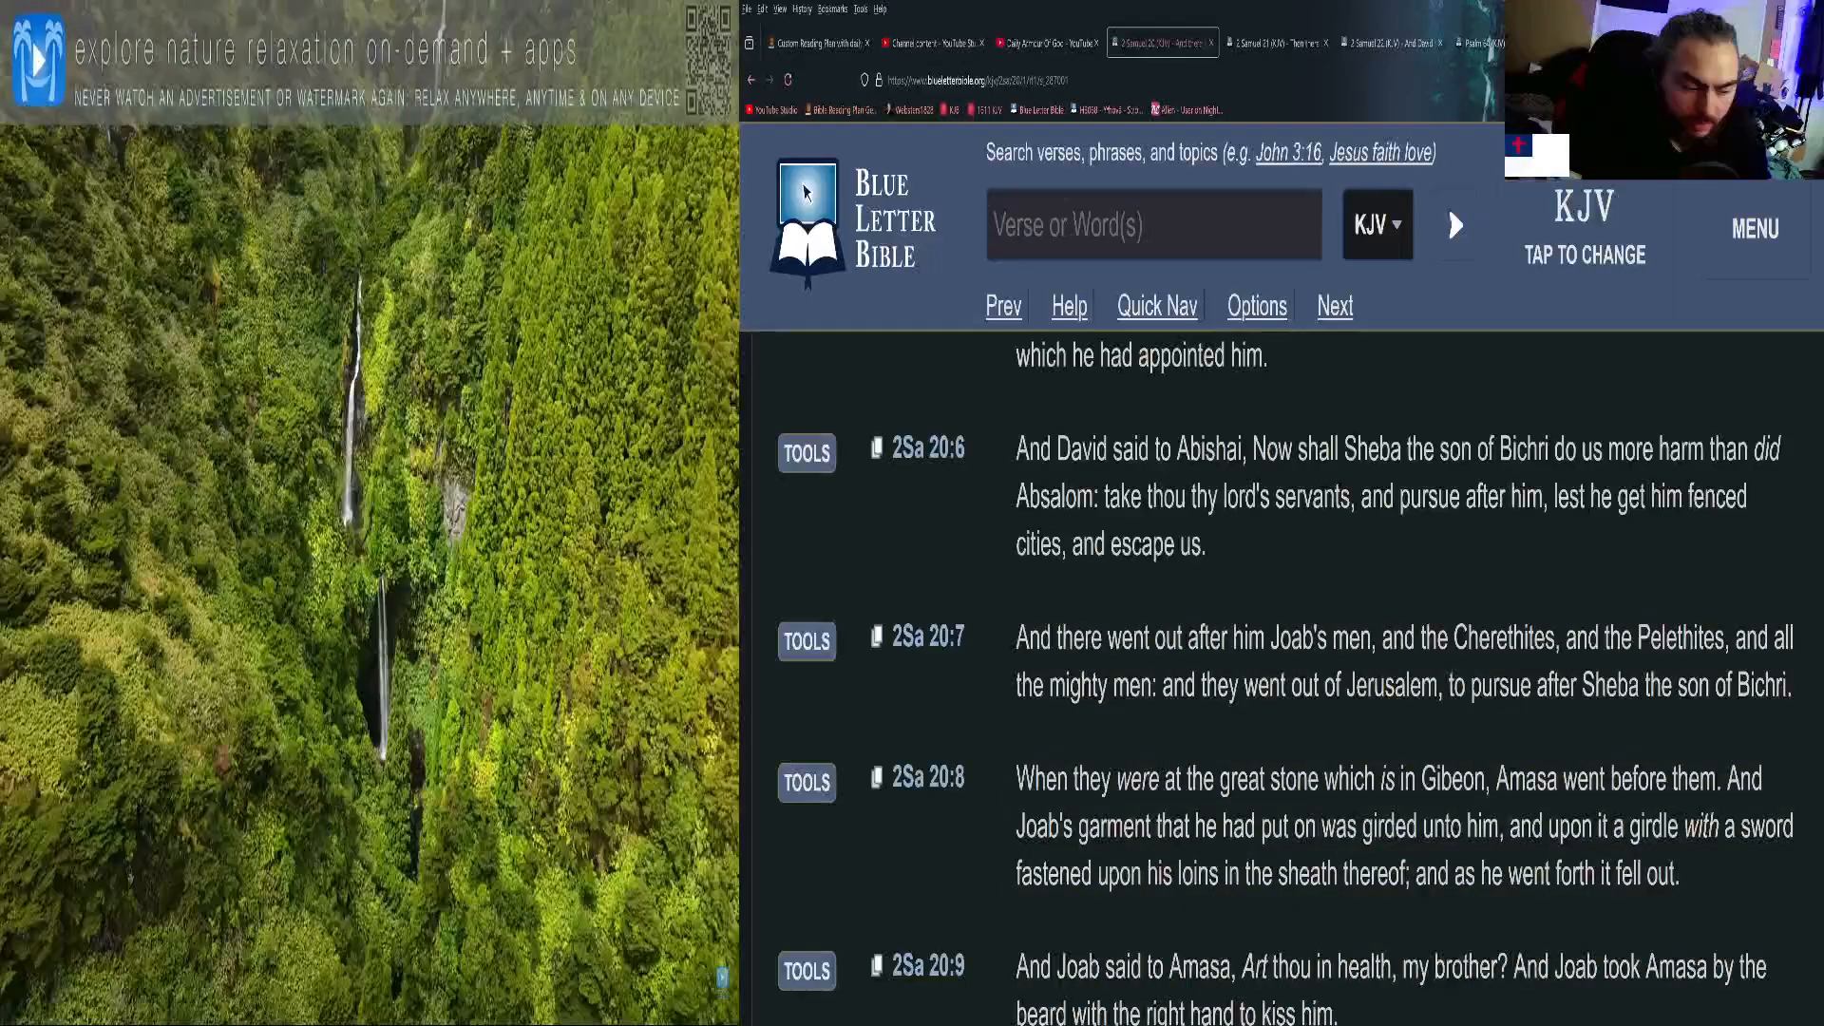
{"action": "left_click", "coordinate": [1384, 819]}
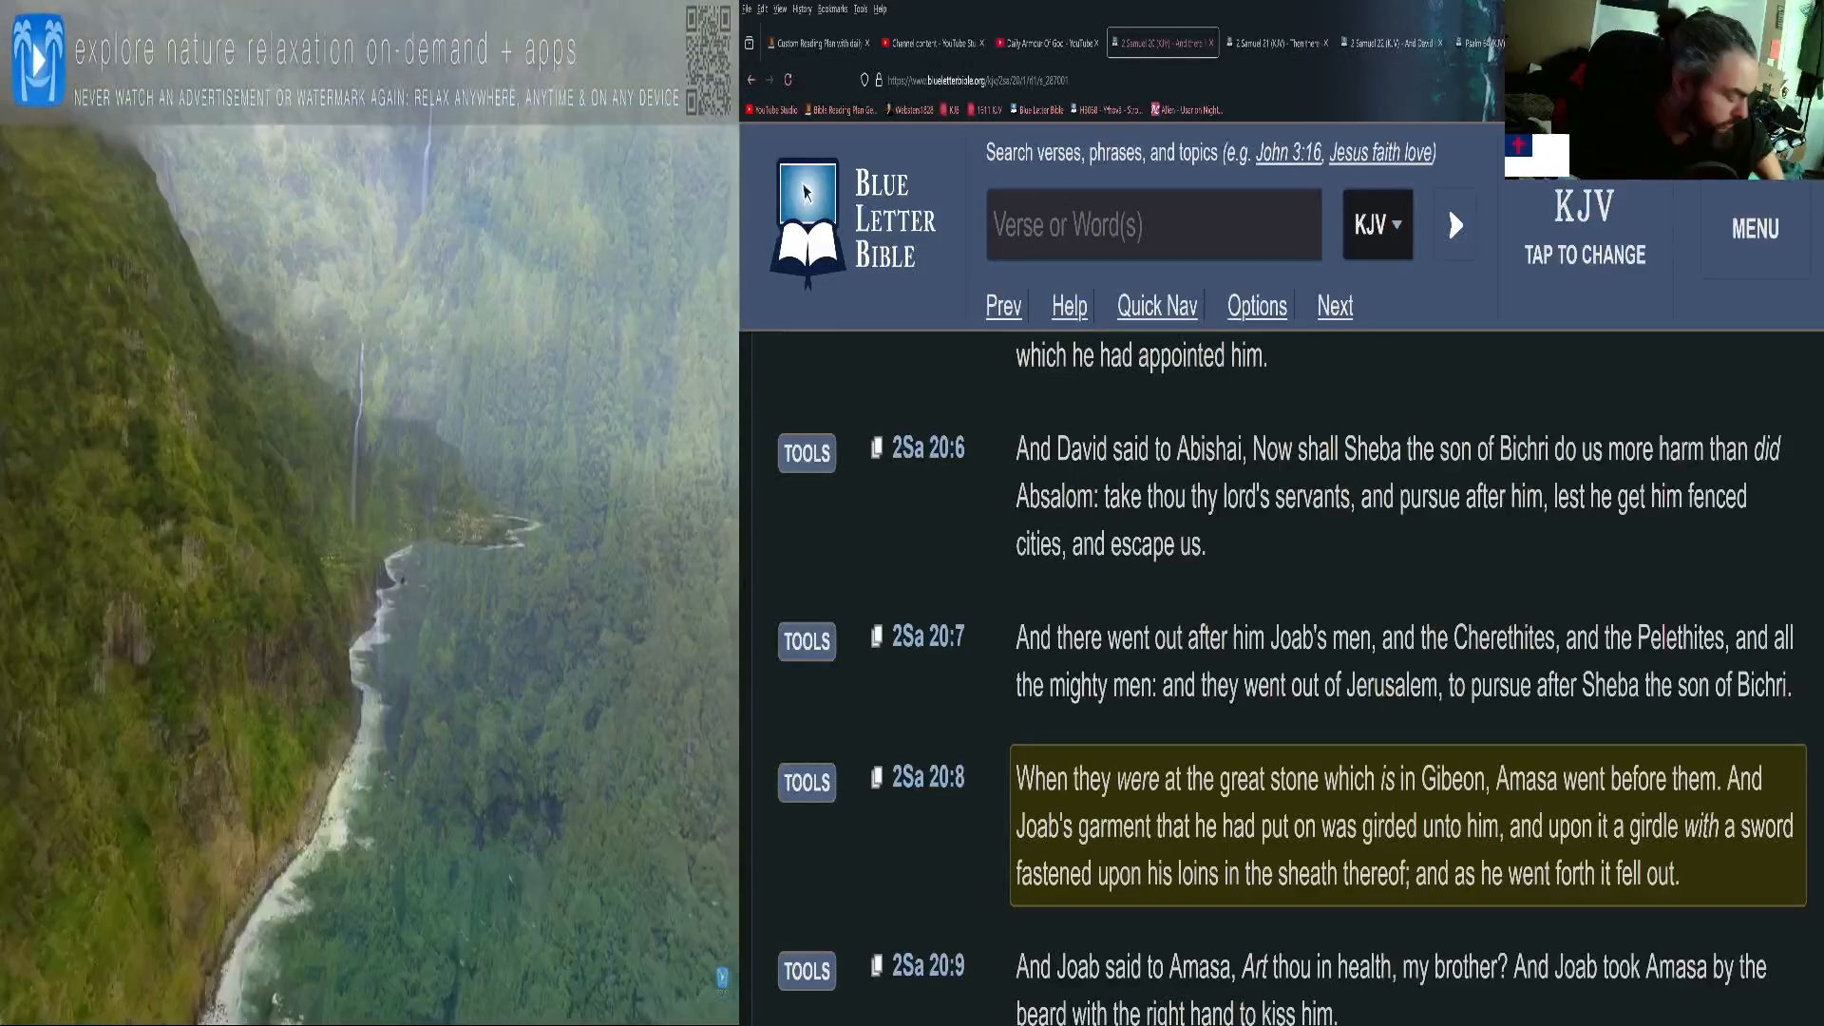
Scroll through 2 Samuel 20:9–17, highlighting each verse until verse 17 is marked.
{"action": "scroll", "scroll_direction": "down", "scroll_amount": 3}
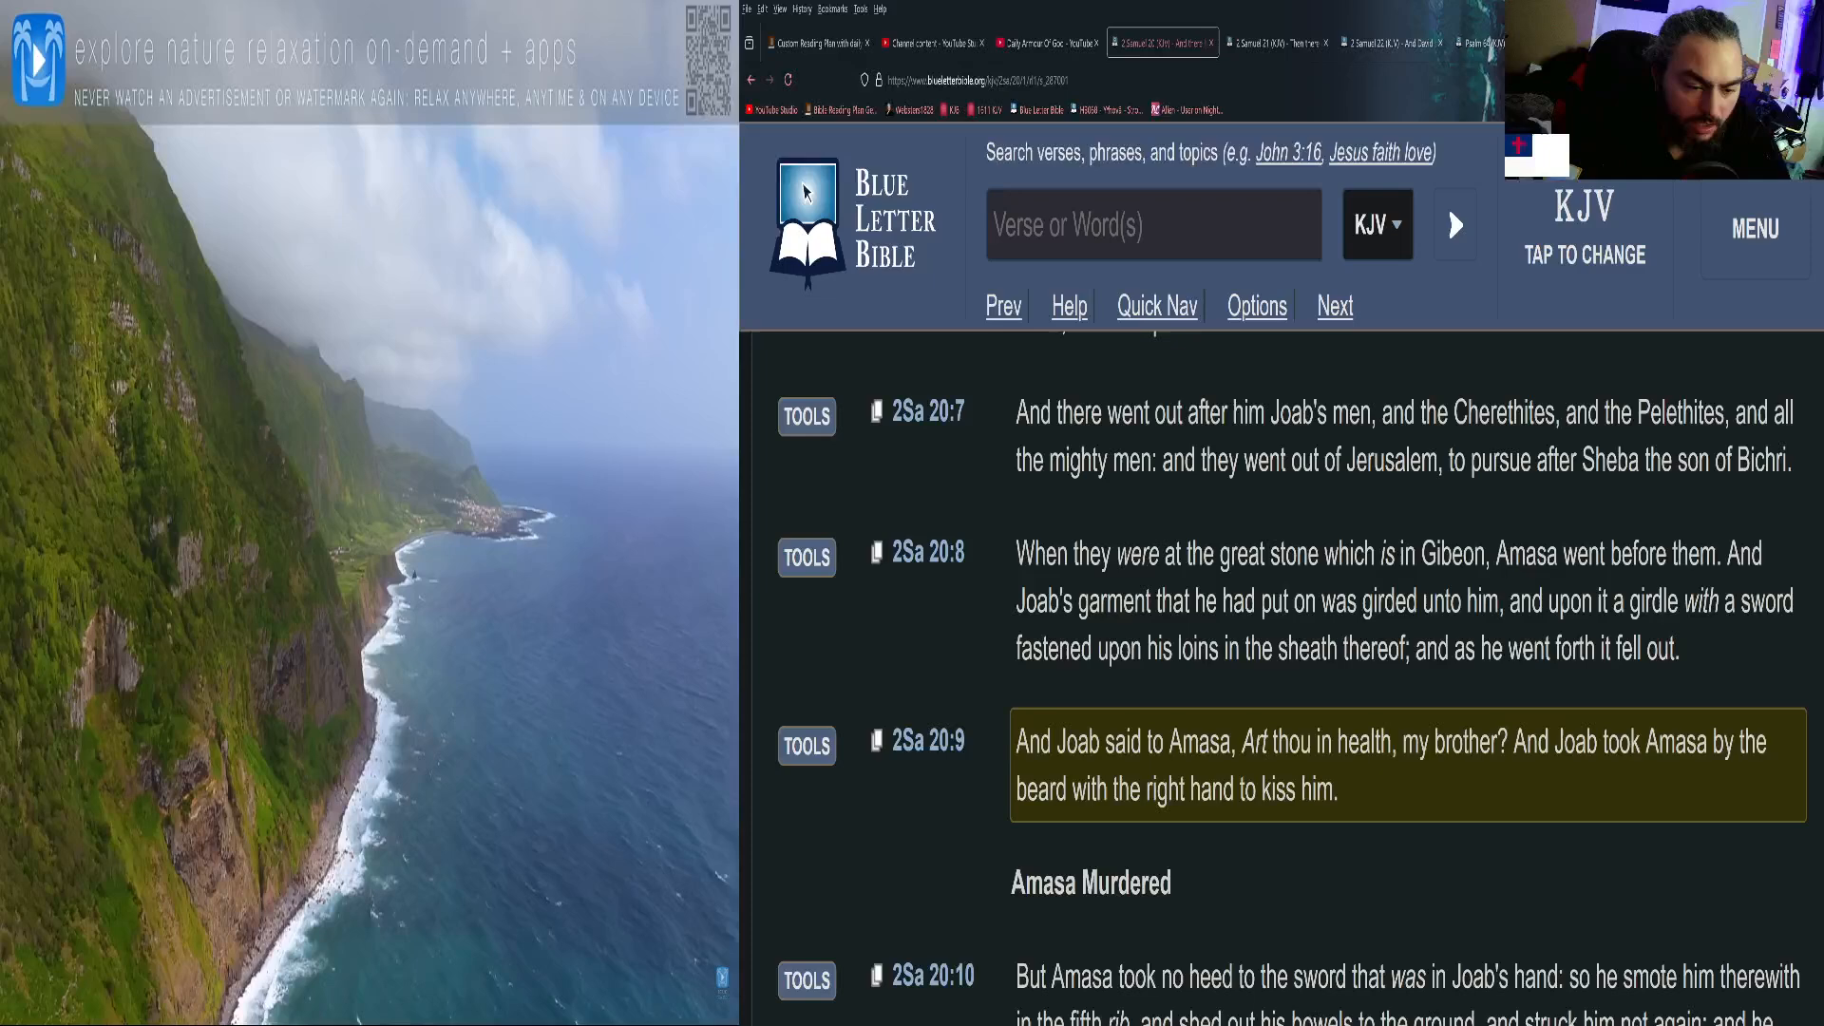
{"action": "scroll", "scroll_direction": "down", "scroll_amount": 3}
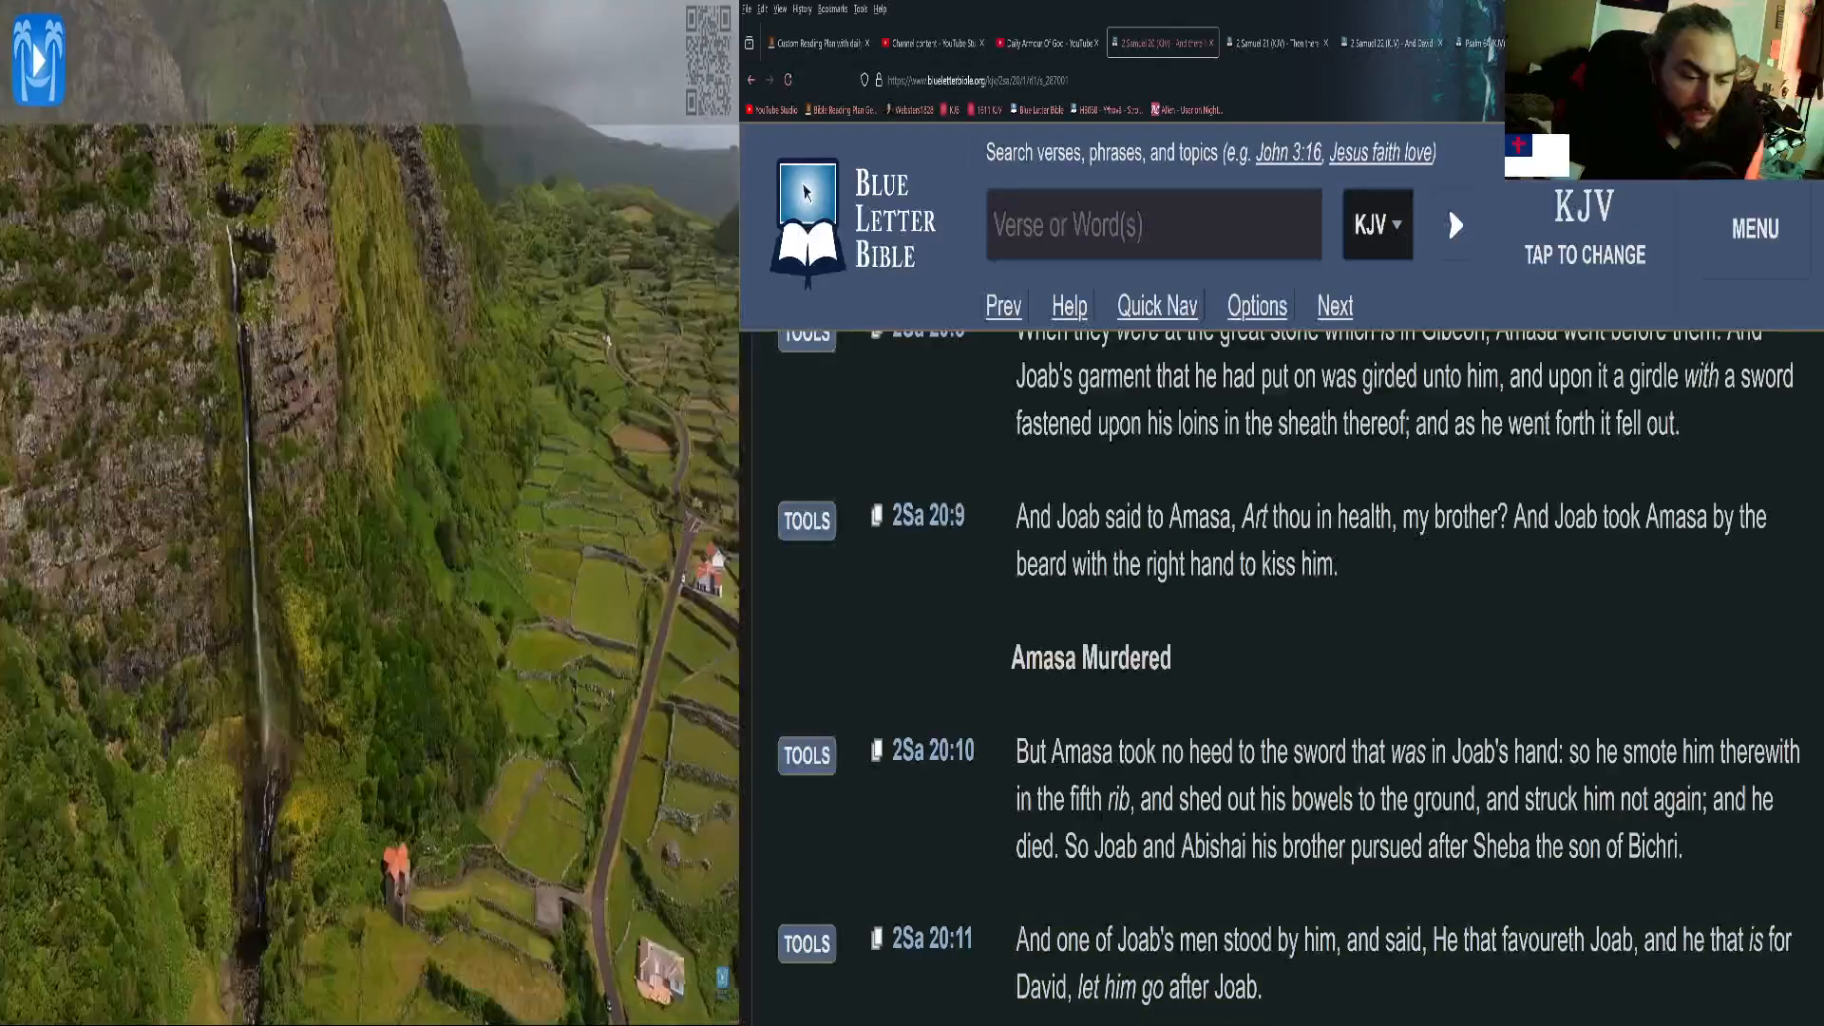
{"action": "scroll", "scroll_direction": "down", "scroll_amount": 3}
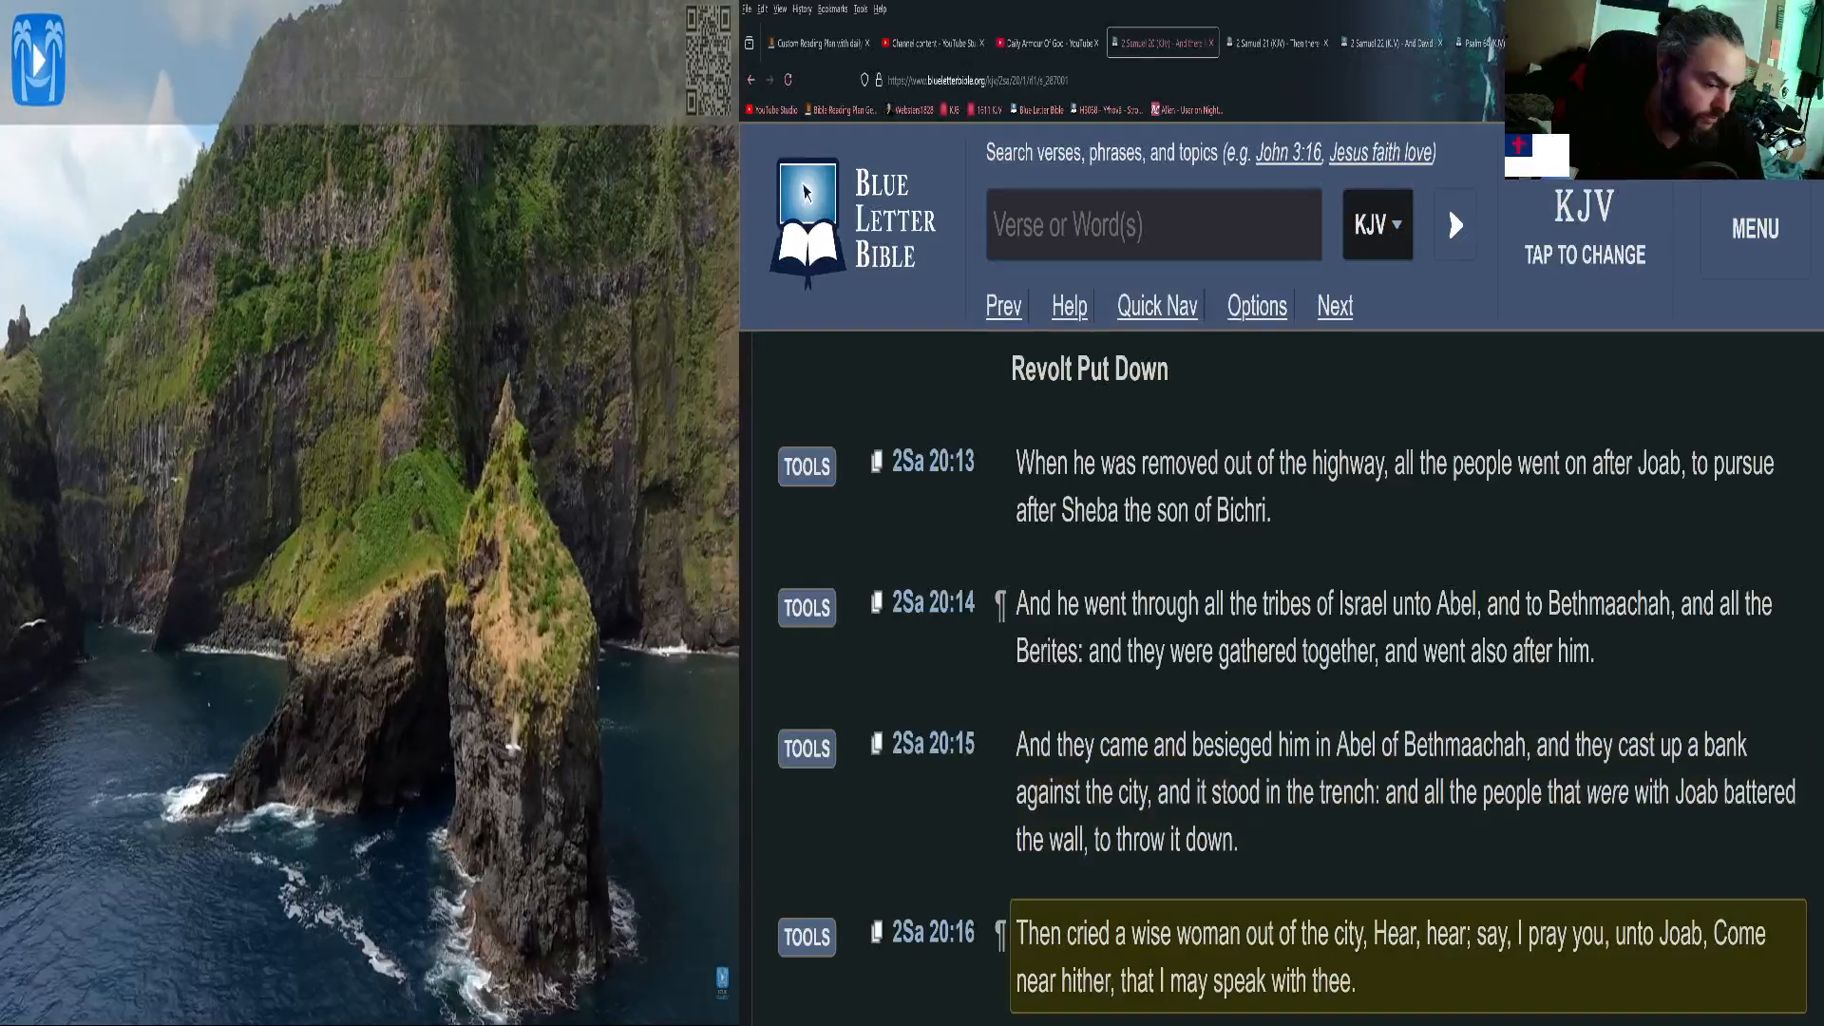
{"action": "scroll", "scroll_direction": "down", "scroll_amount": 3}
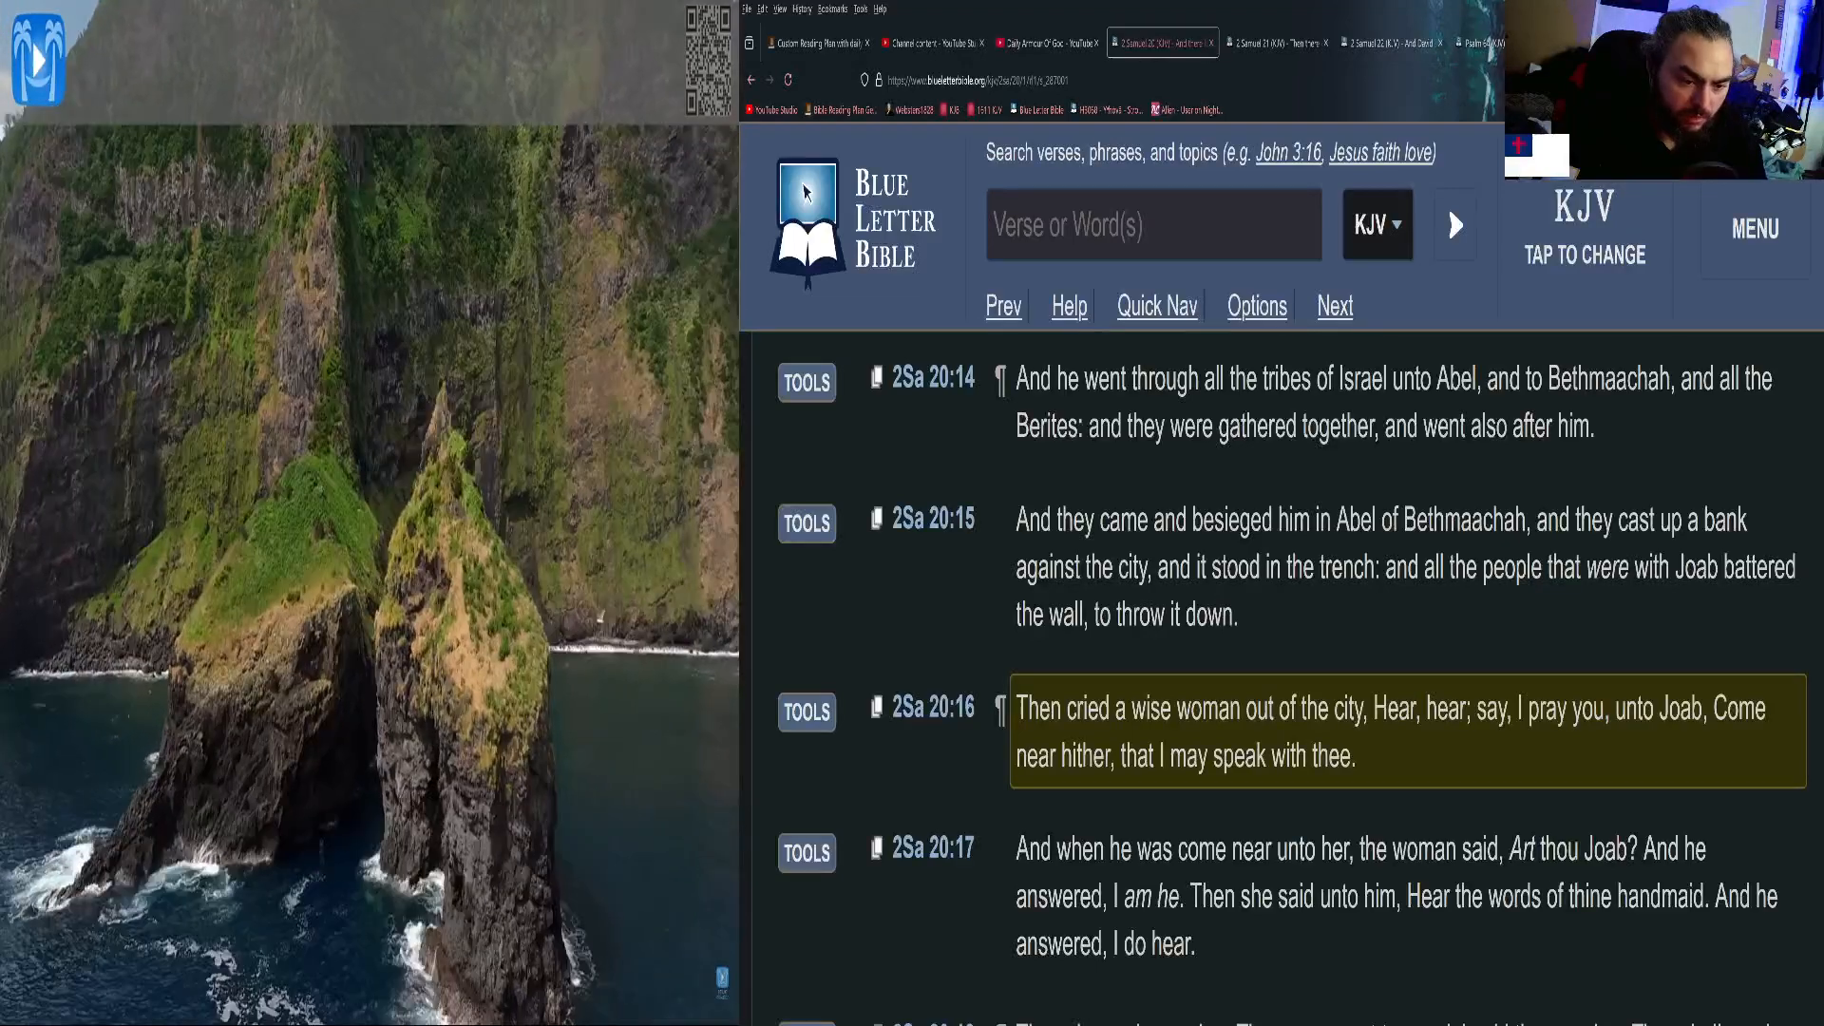
{"action": "scroll", "scroll_direction": "down", "scroll_amount": 3}
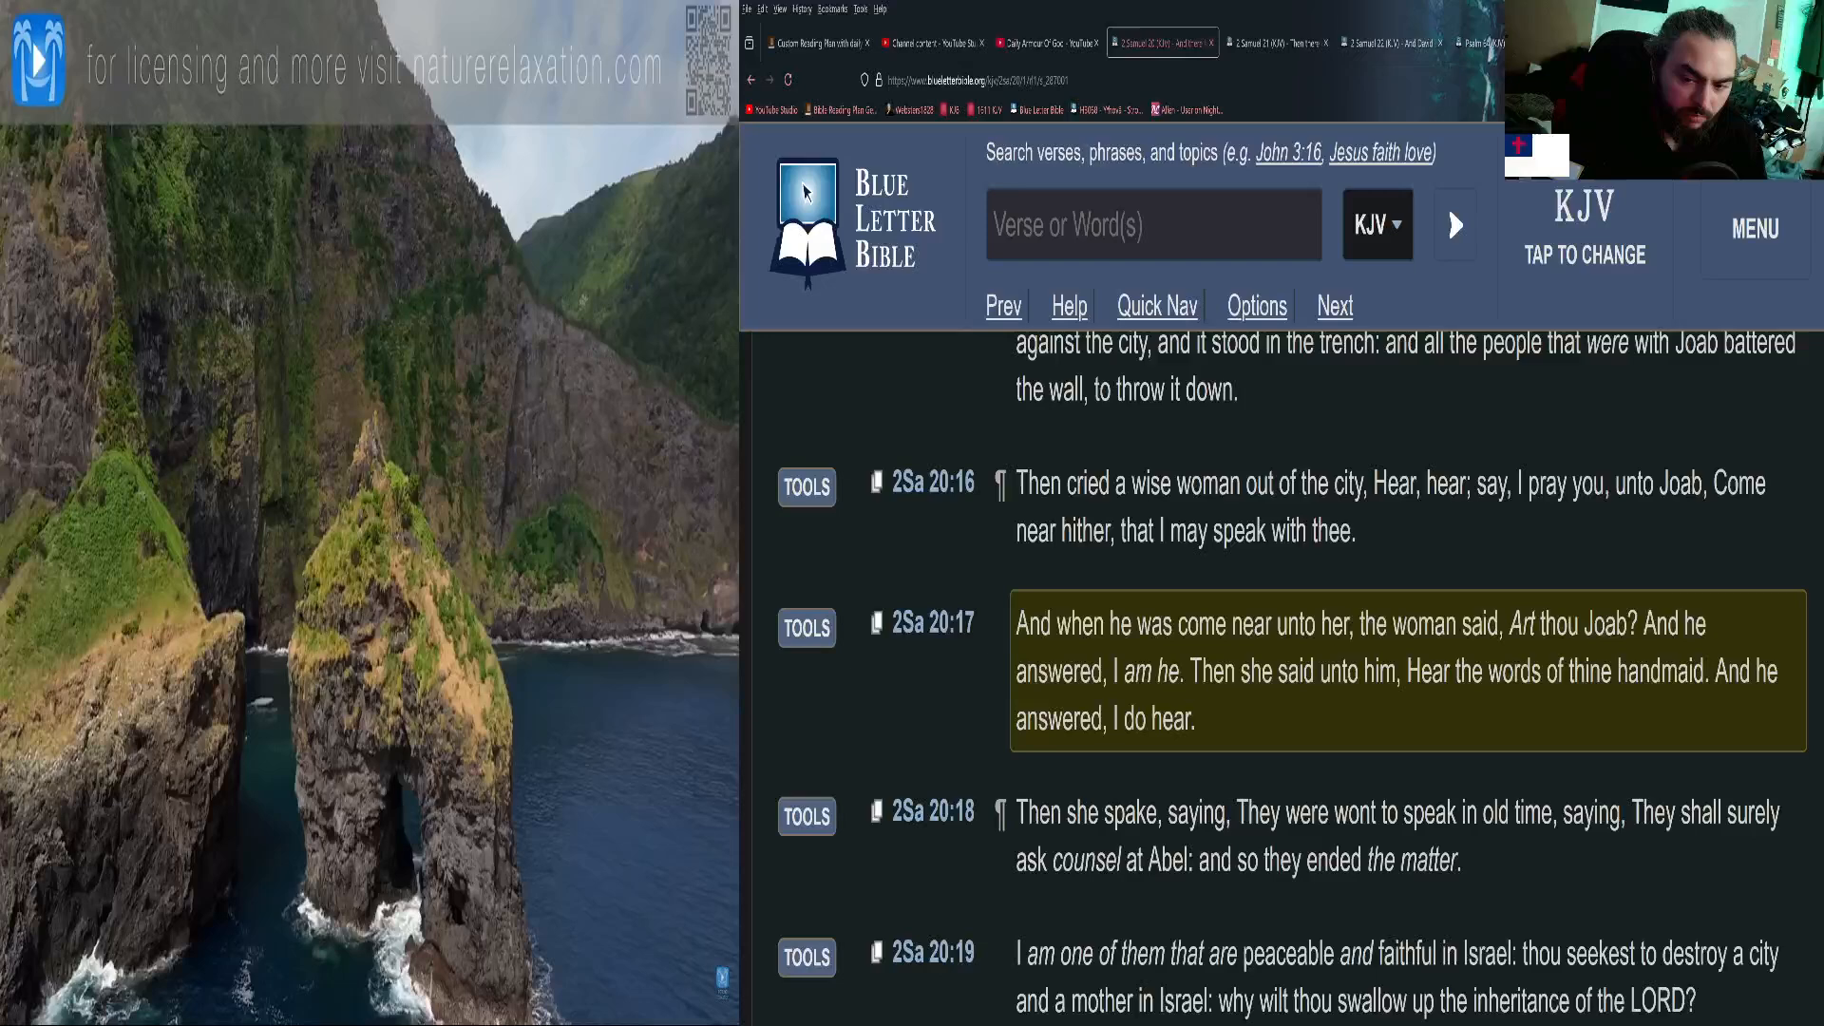
Read 2 Samuel 20:18–22 to the chapter end and load 2 Samuel 21.
{"action": "scroll", "scroll_direction": "down", "scroll_amount": 3}
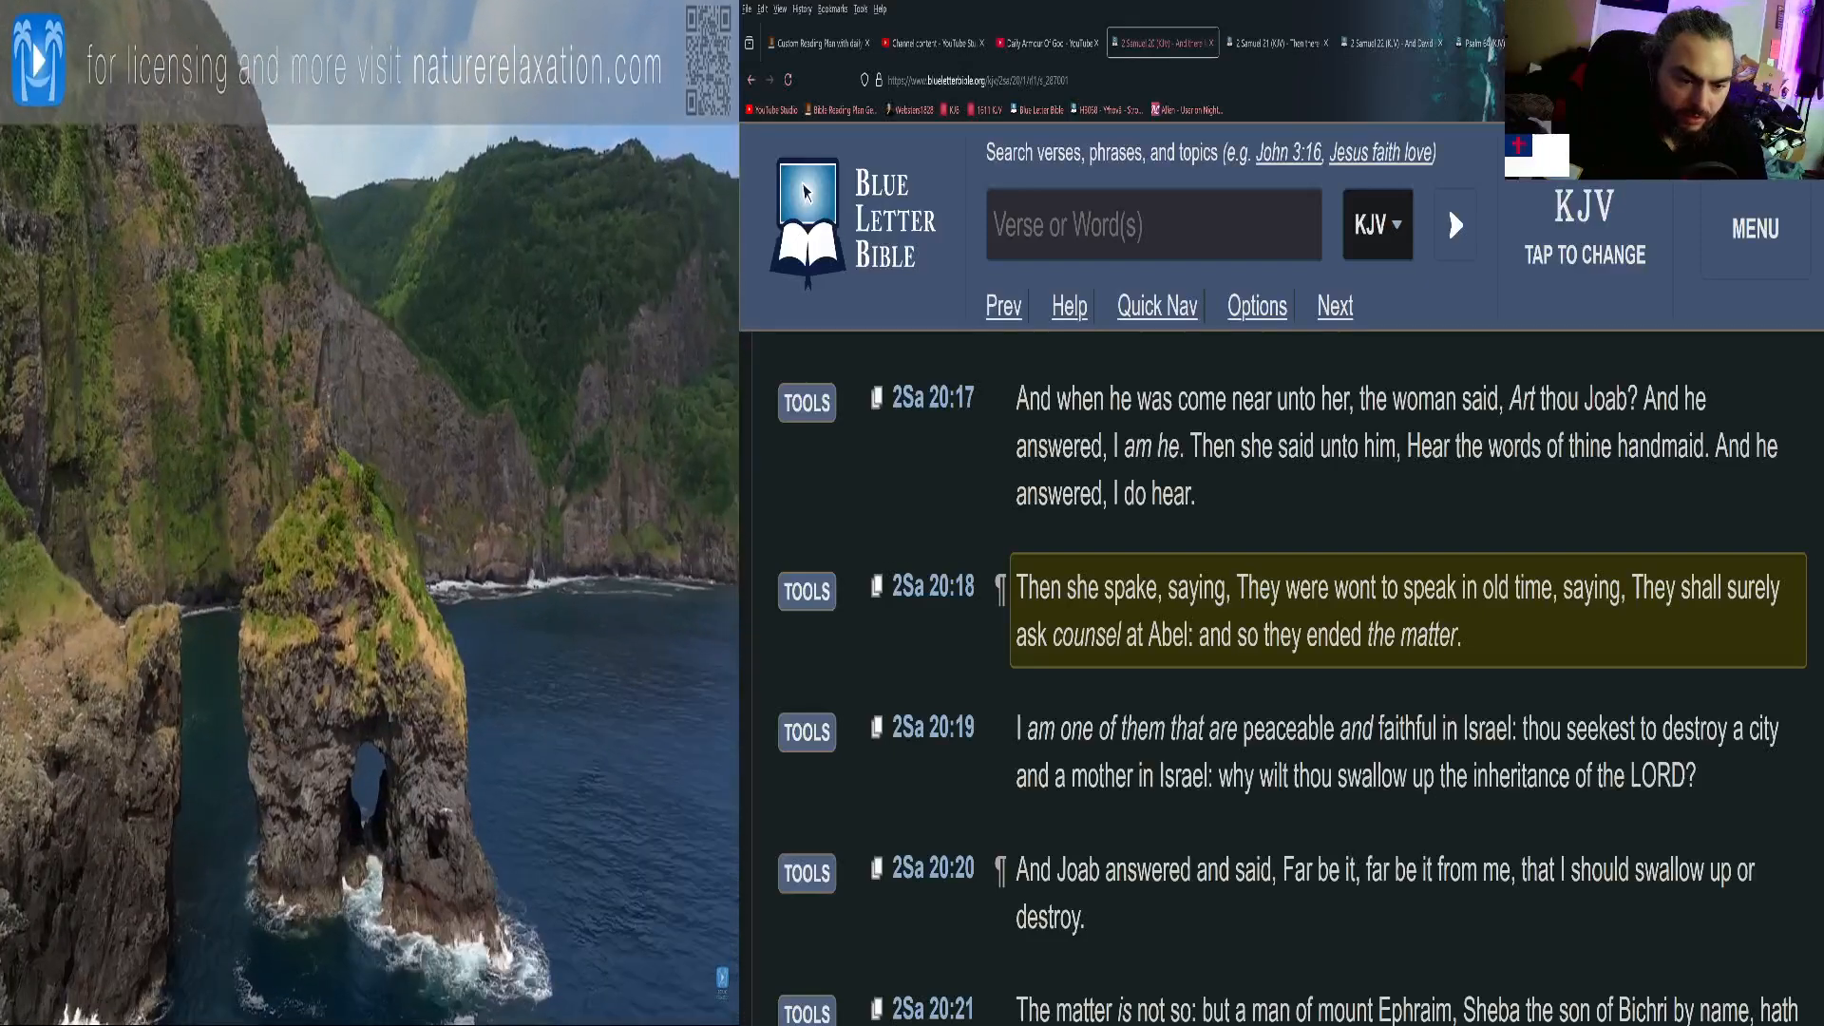
{"action": "scroll", "scroll_direction": "down", "scroll_amount": 3}
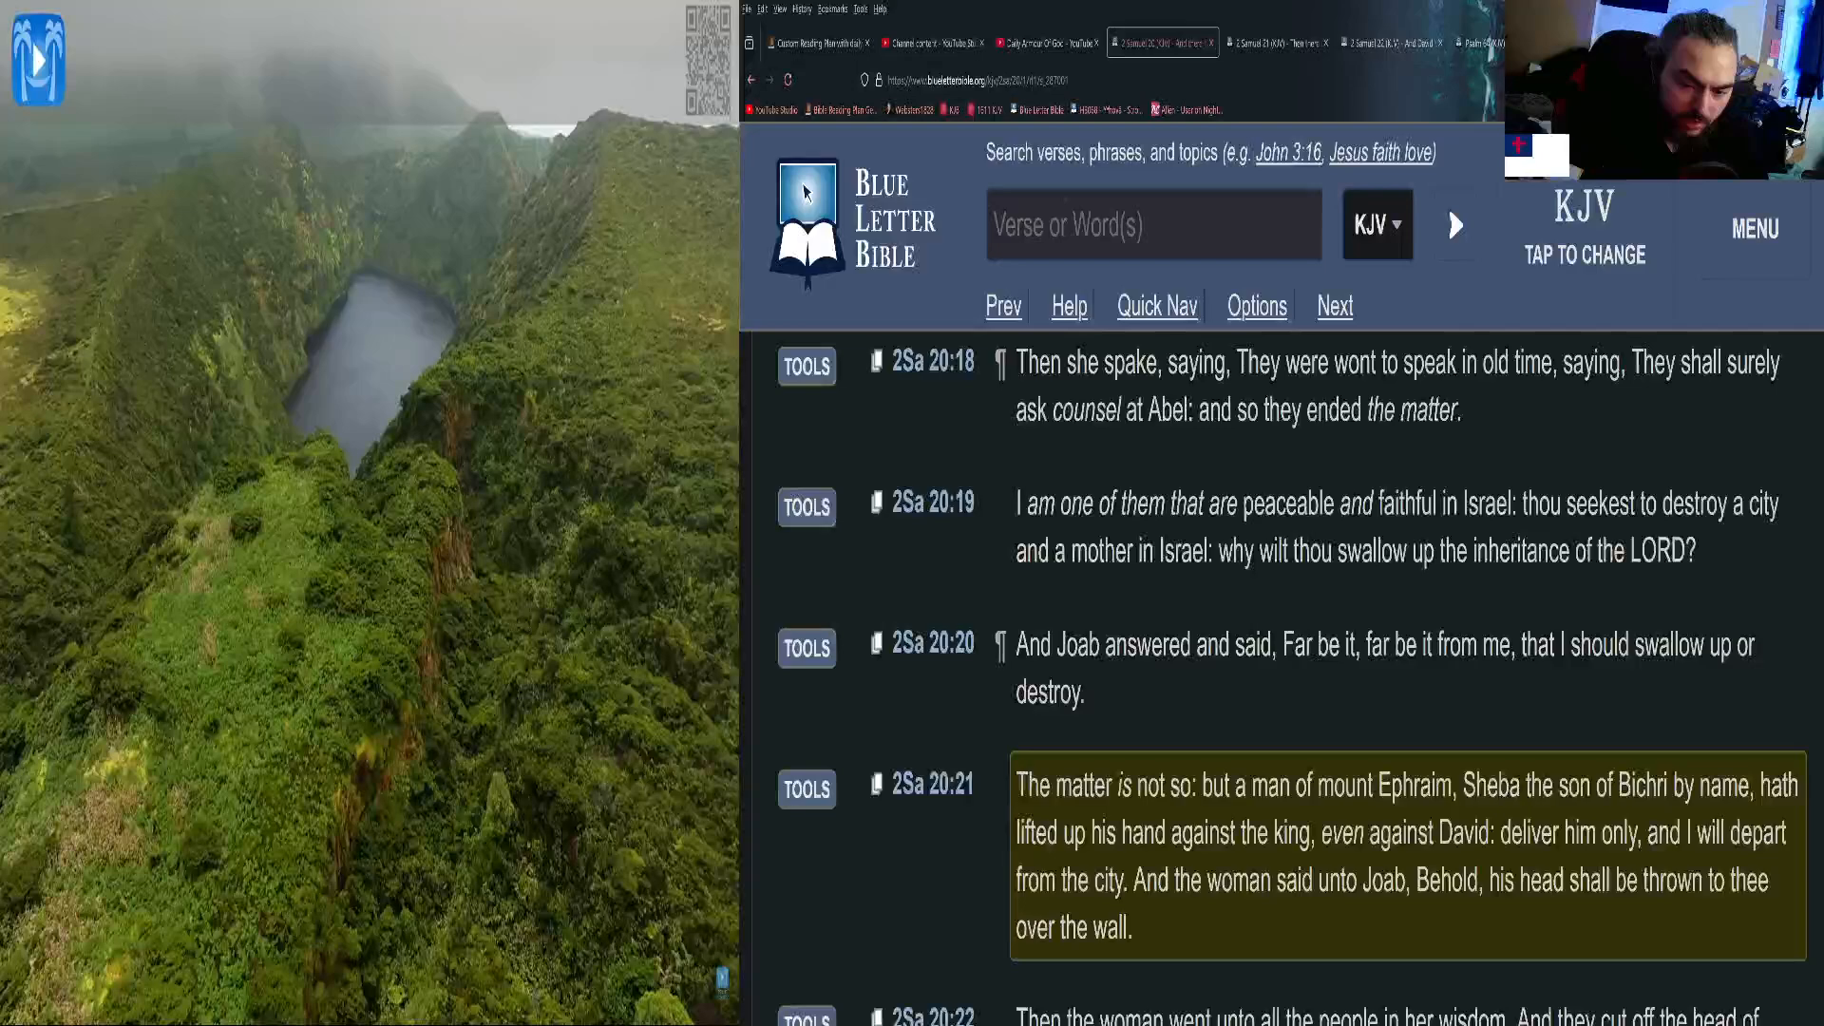
{"action": "scroll", "scroll_direction": "down", "scroll_amount": 3}
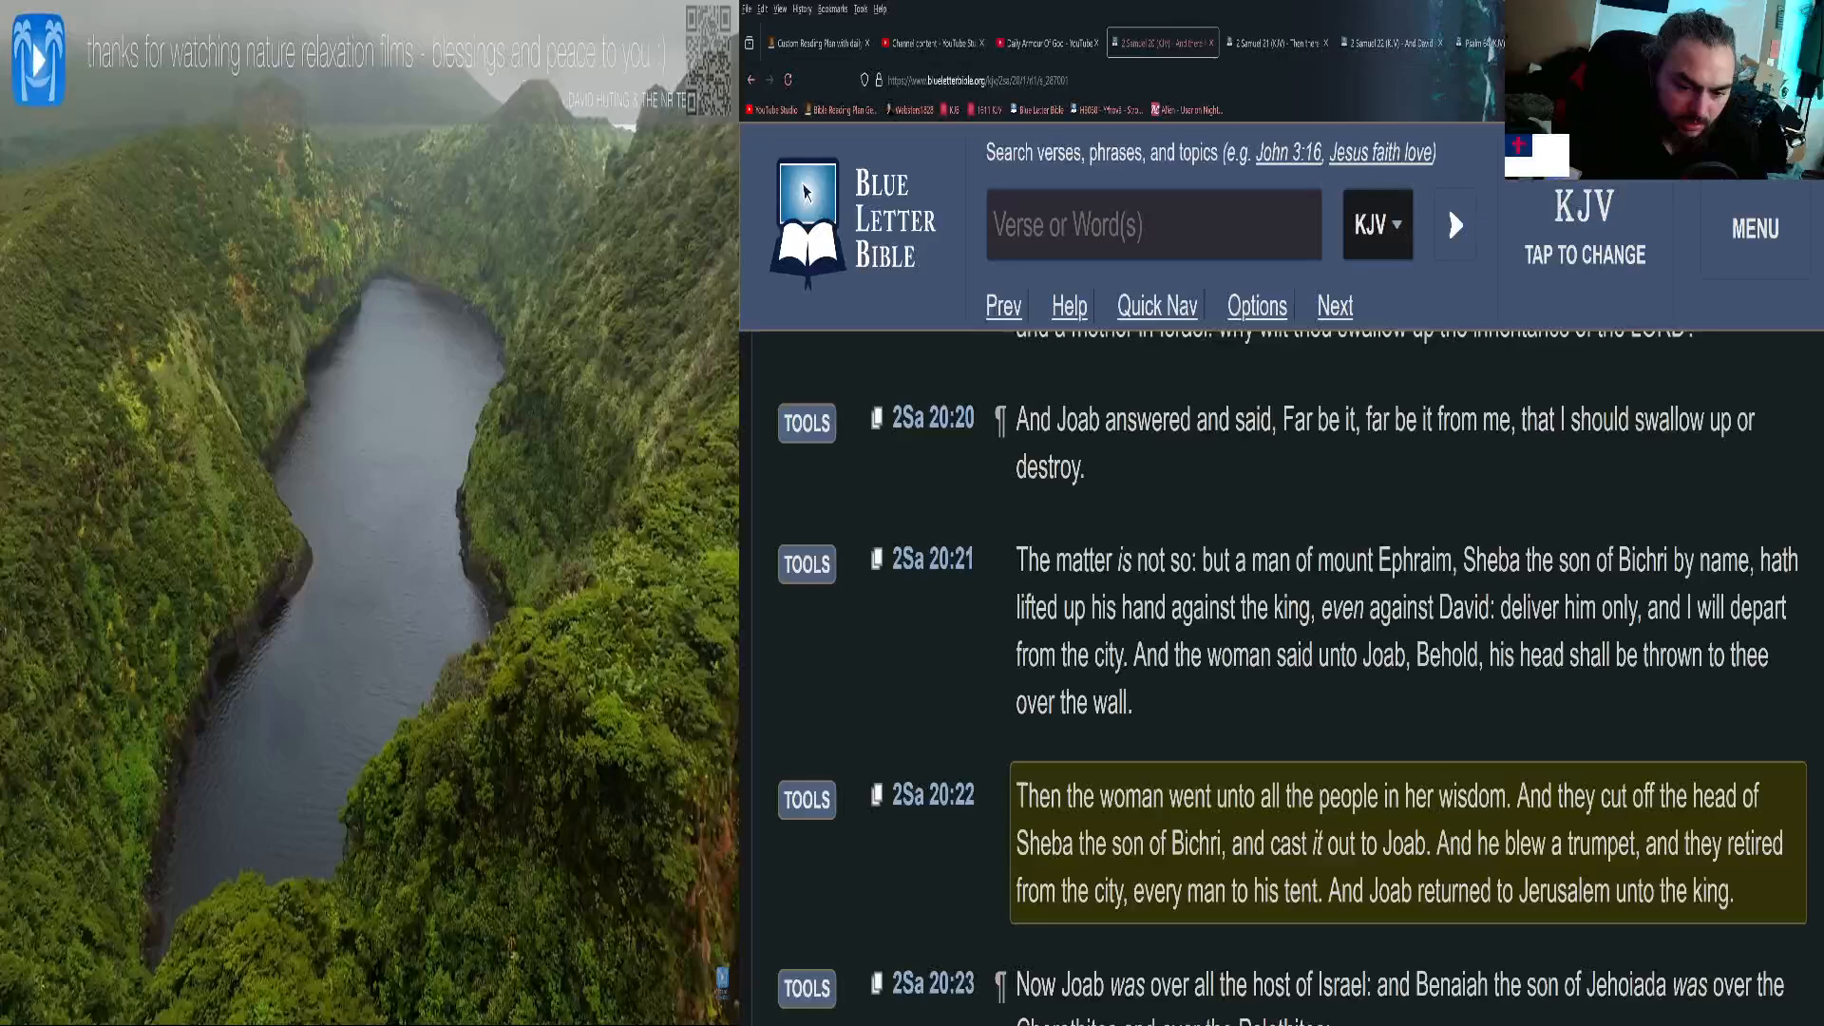
{"action": "scroll", "scroll_direction": "down", "scroll_amount": 3}
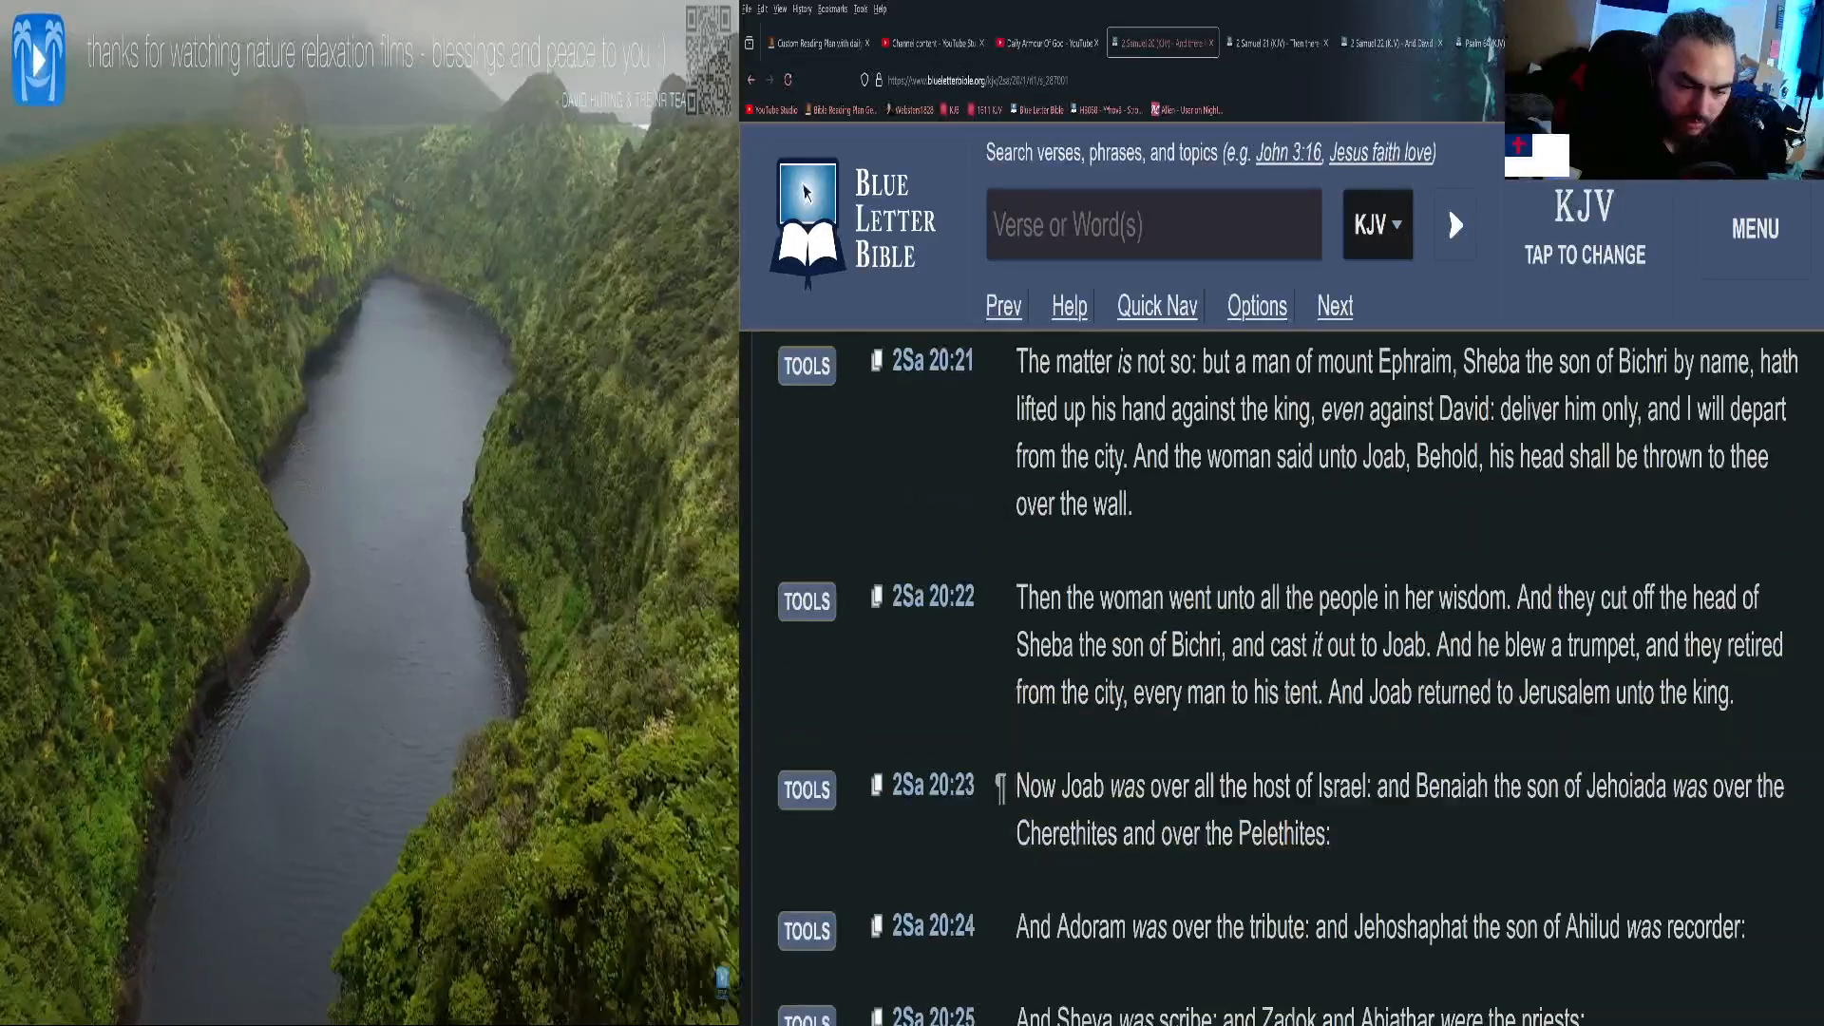
{"action": "scroll", "scroll_direction": "down", "scroll_amount": 3}
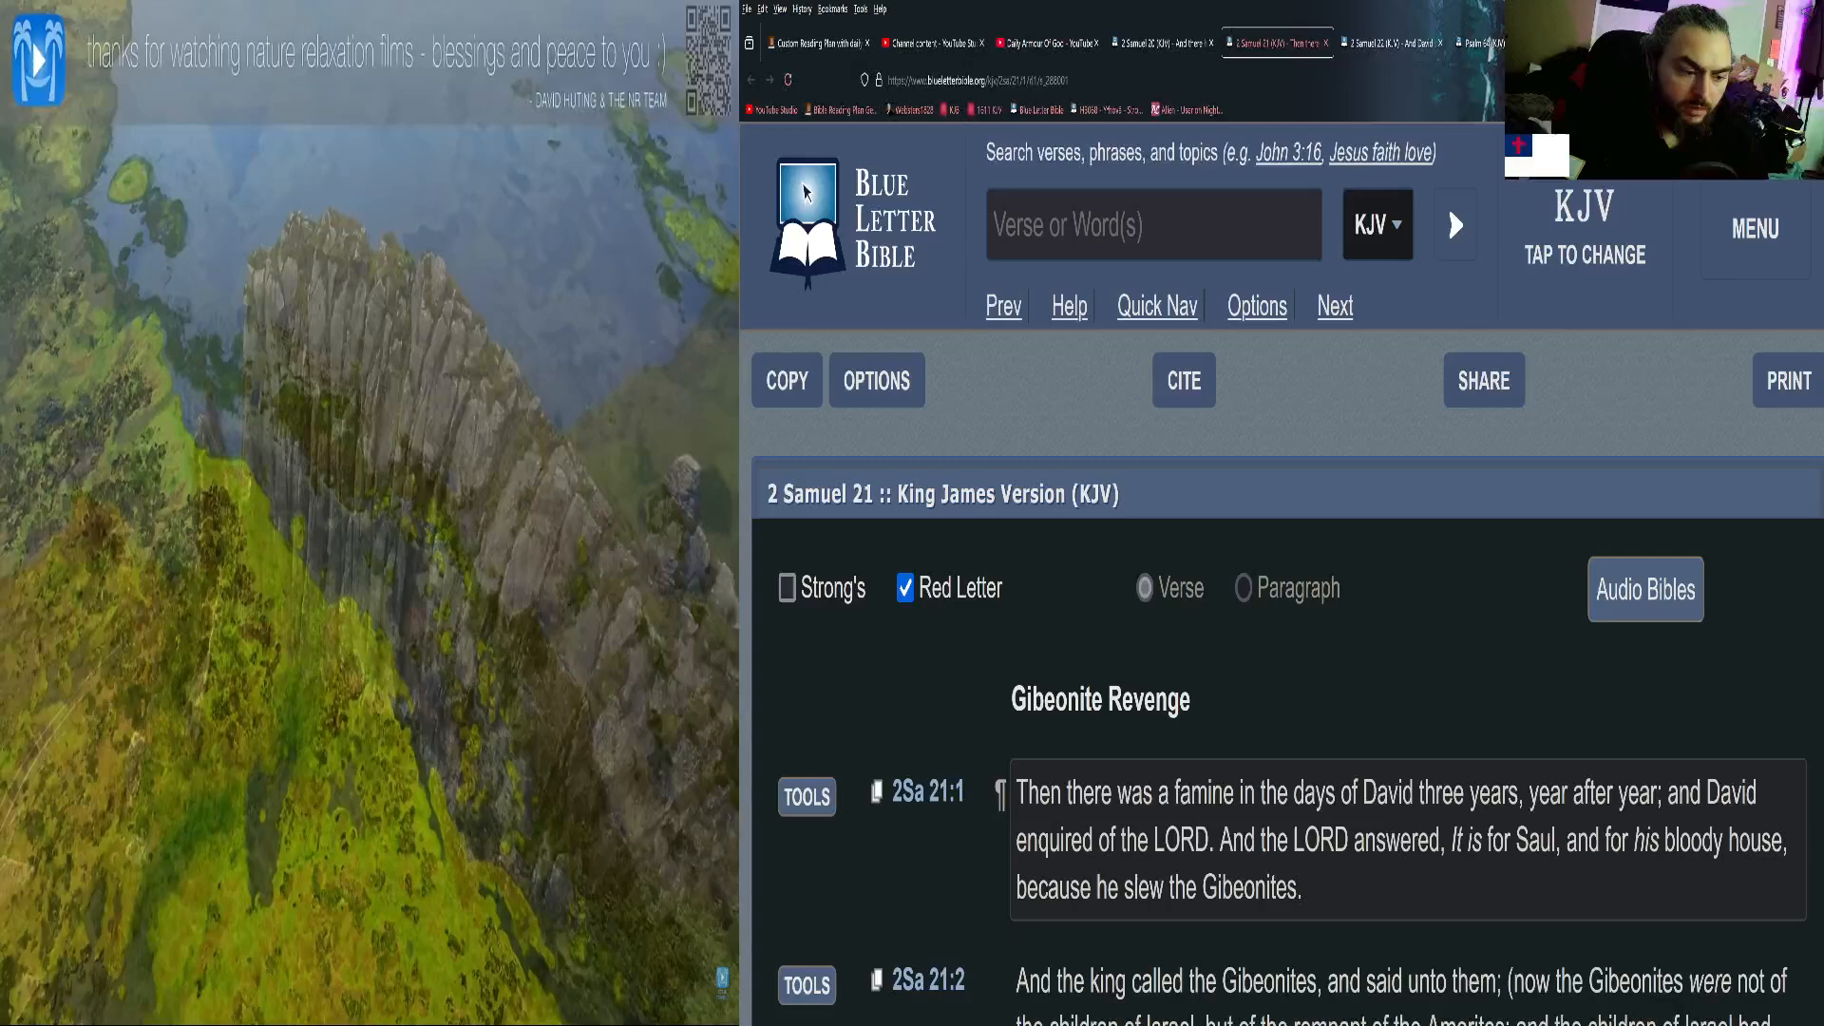
Scroll down 2 Samuel 21, highlighting verses 2 through 7 in turn.
{"action": "scroll", "scroll_direction": "down", "scroll_amount": 3}
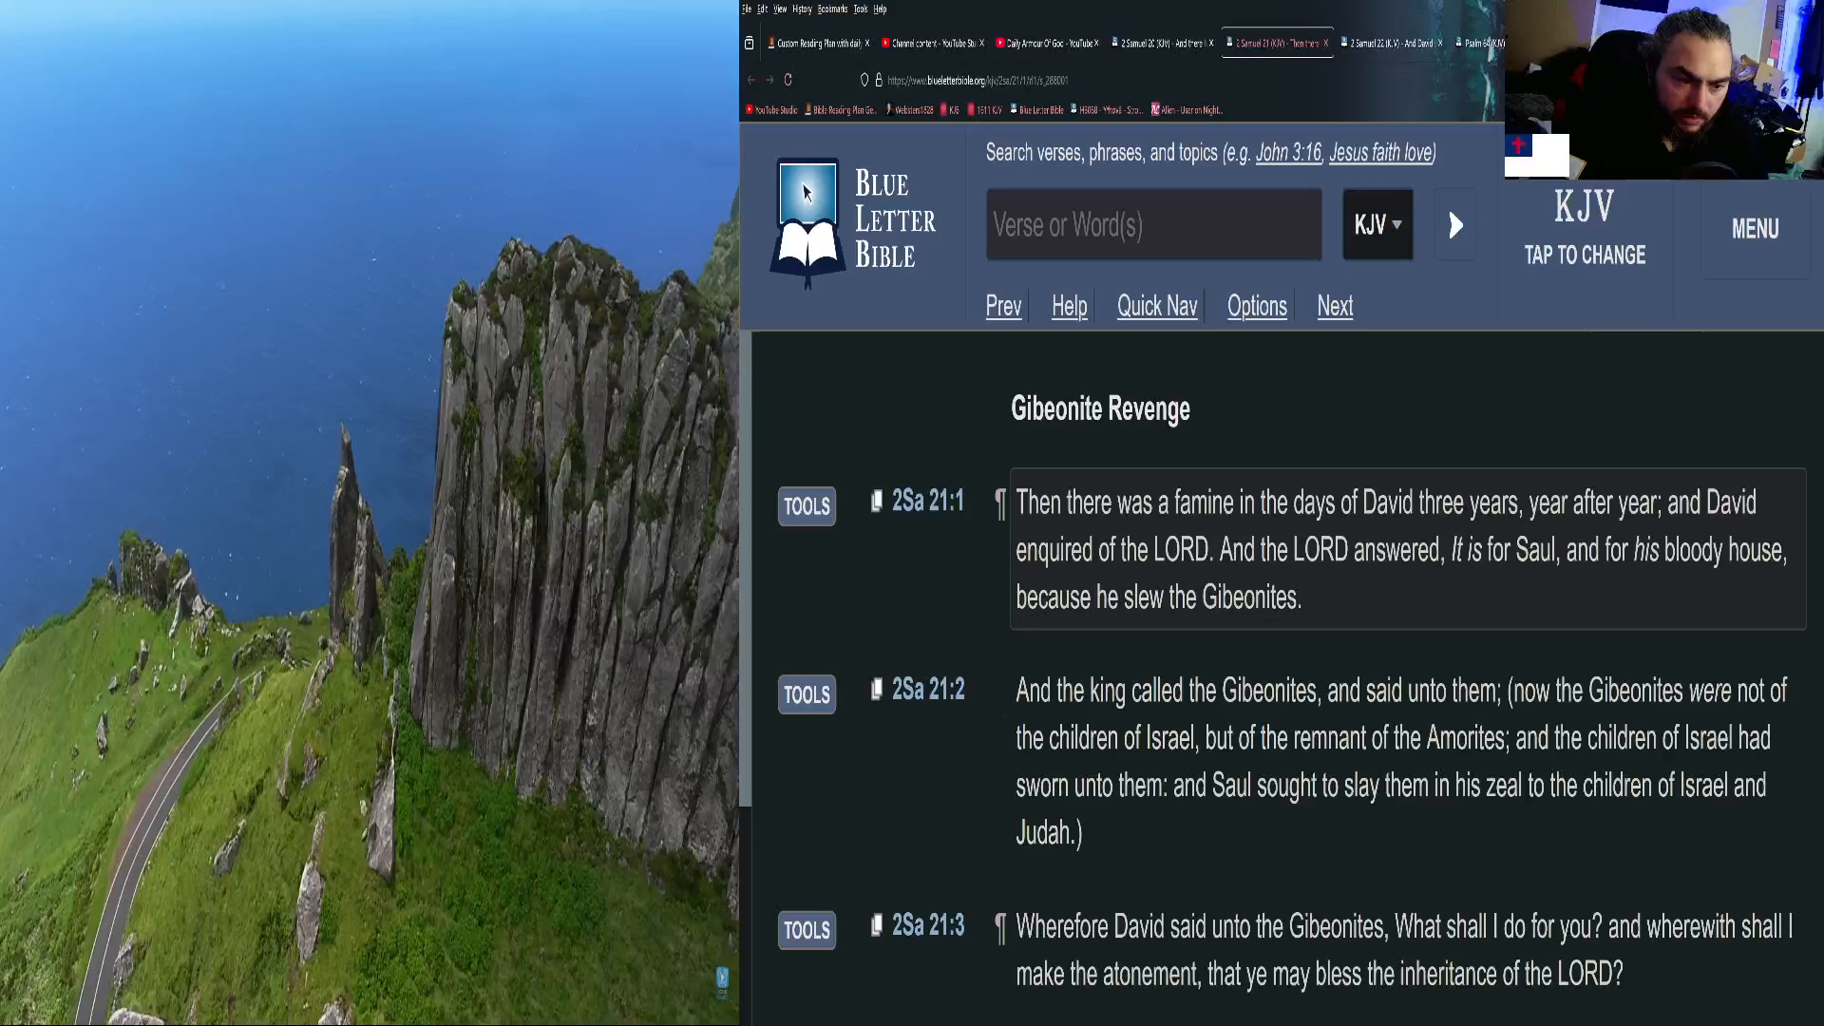
{"action": "scroll", "scroll_direction": "down", "scroll_amount": 3}
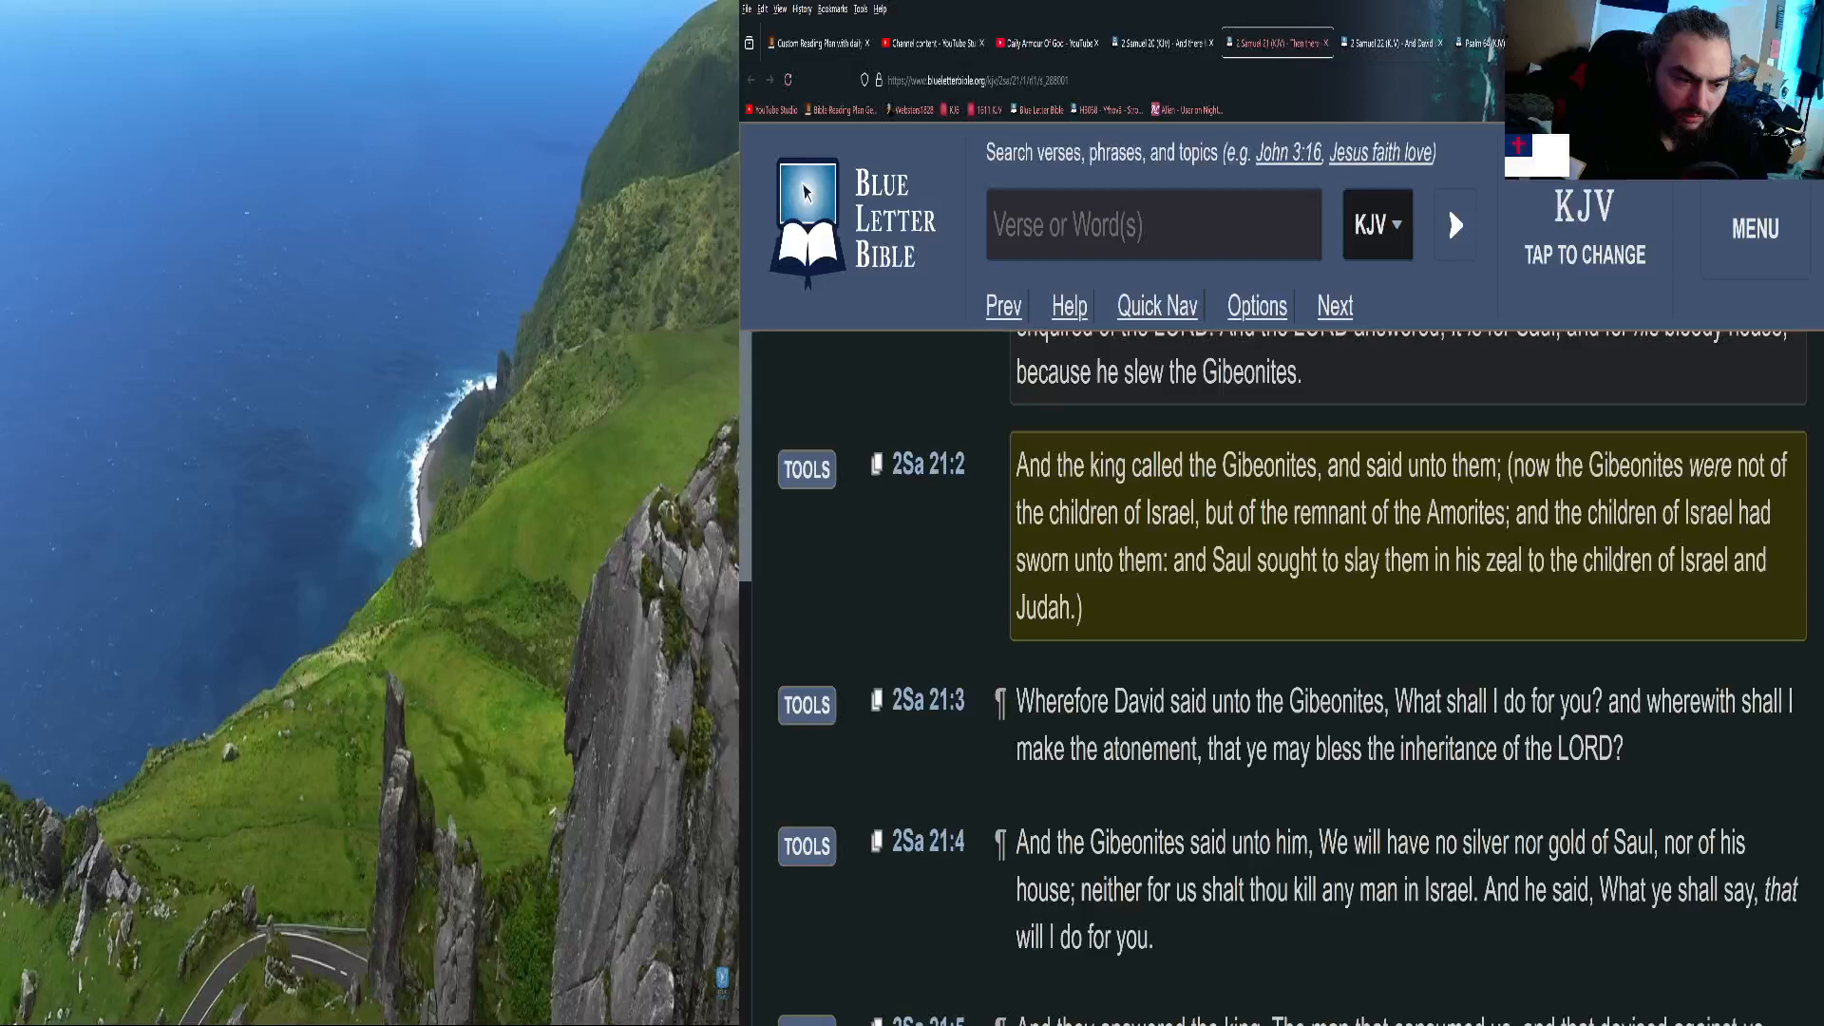
{"action": "scroll", "scroll_direction": "down", "scroll_amount": 3}
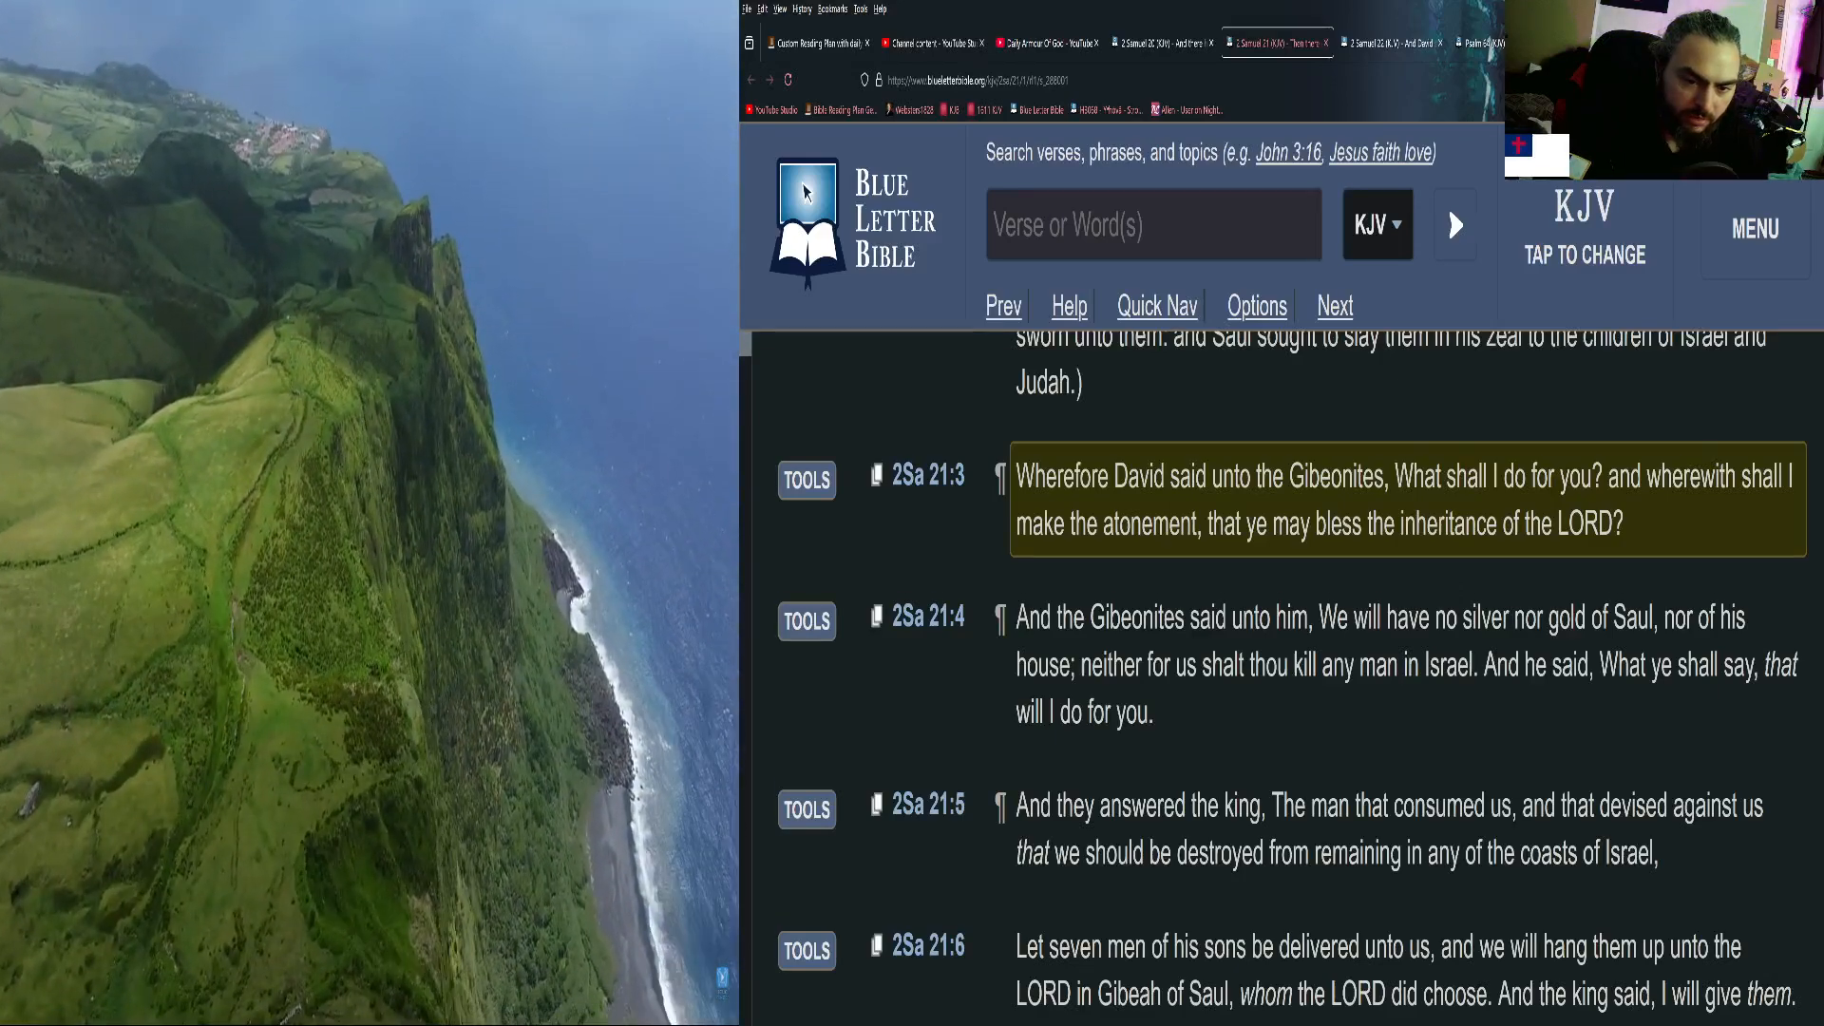
{"action": "scroll", "scroll_direction": "down", "scroll_amount": 3}
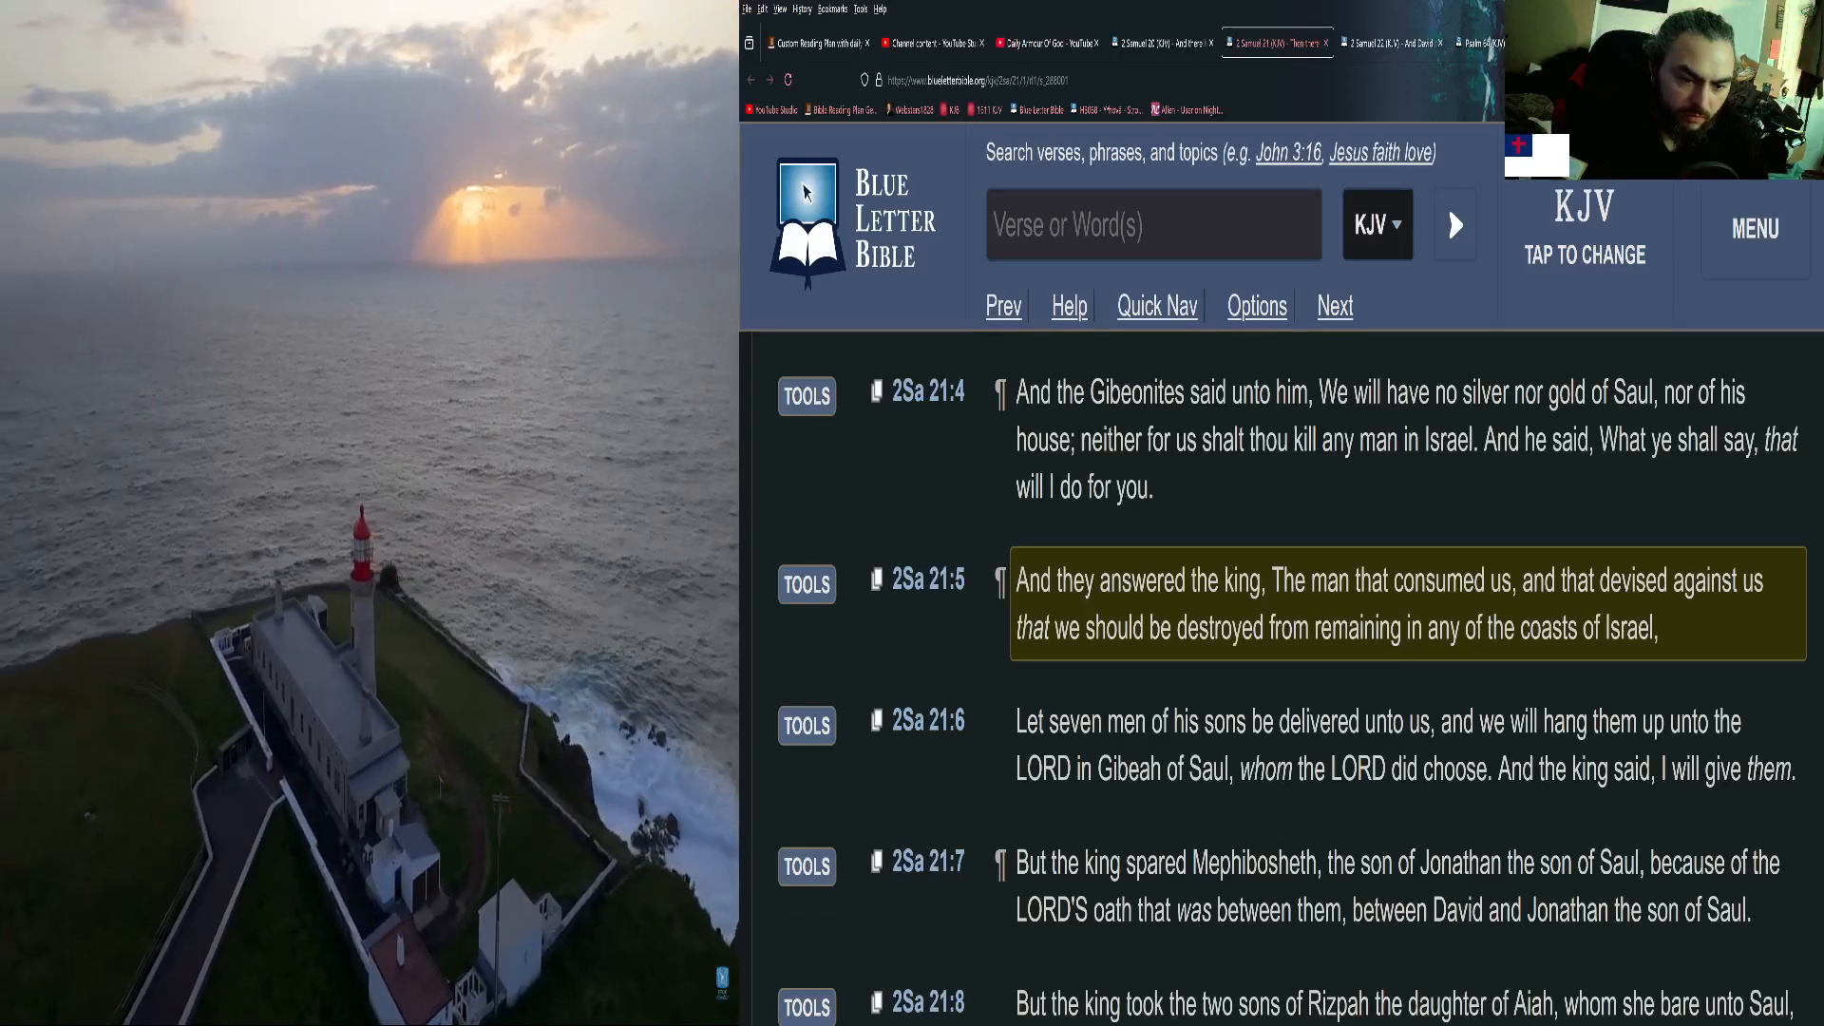
{"action": "scroll", "scroll_direction": "down", "scroll_amount": 3}
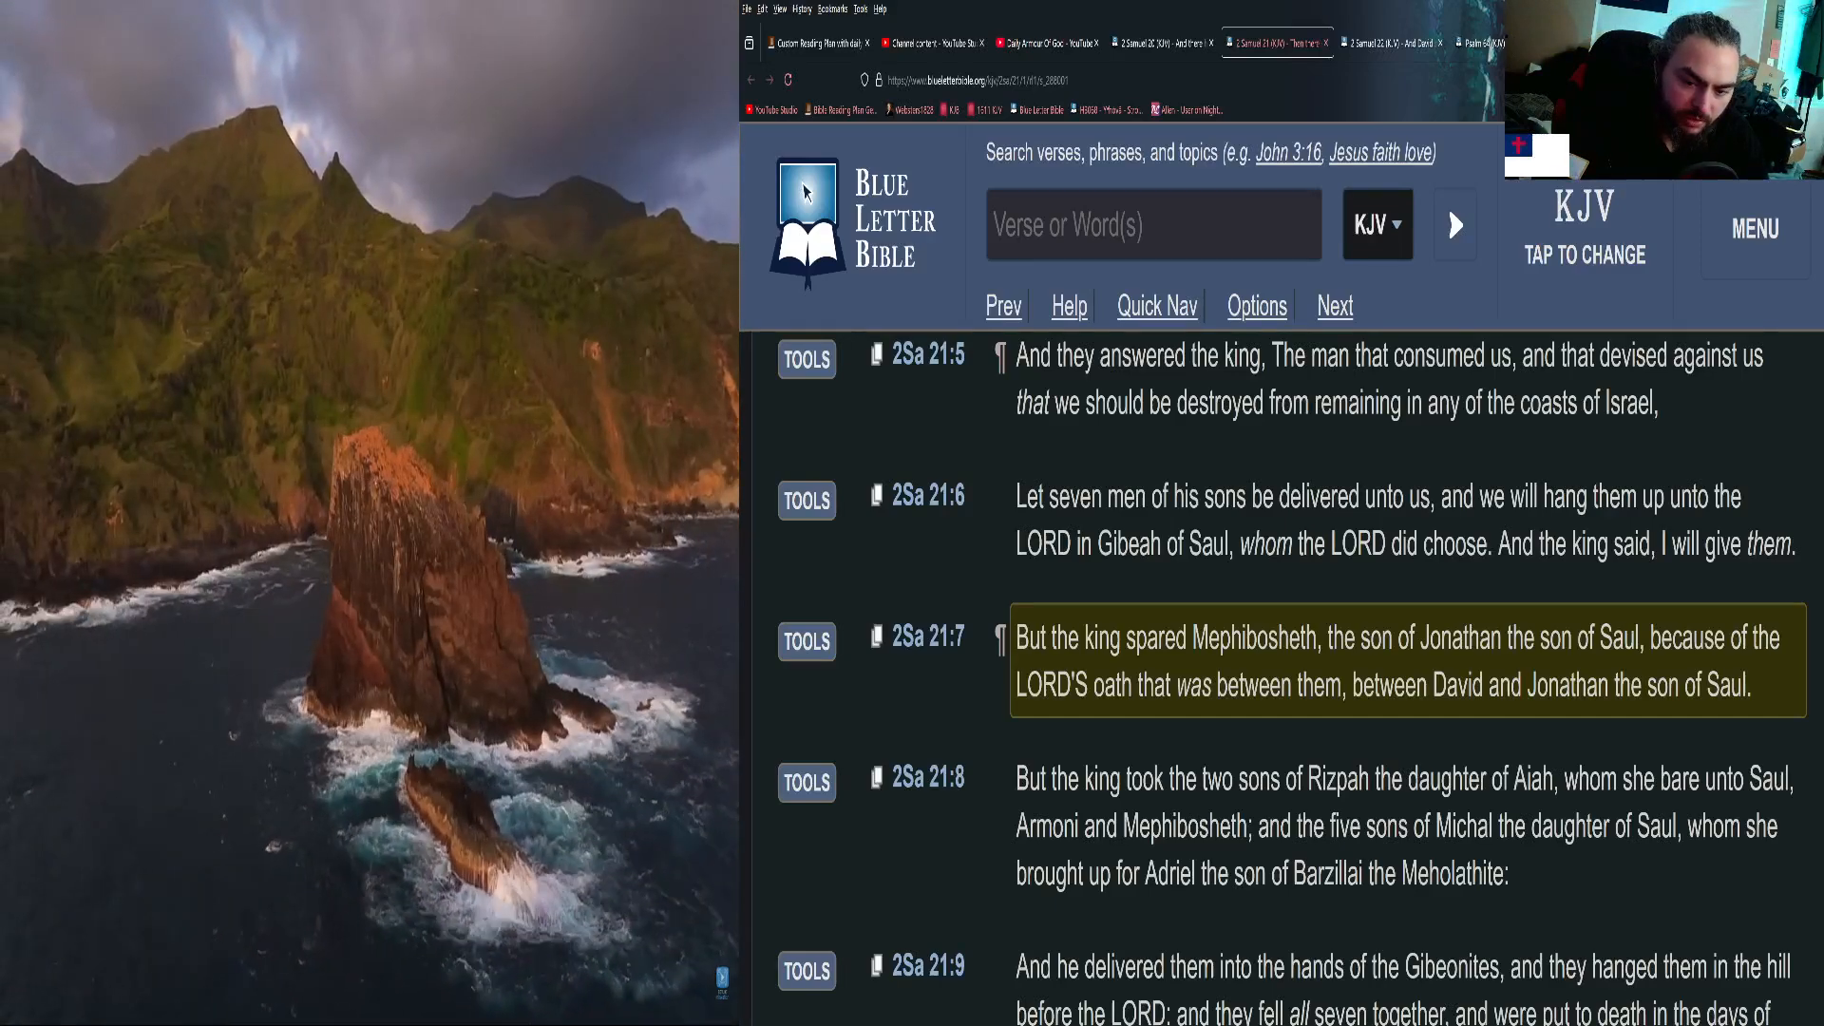
Highlight 2 Samuel 21:13 onward verse by verse, scrolling until verse 19 is marked.
{"action": "scroll", "scroll_direction": "down", "scroll_amount": 3}
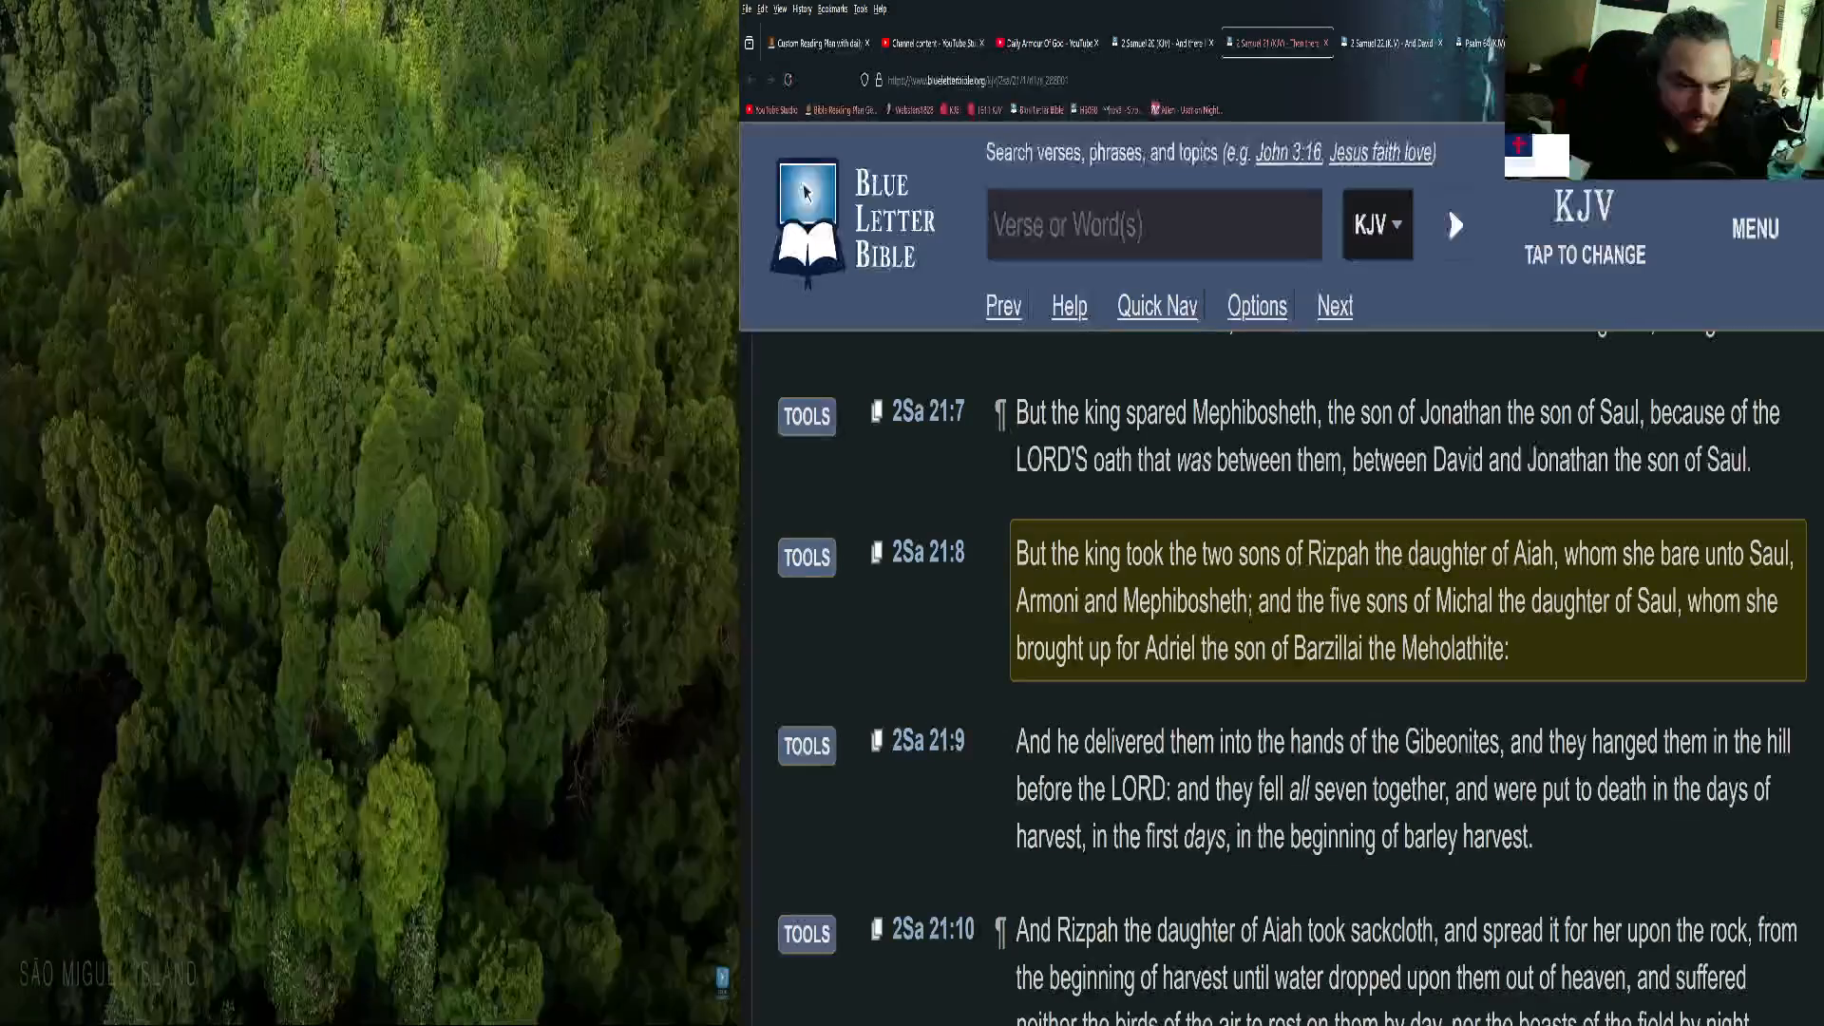
{"action": "scroll", "scroll_direction": "down", "scroll_amount": 3}
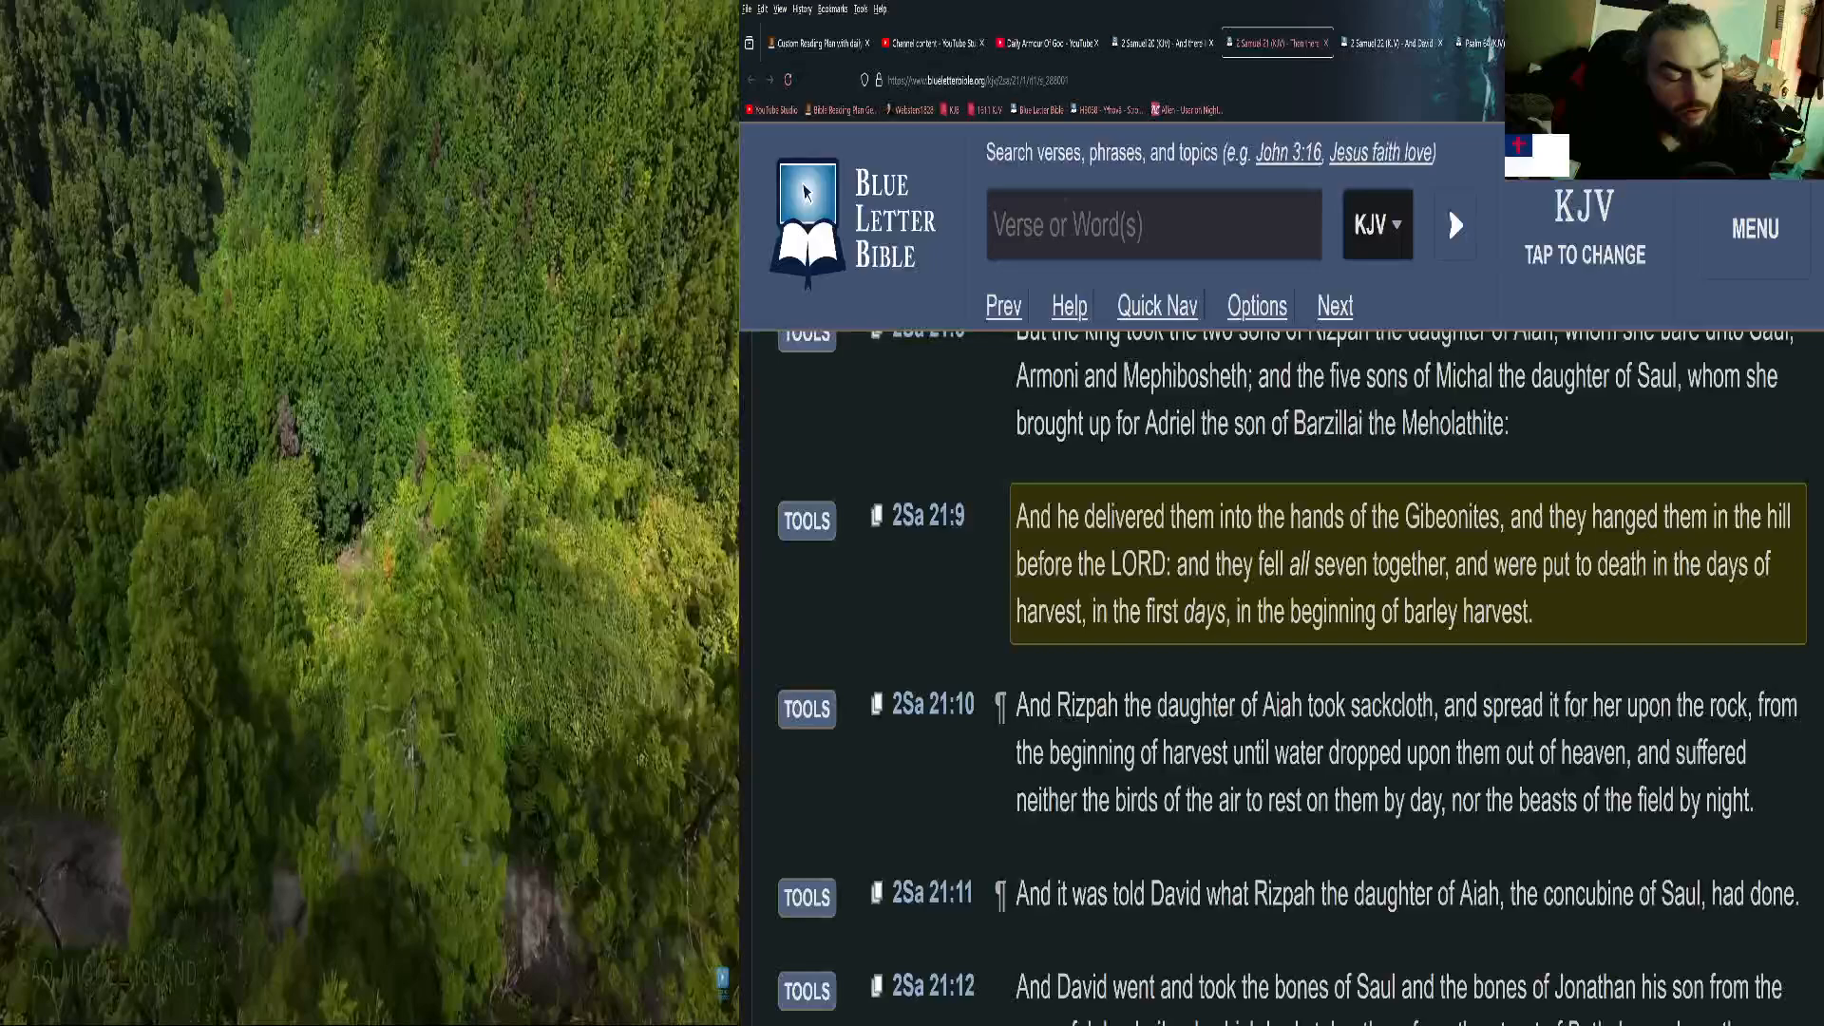
{"action": "scroll", "scroll_direction": "down", "scroll_amount": 3}
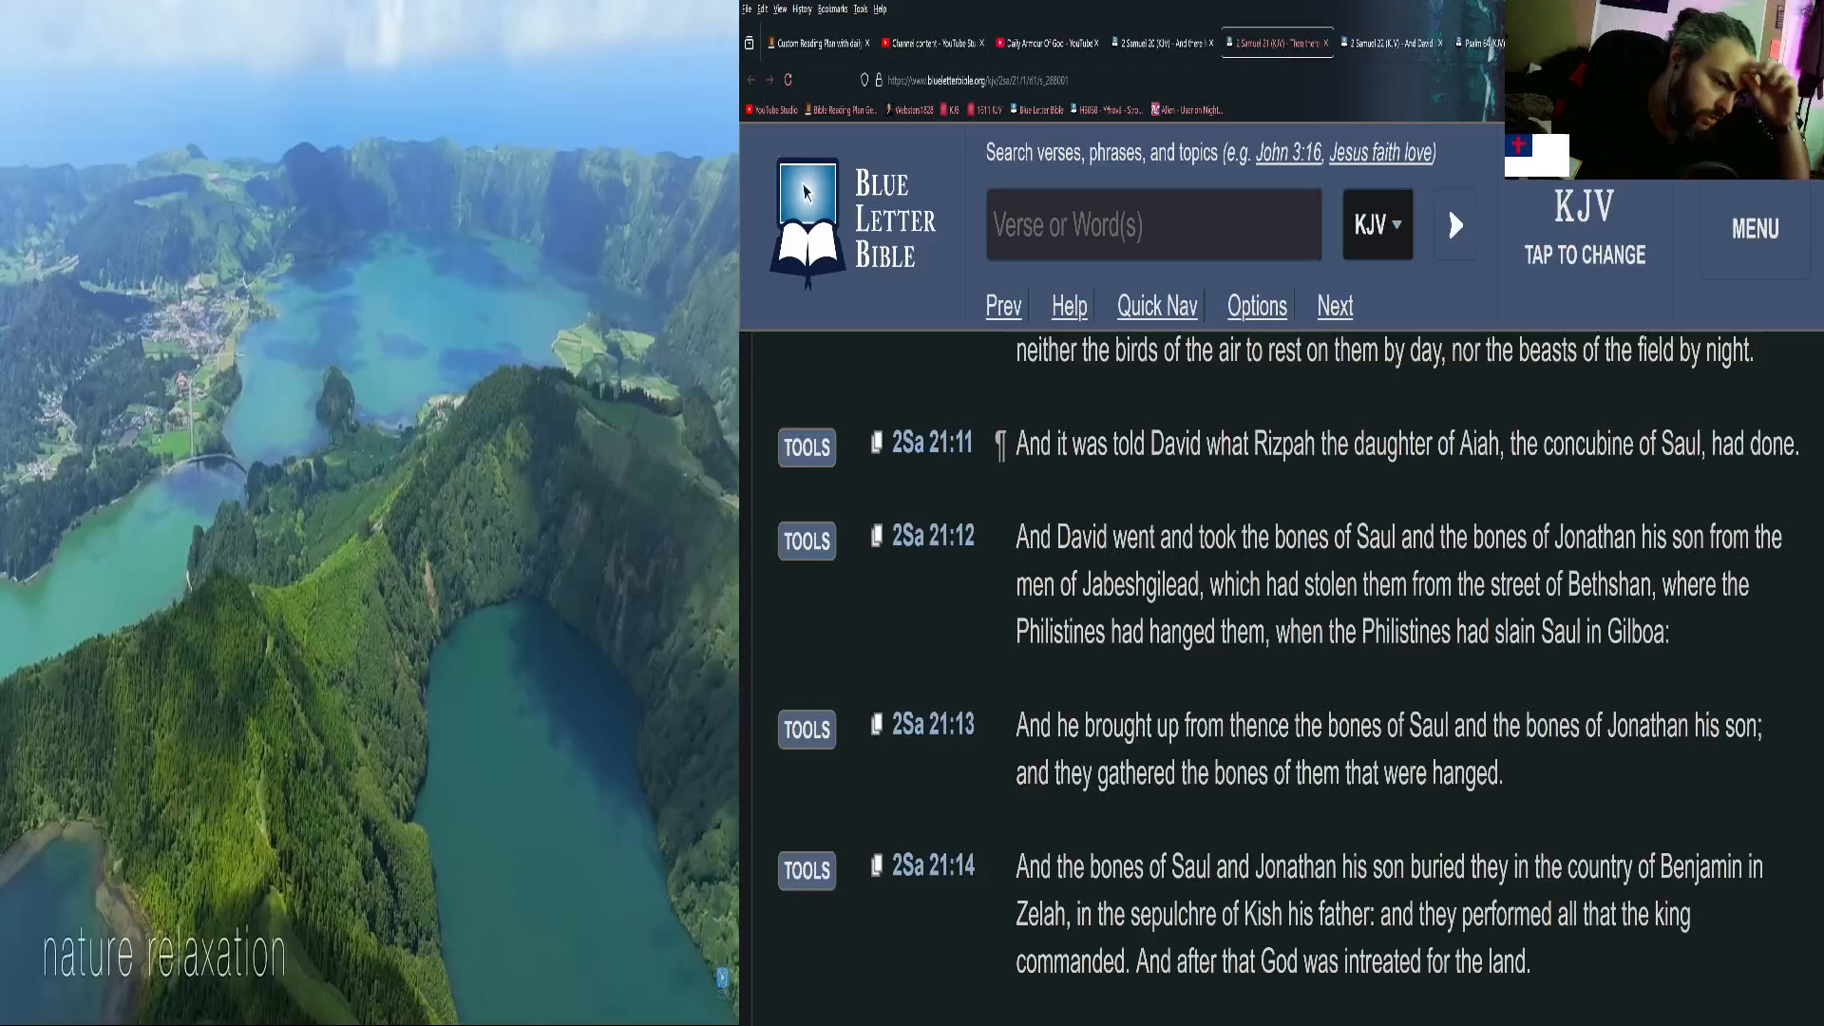
{"action": "left_click", "coordinate": [1384, 729]}
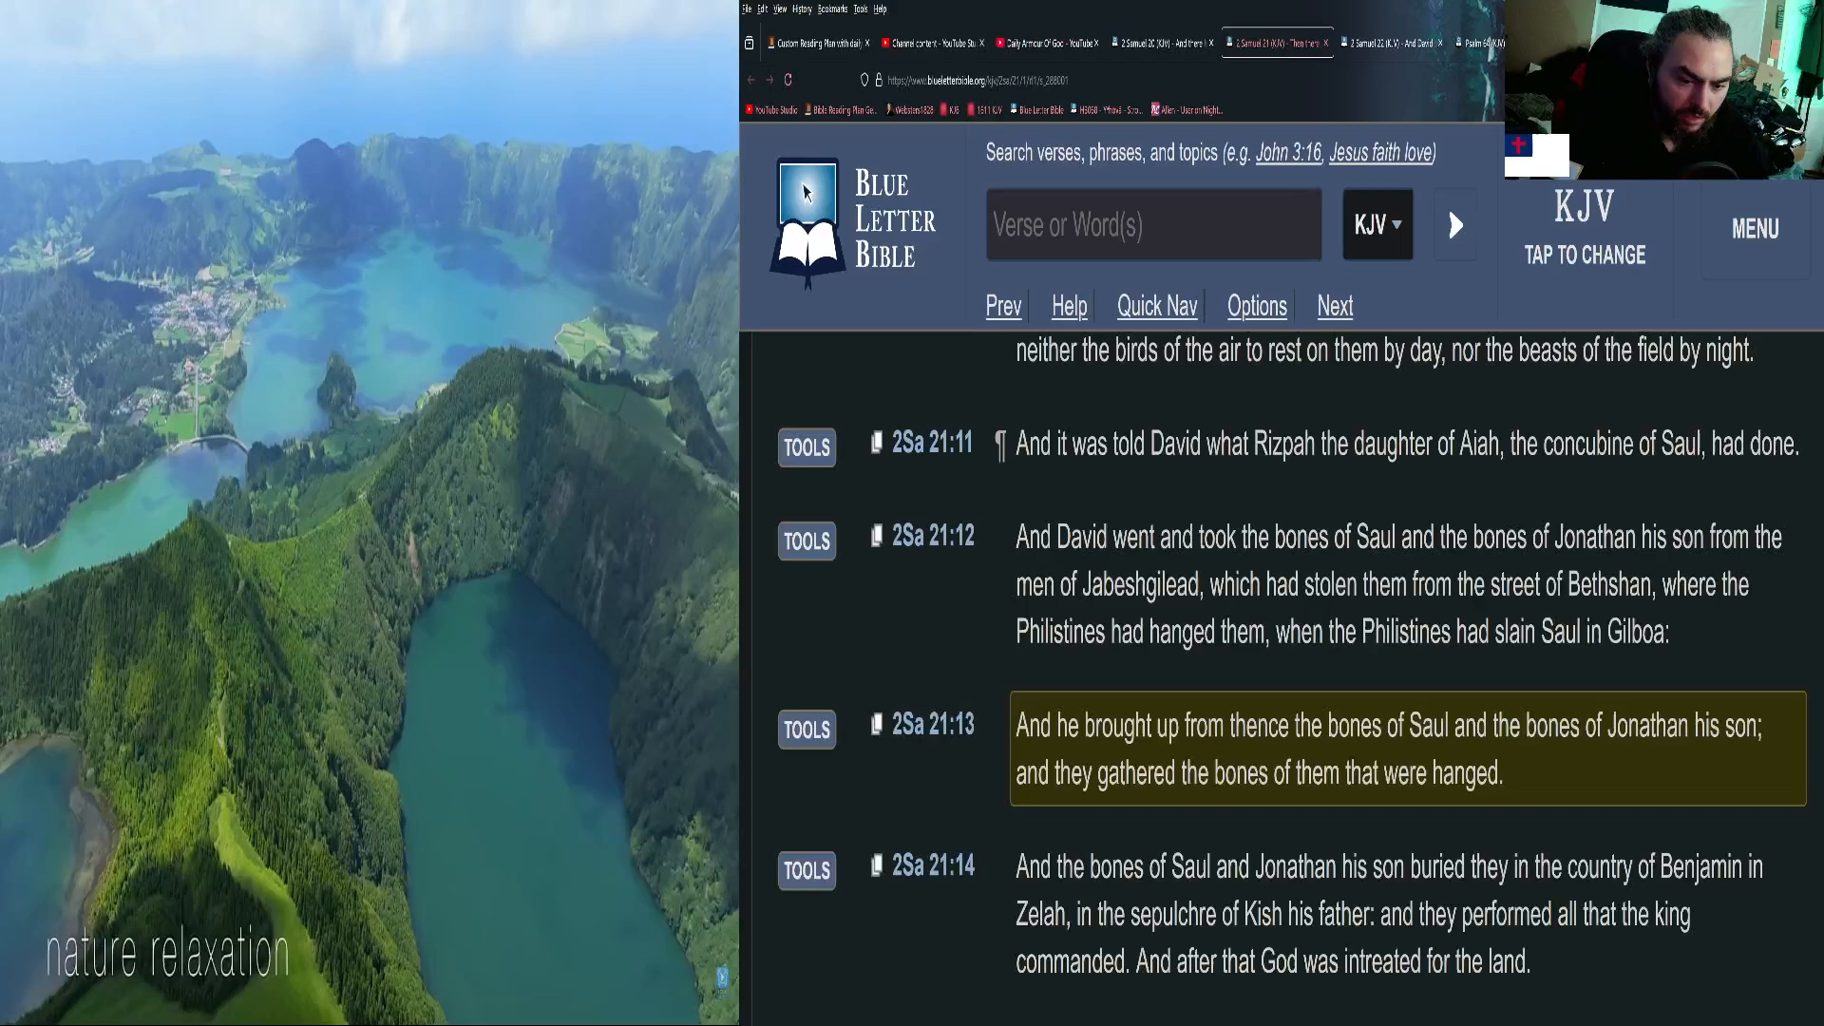
{"action": "scroll", "scroll_direction": "down", "scroll_amount": 3}
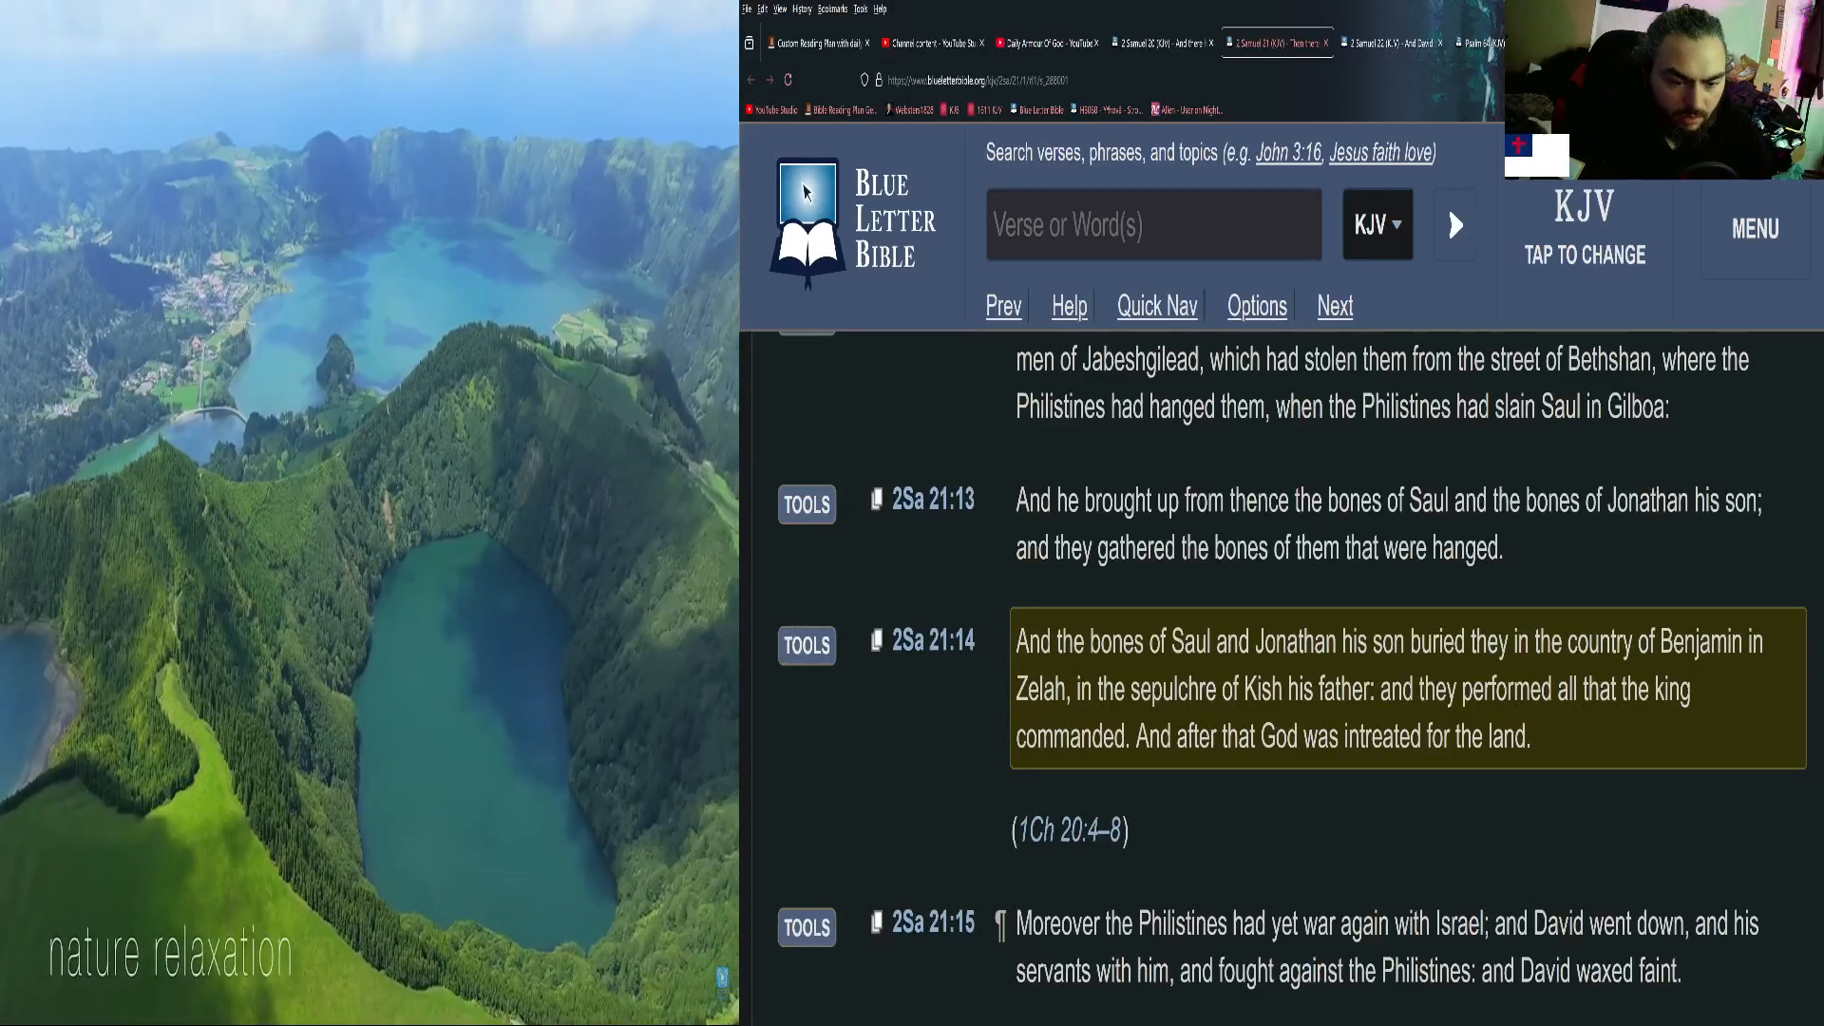
{"action": "scroll", "scroll_direction": "down", "scroll_amount": 3}
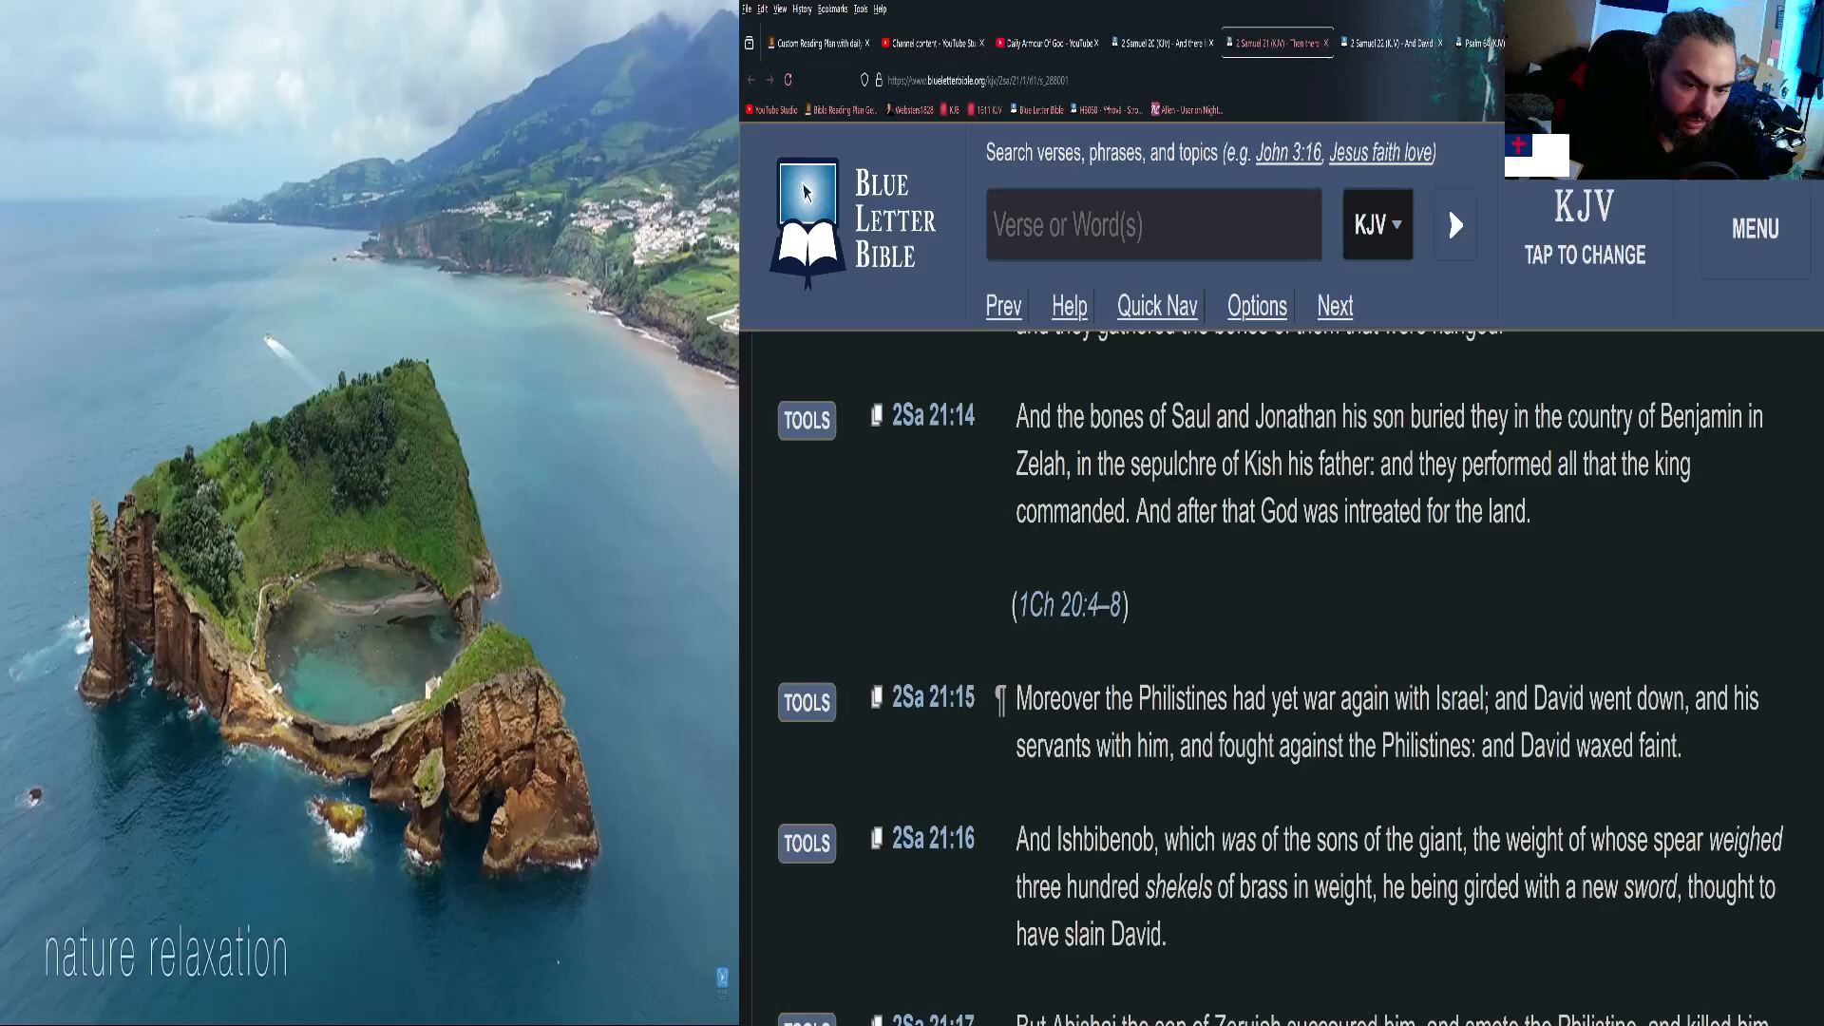
{"action": "left_click", "coordinate": [1338, 722]}
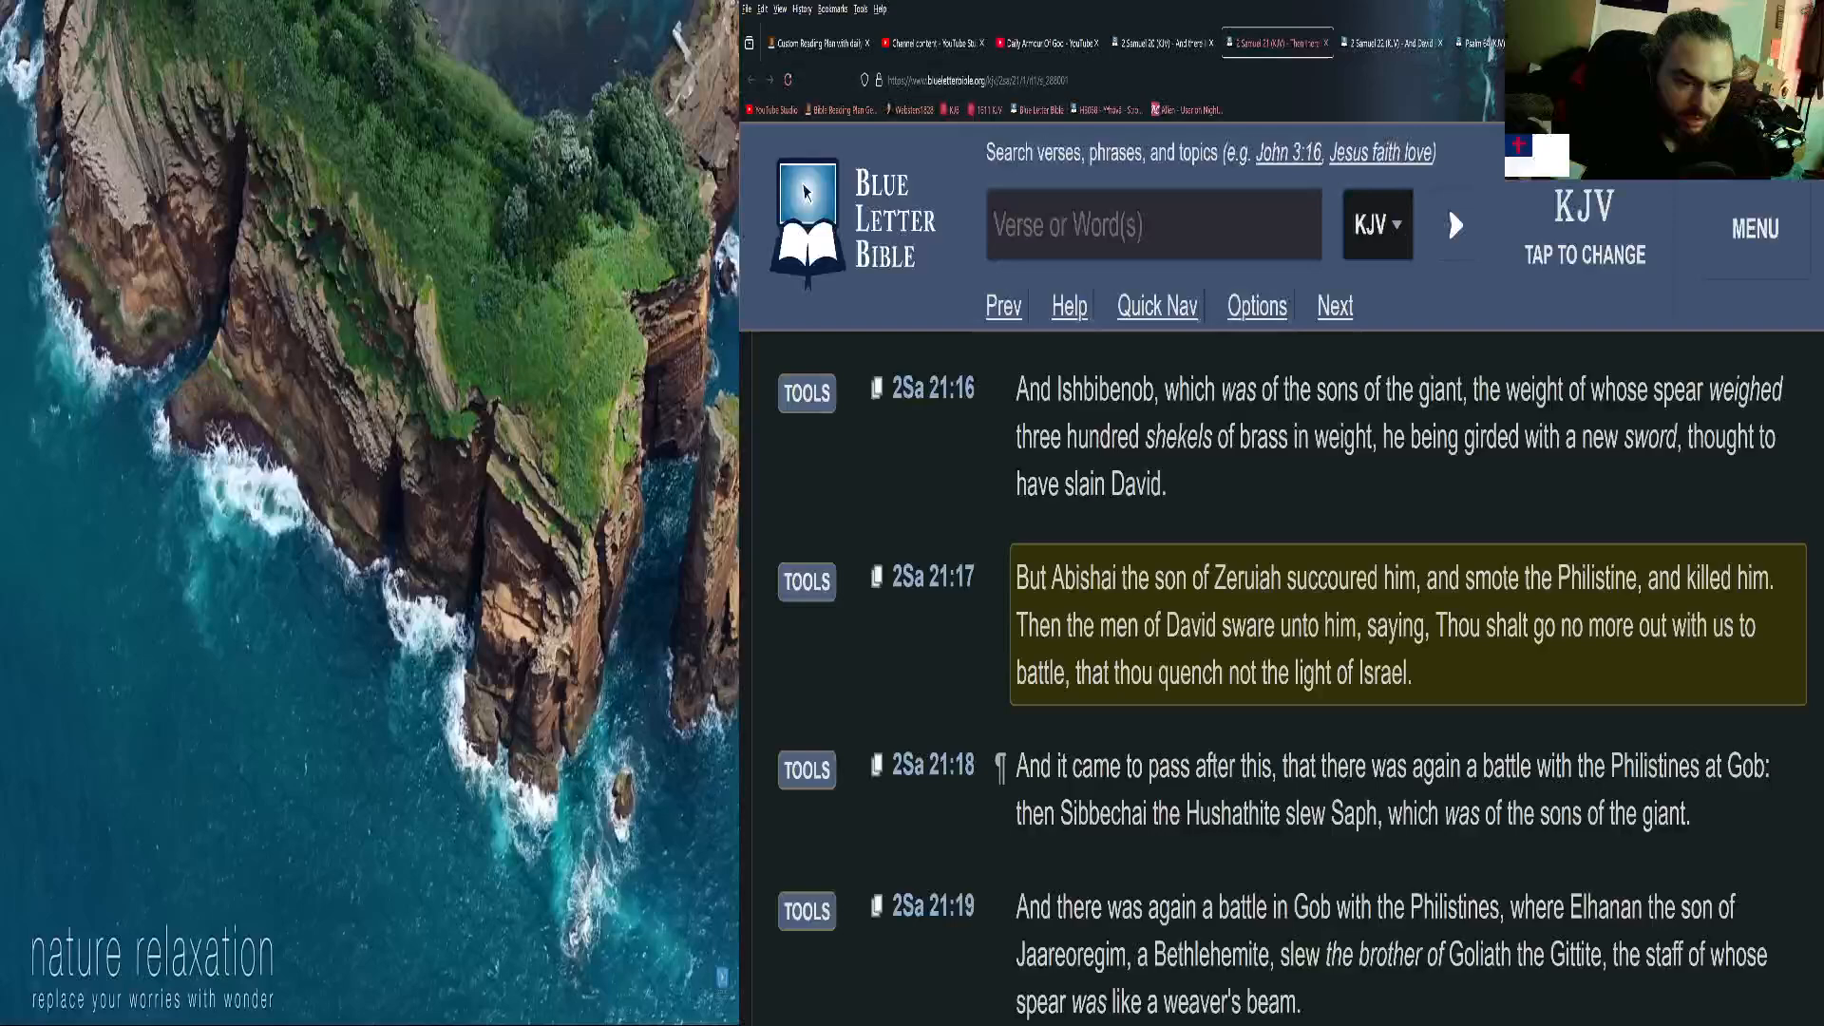
{"action": "scroll", "scroll_direction": "down", "scroll_amount": 3}
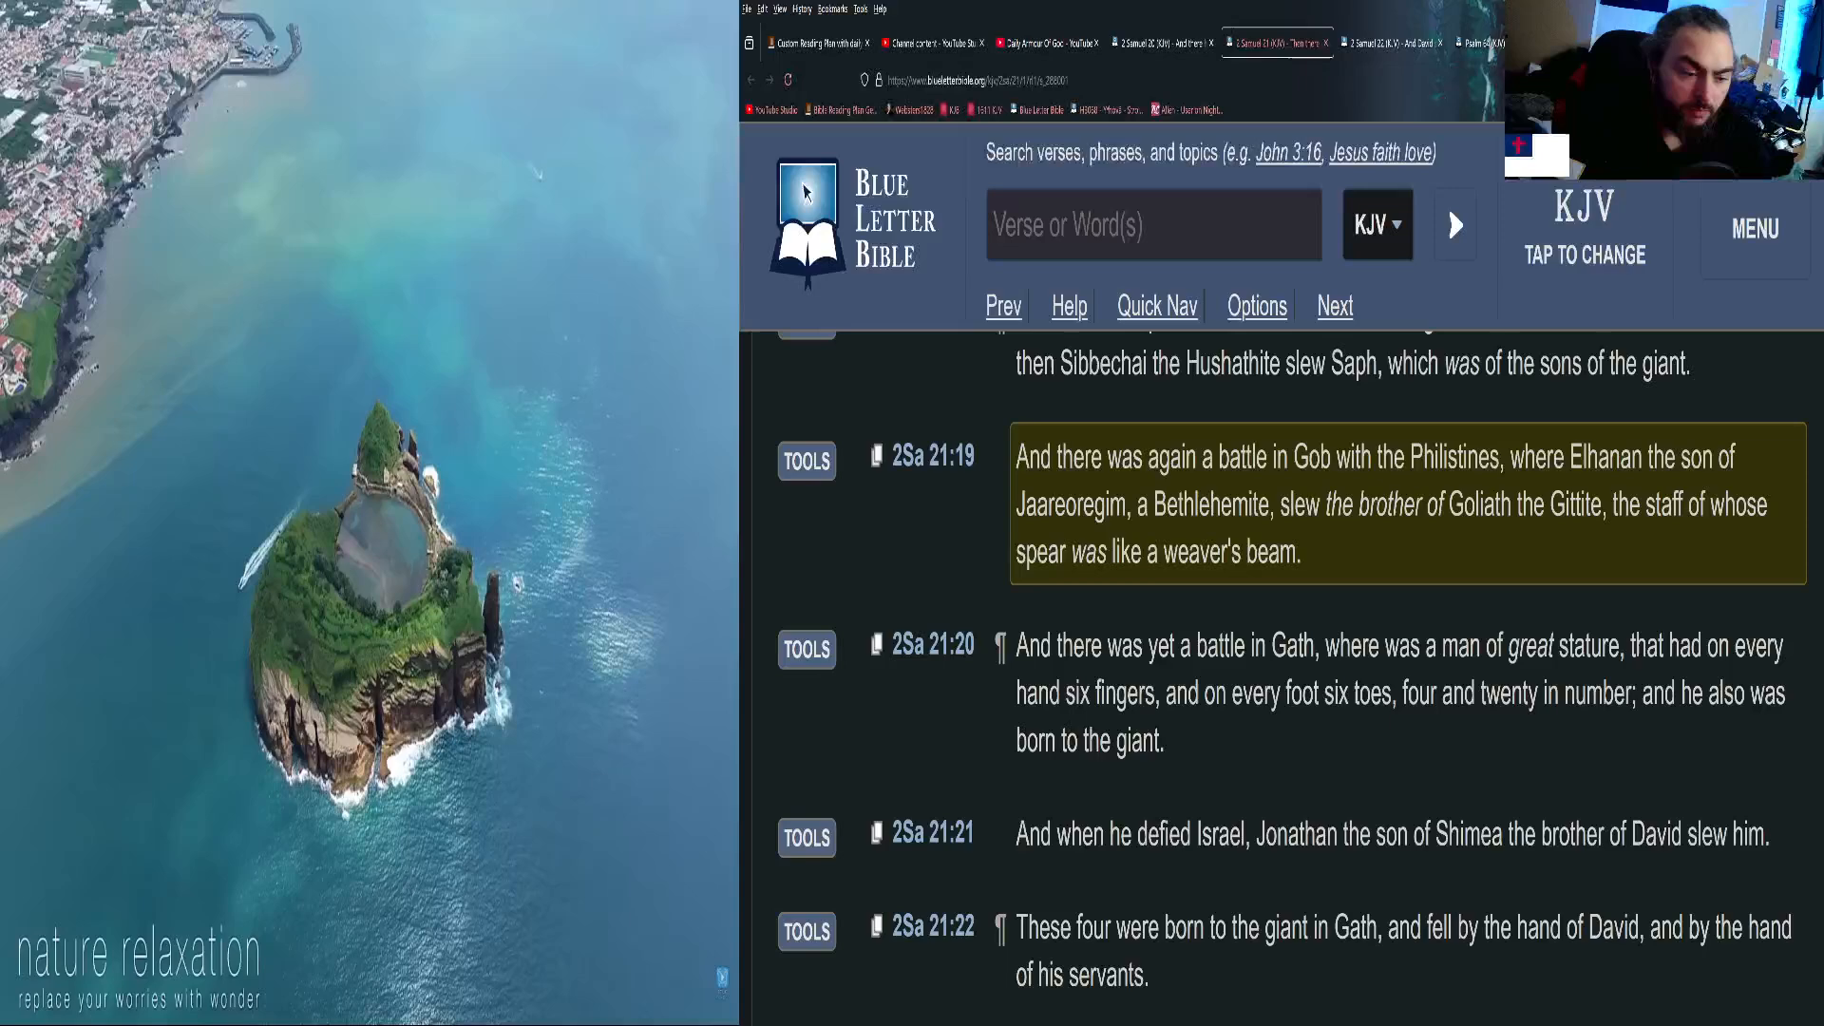
Read 2 Samuel 21:19–20 to the chapter end and load 2 Samuel 22.
{"action": "scroll", "scroll_direction": "down", "scroll_amount": 3}
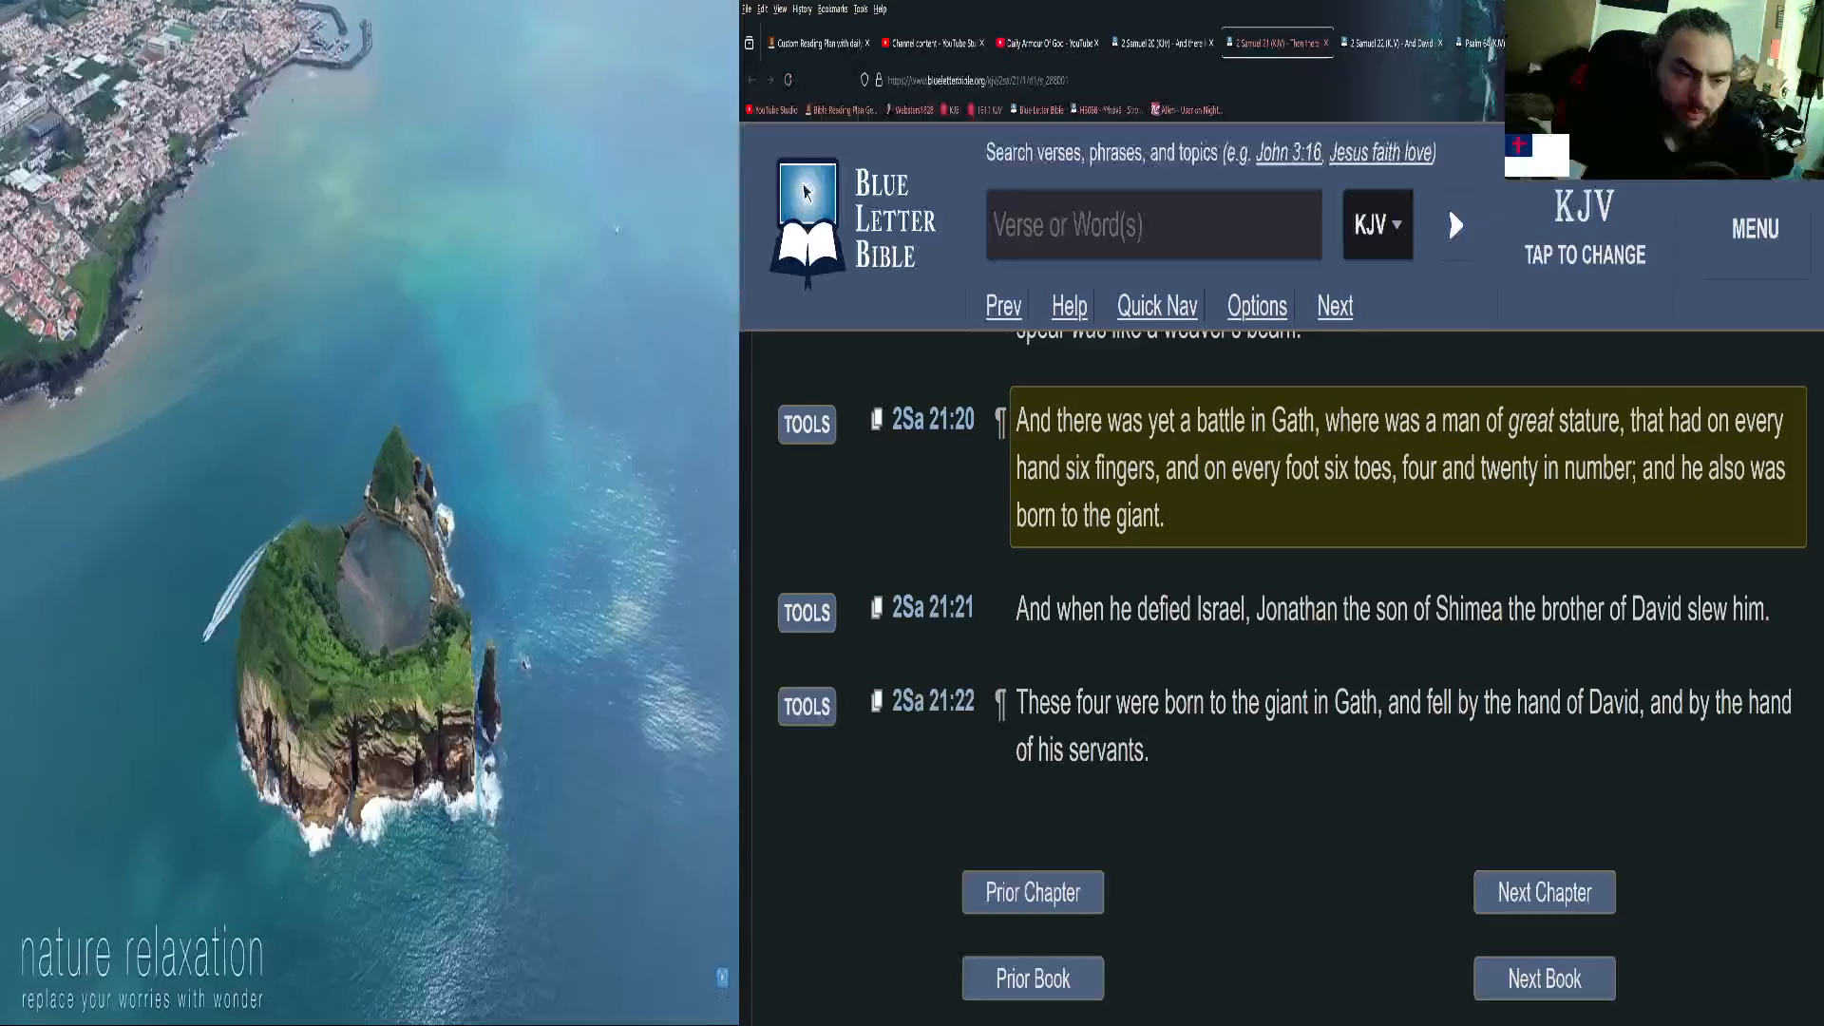
{"action": "scroll", "scroll_direction": "down", "scroll_amount": 3}
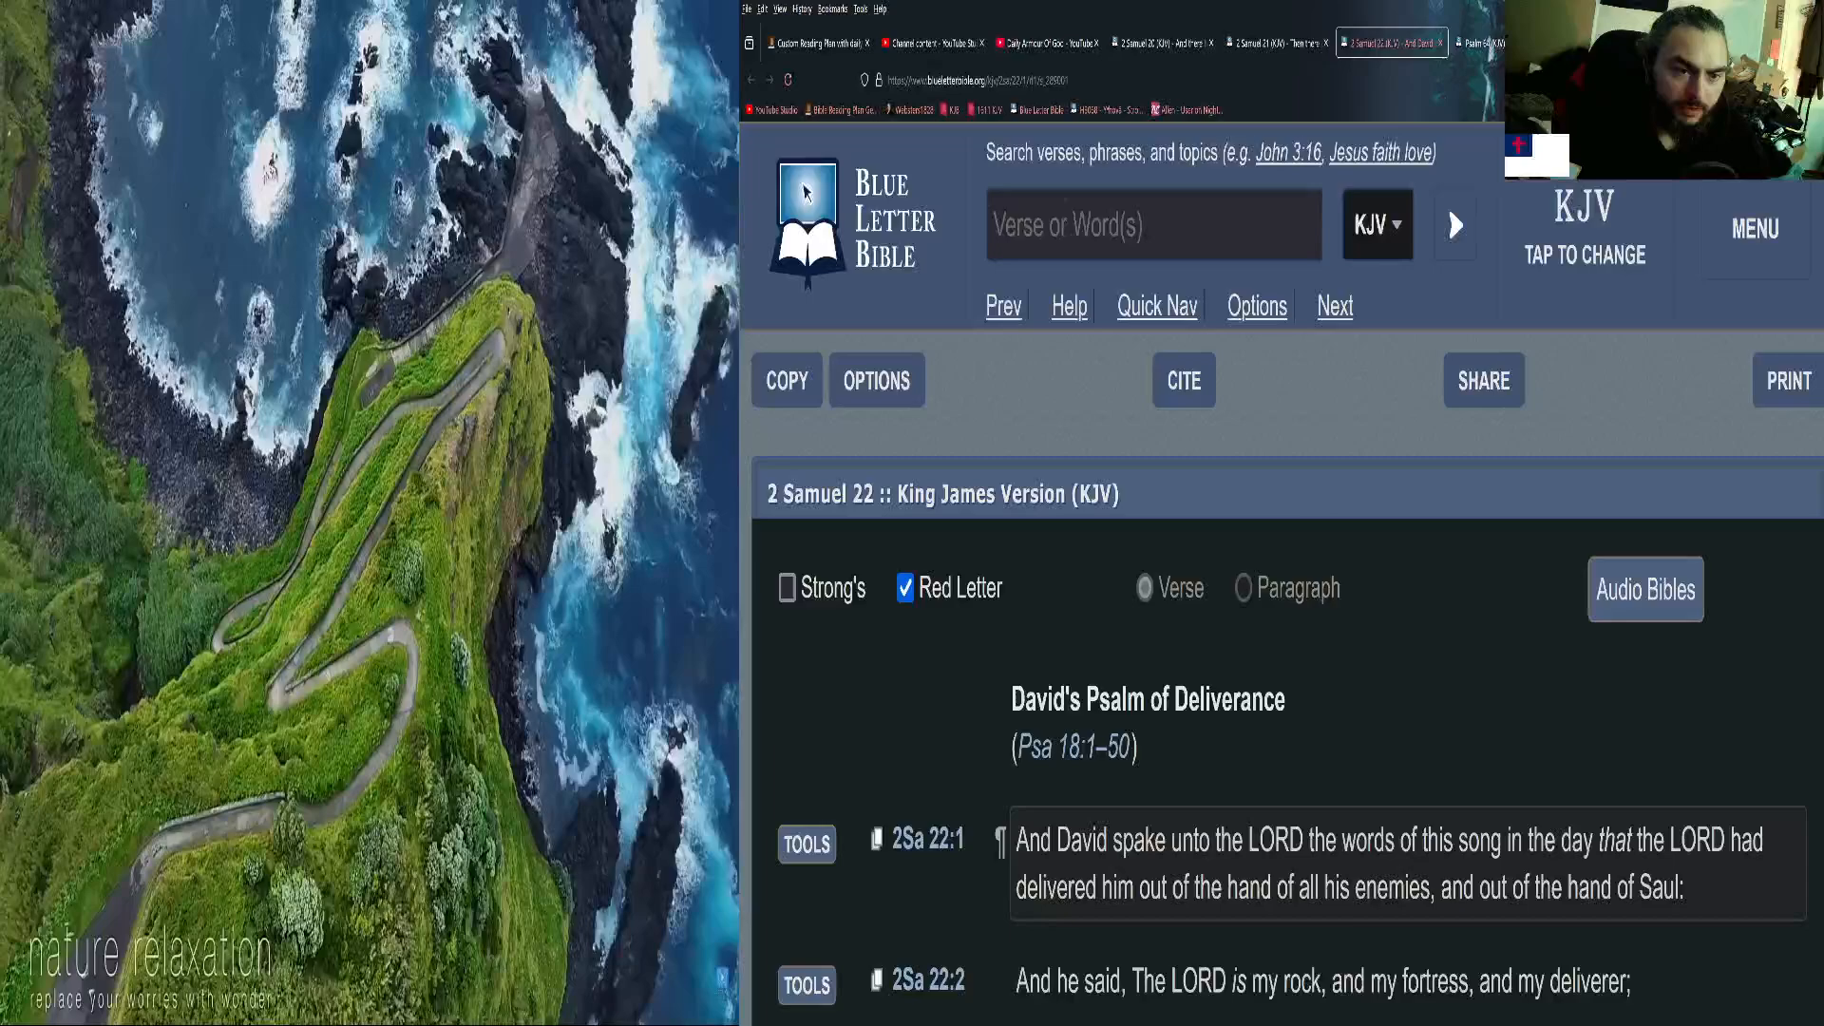
Highlight 2 Samuel 22 verses 2 through 6, selecting verse 2's text along the way.
{"action": "scroll", "scroll_direction": "down", "scroll_amount": 3}
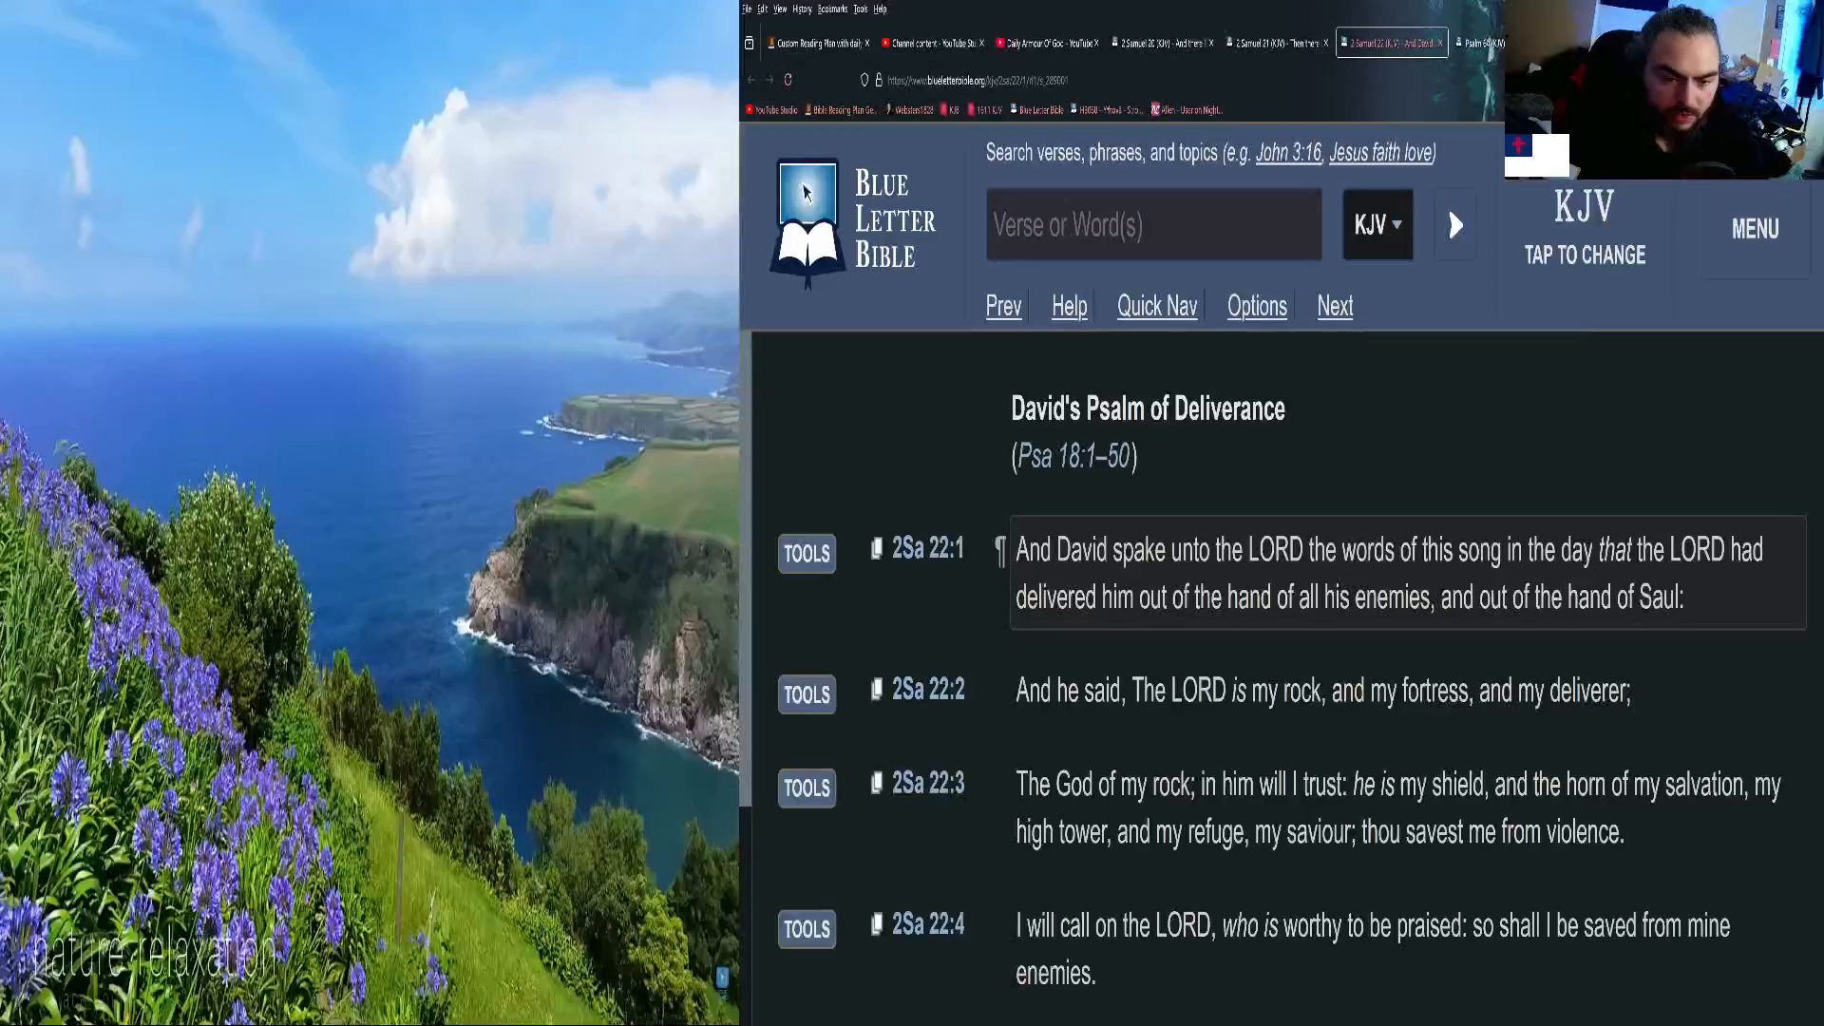
{"action": "scroll", "scroll_direction": "down", "scroll_amount": 3}
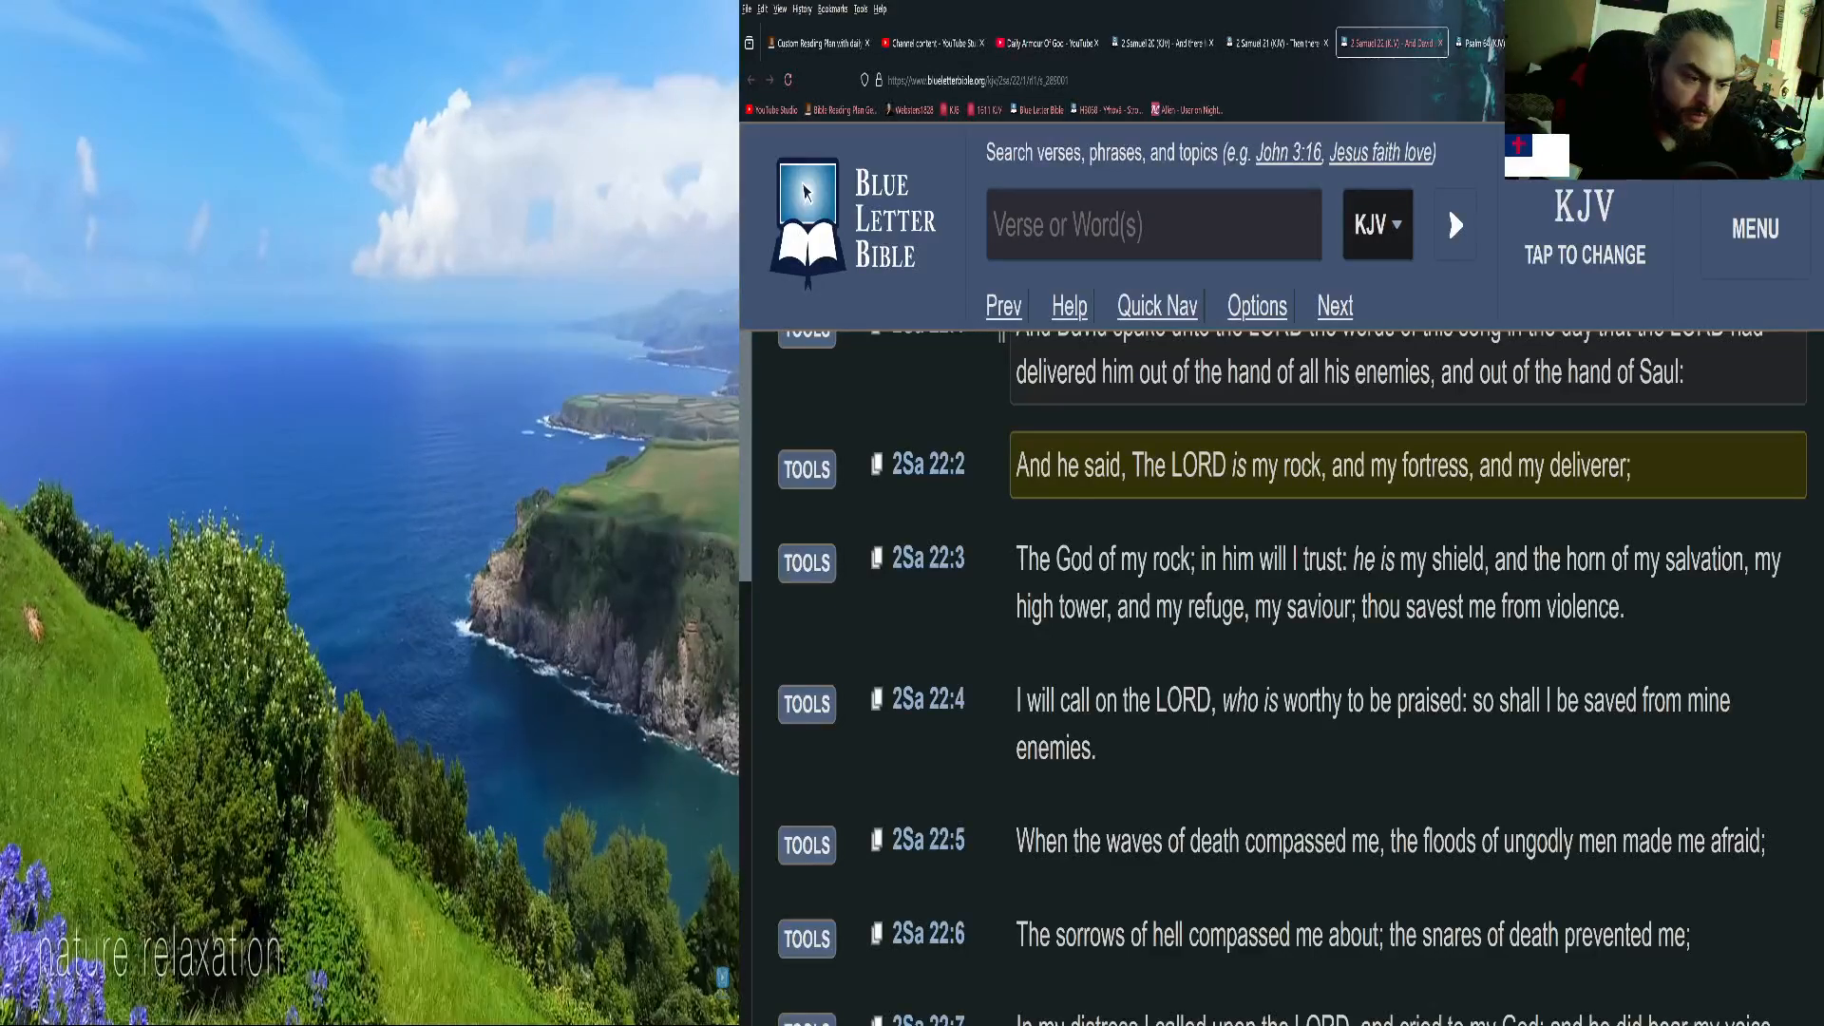
{"action": "left_click_drag", "start_coordinate": [1016, 466], "coordinate": [1630, 467]}
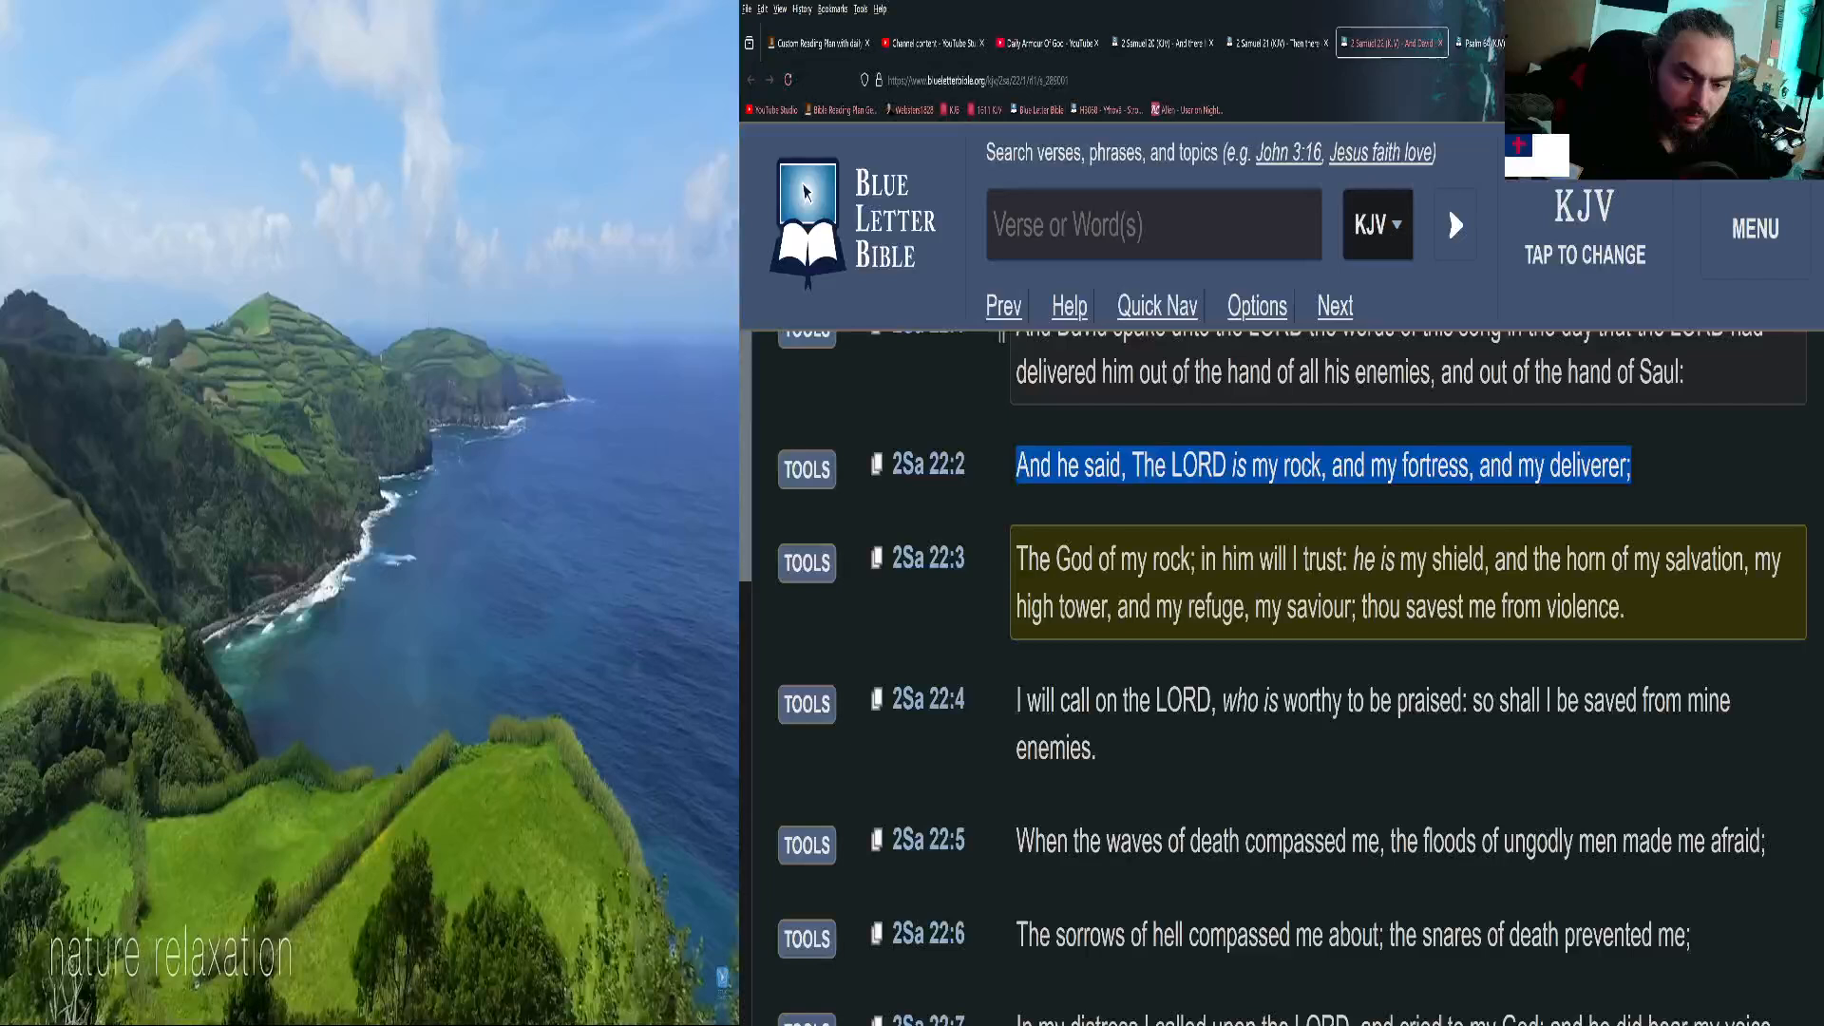
{"action": "scroll", "scroll_direction": "down", "scroll_amount": 3}
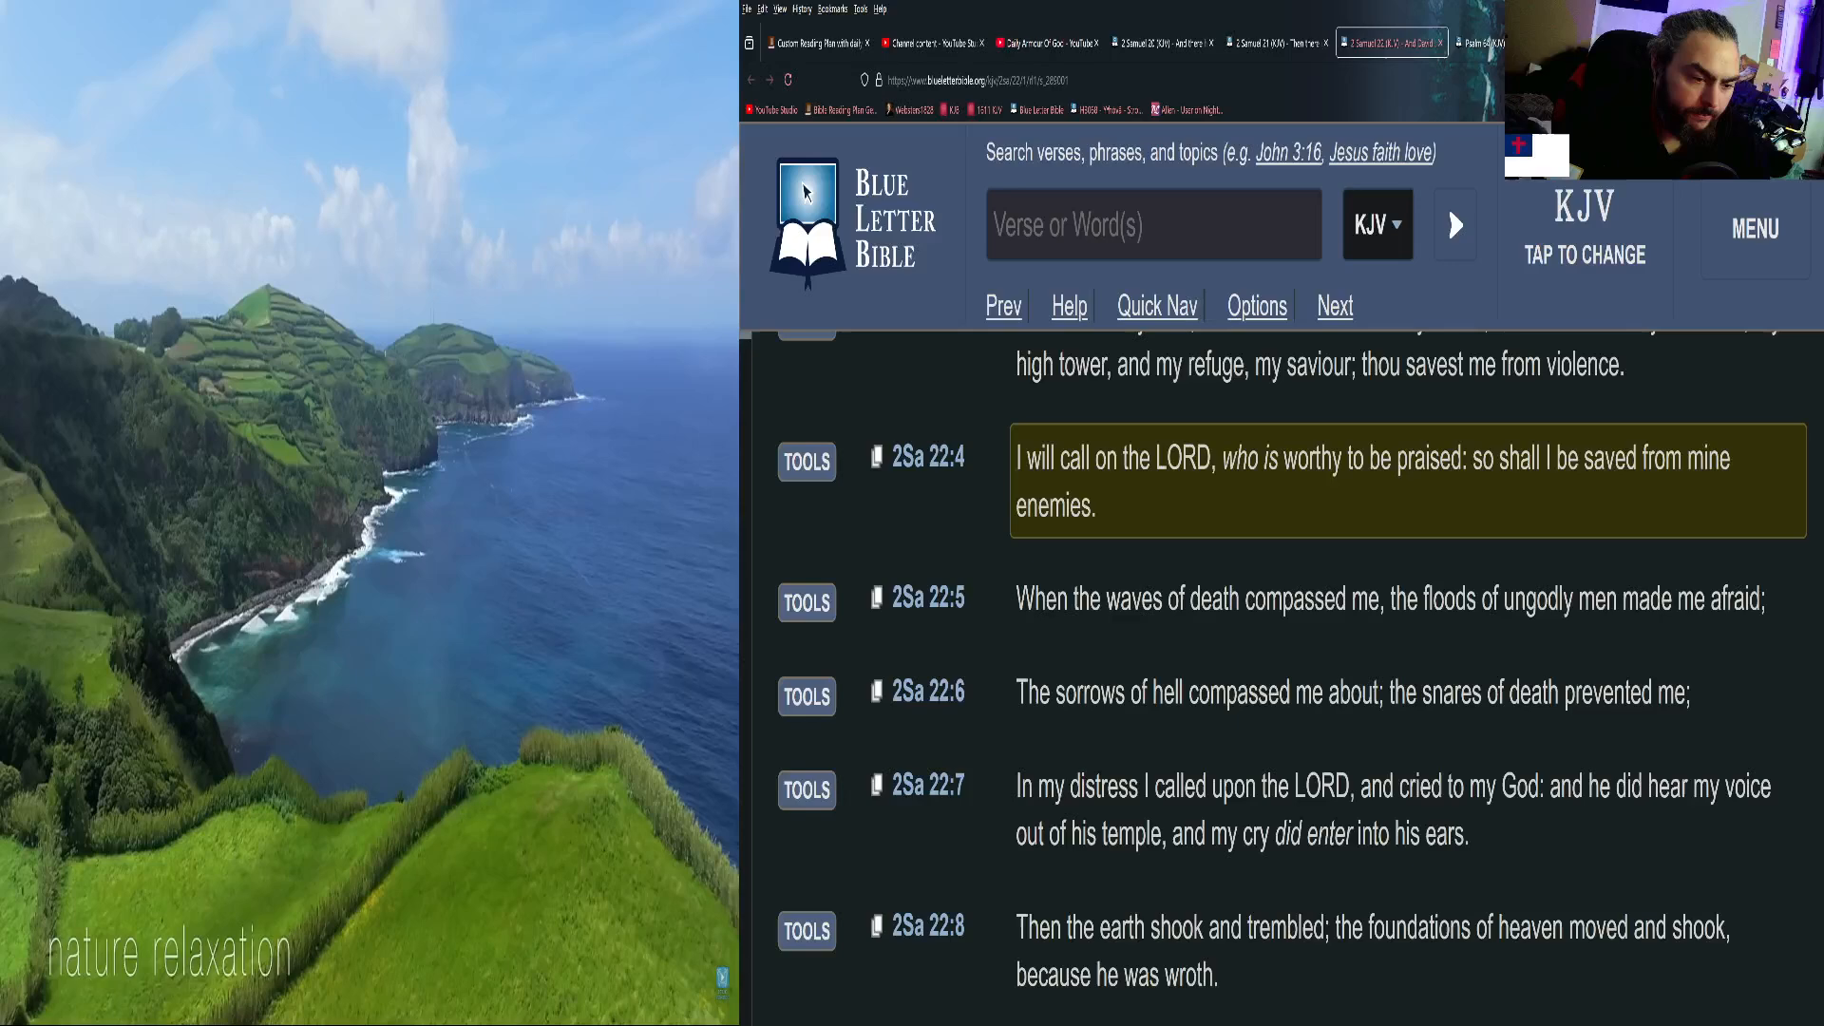
{"action": "scroll", "scroll_direction": "down", "scroll_amount": 3}
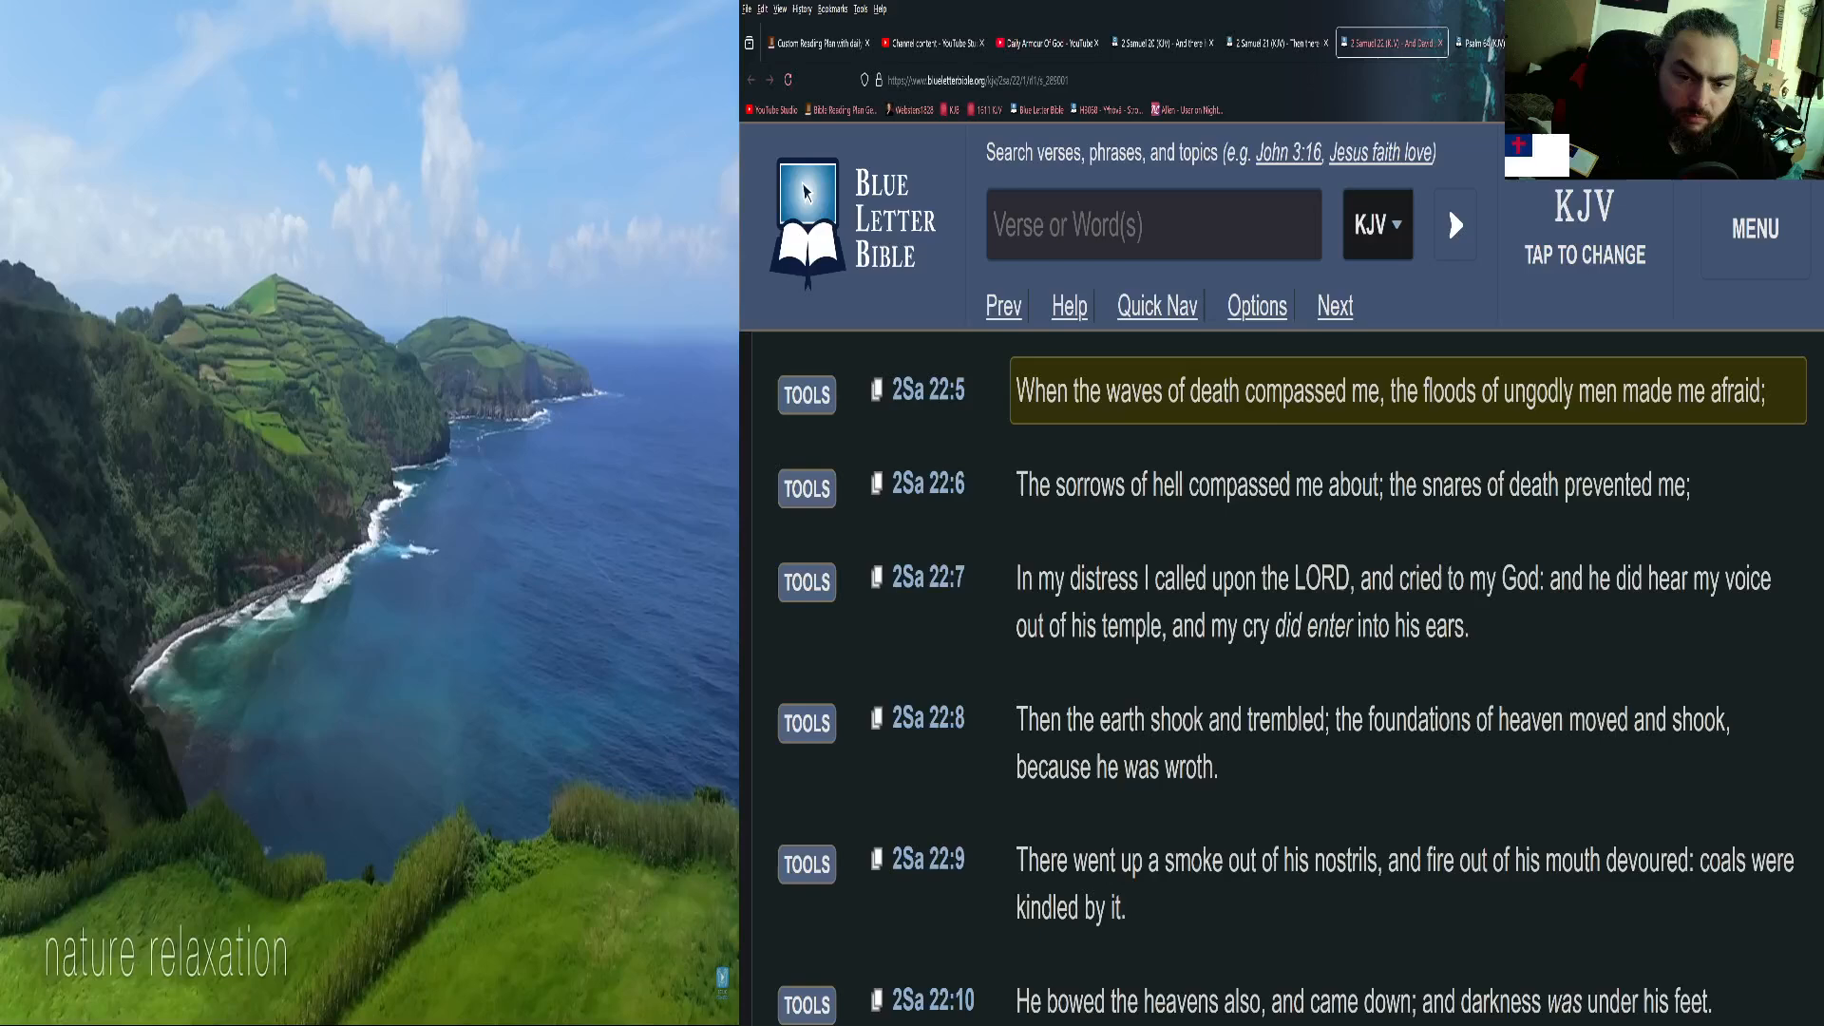
{"action": "left_click", "coordinate": [1384, 486]}
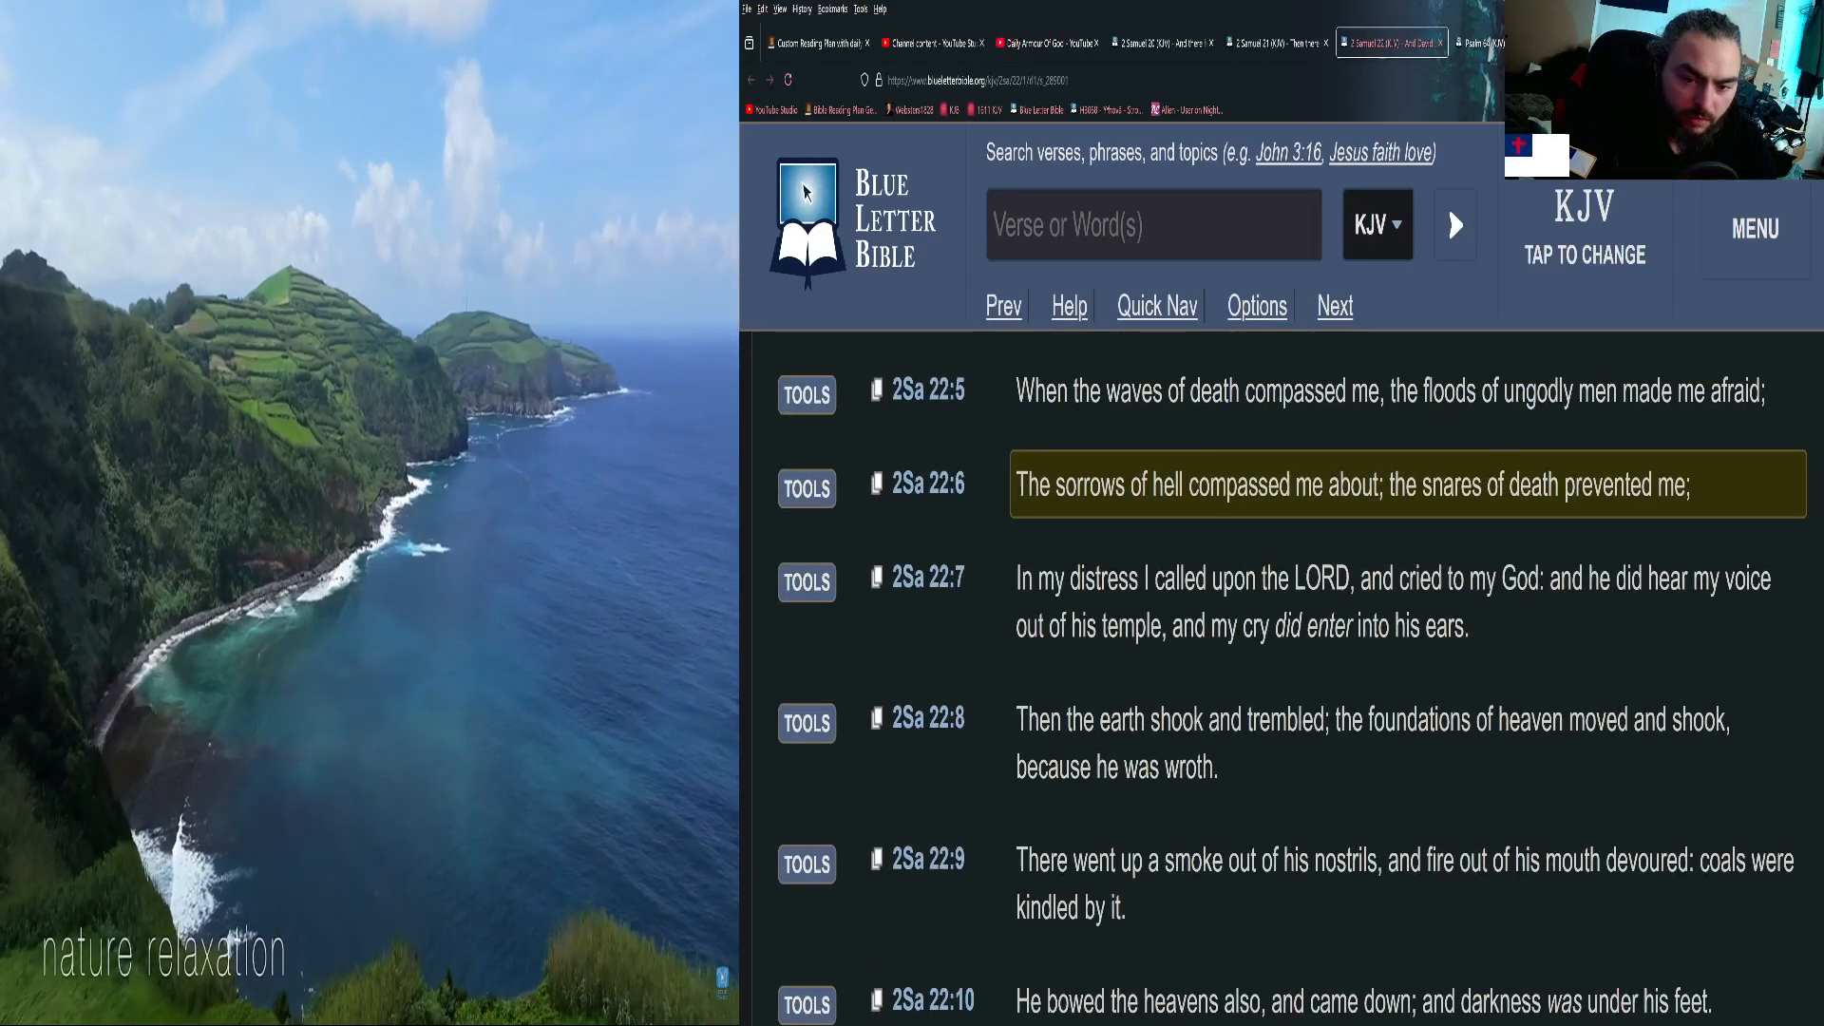
Move the highlight on from 2 Samuel 22:7, scrolling until verse 17 is marked.
{"action": "left_click", "coordinate": [1393, 601]}
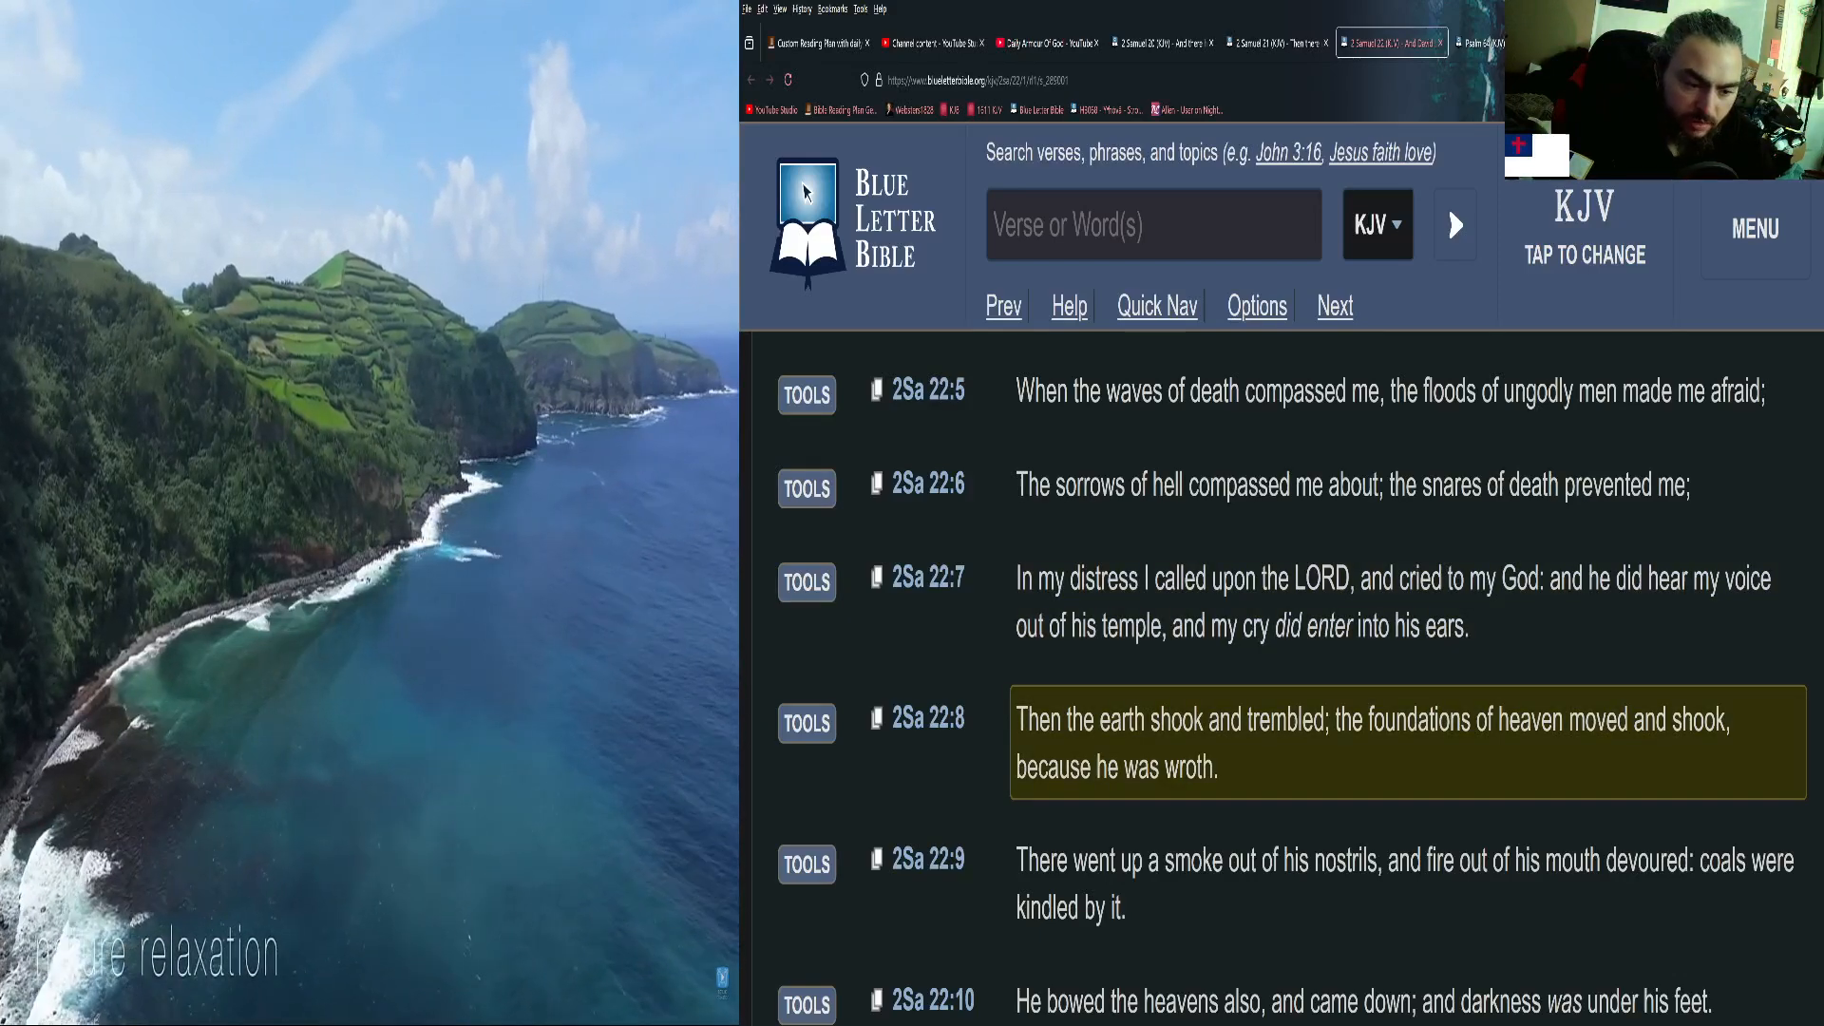
{"action": "scroll", "scroll_direction": "down", "scroll_amount": 3}
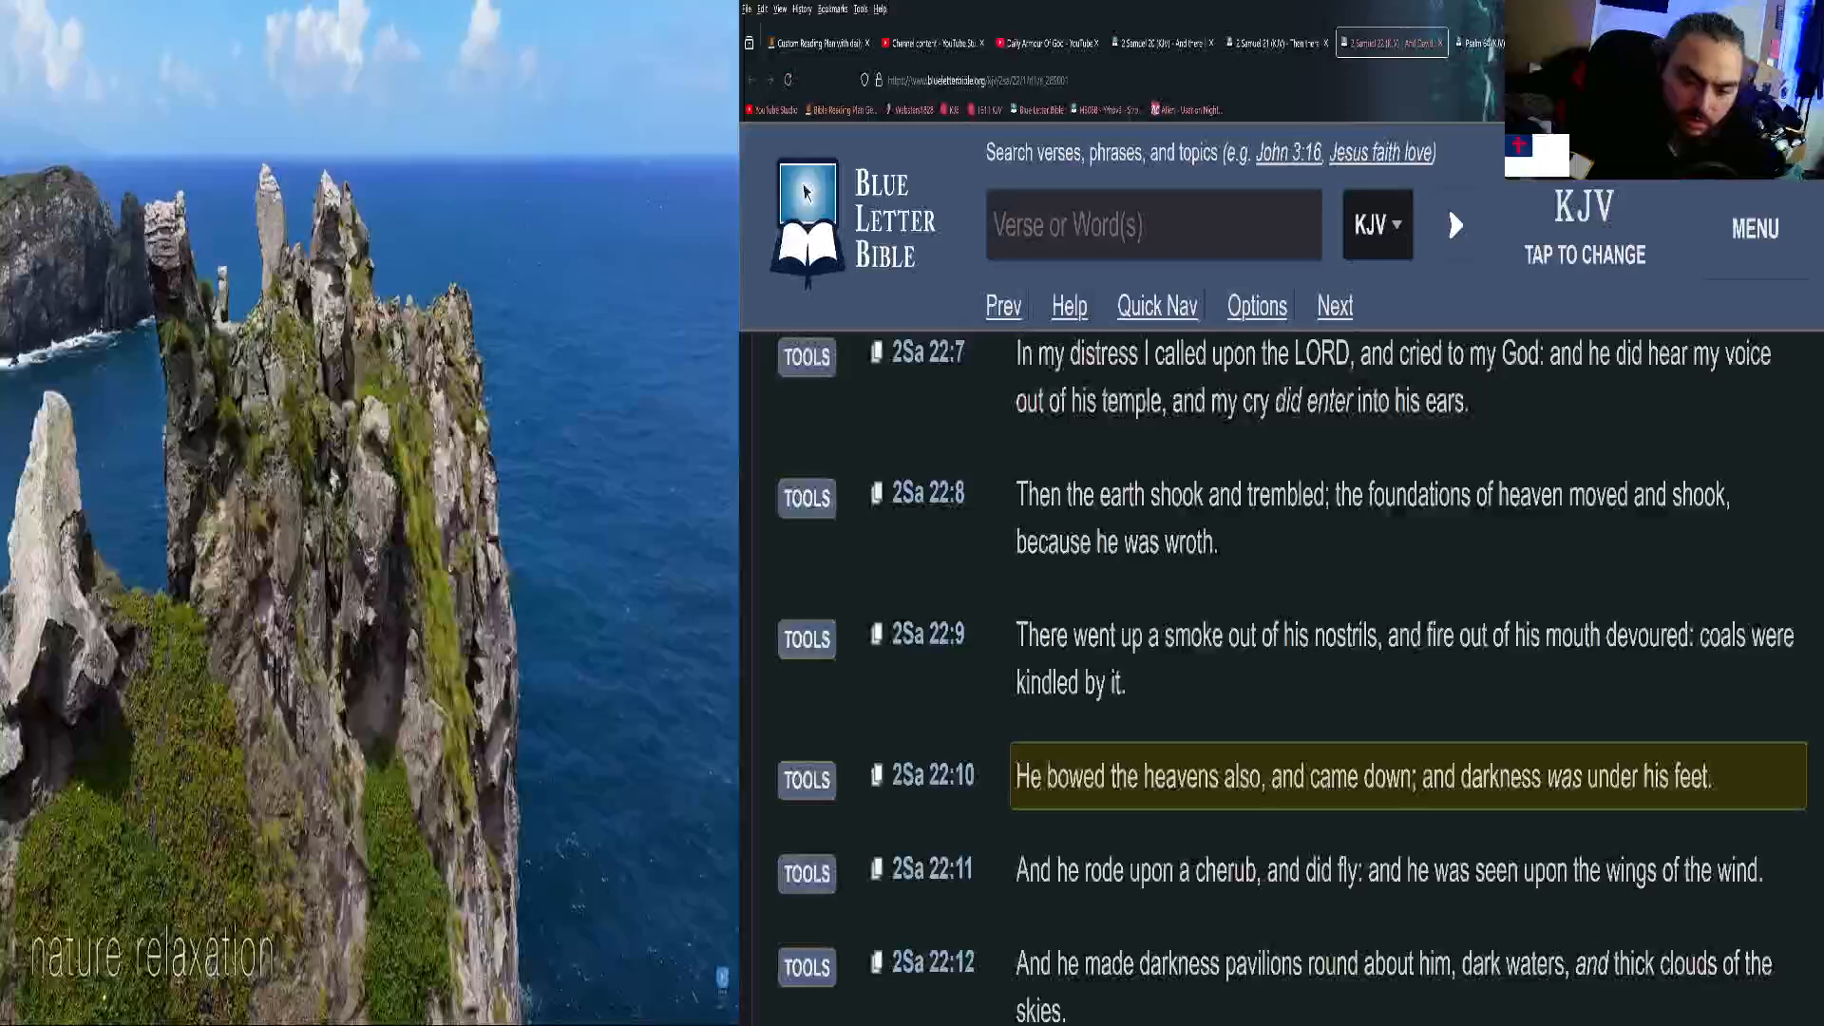
{"action": "scroll", "scroll_direction": "down", "scroll_amount": 3}
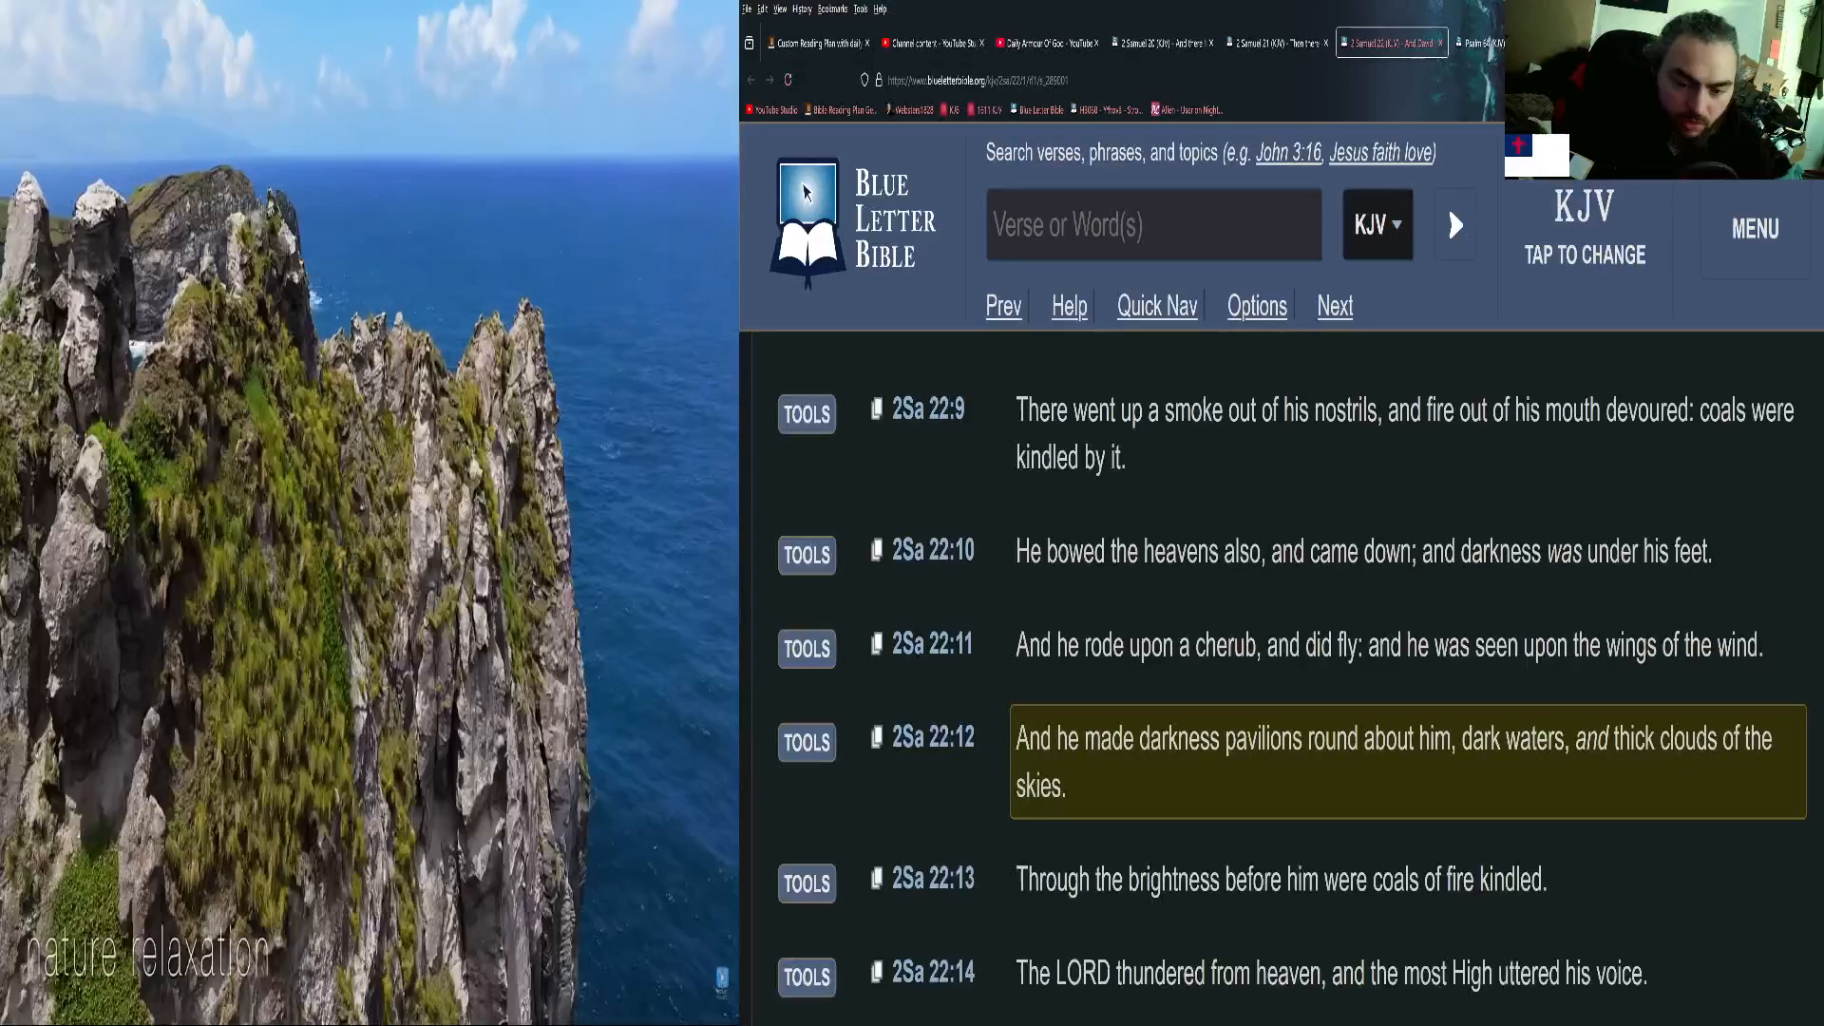
{"action": "scroll", "scroll_direction": "down", "scroll_amount": 3}
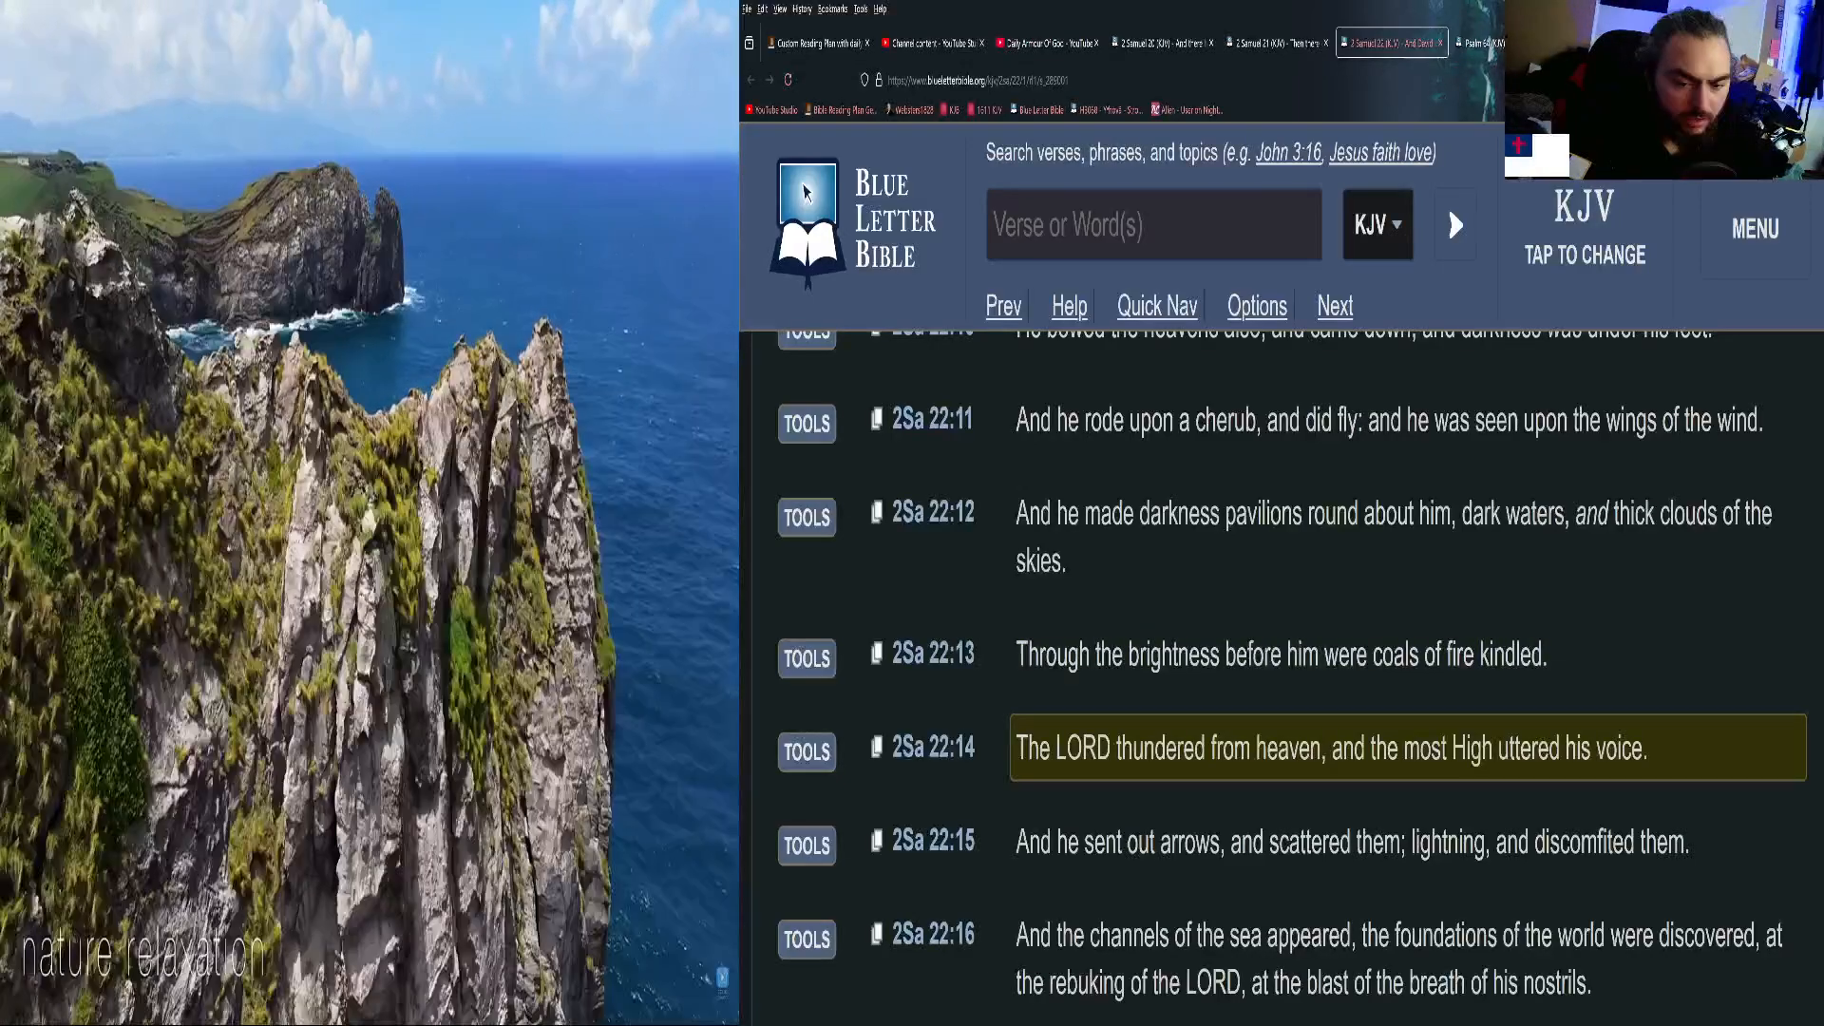
{"action": "scroll", "scroll_direction": "down", "scroll_amount": 3}
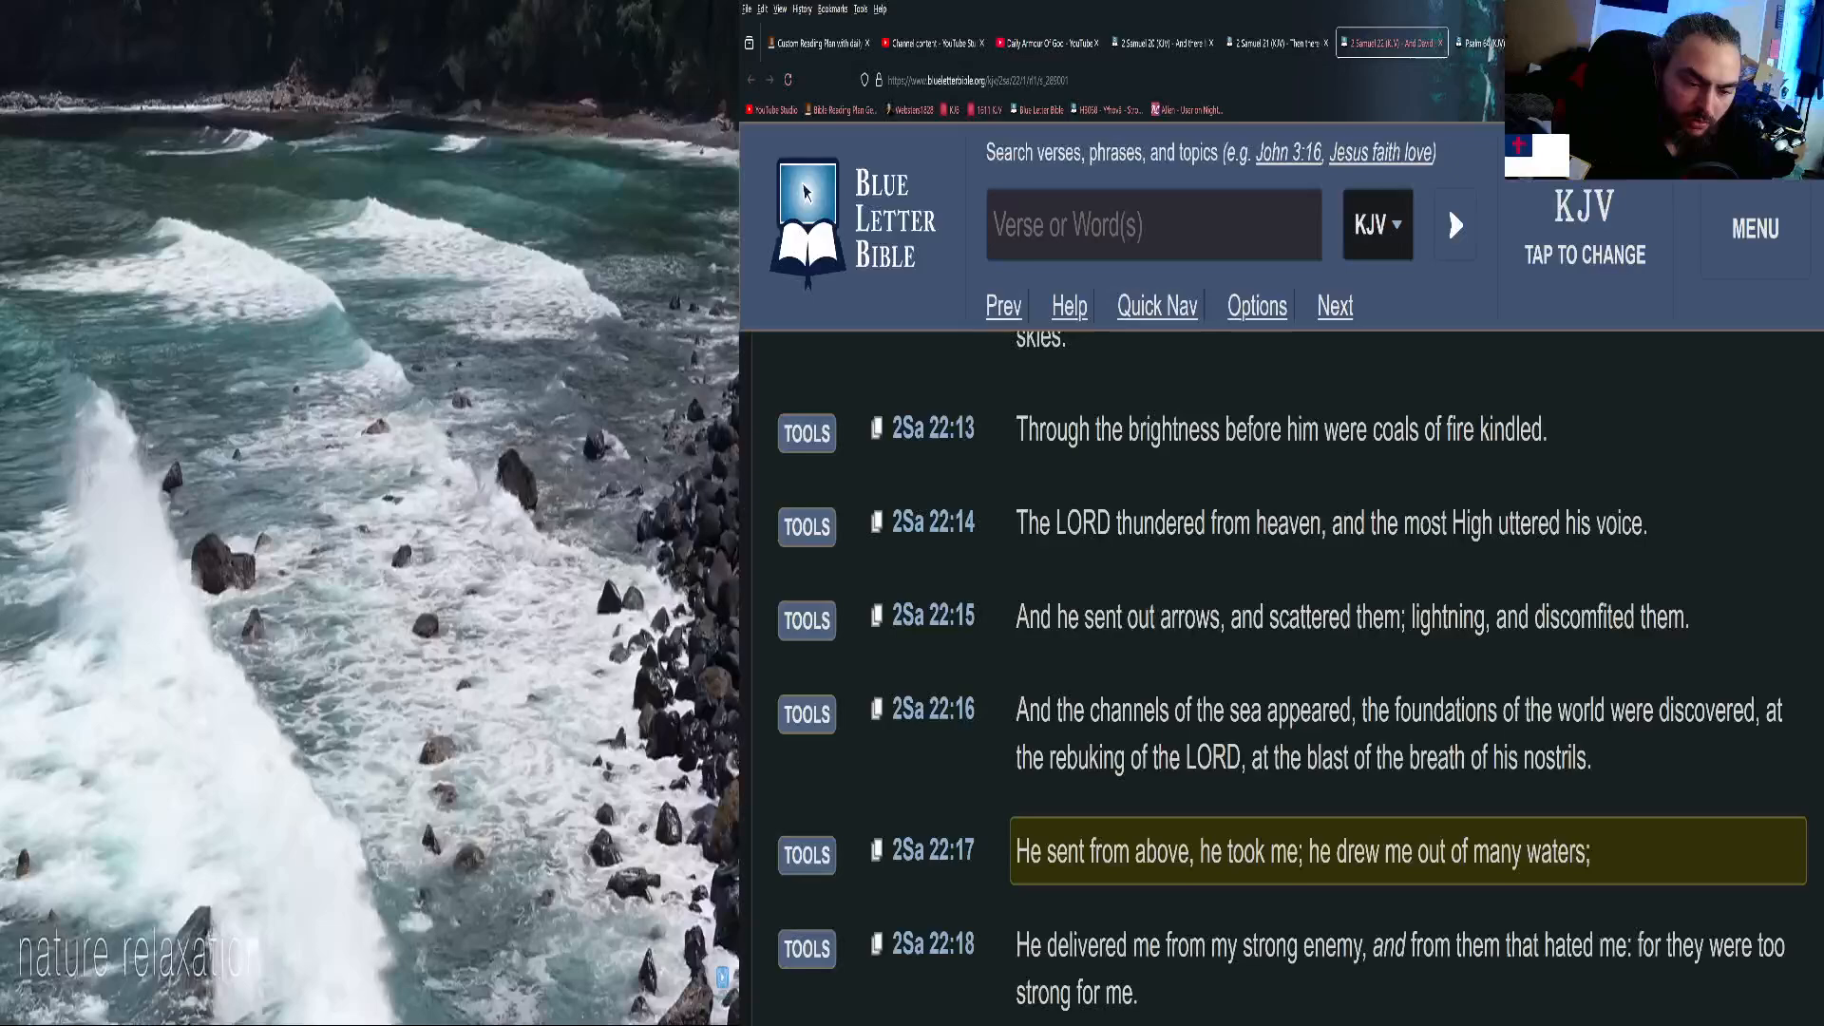
Scroll 2 Samuel 22 so the highlight moves from verse 25 to verse 31.
{"action": "scroll", "scroll_direction": "down", "scroll_amount": 3}
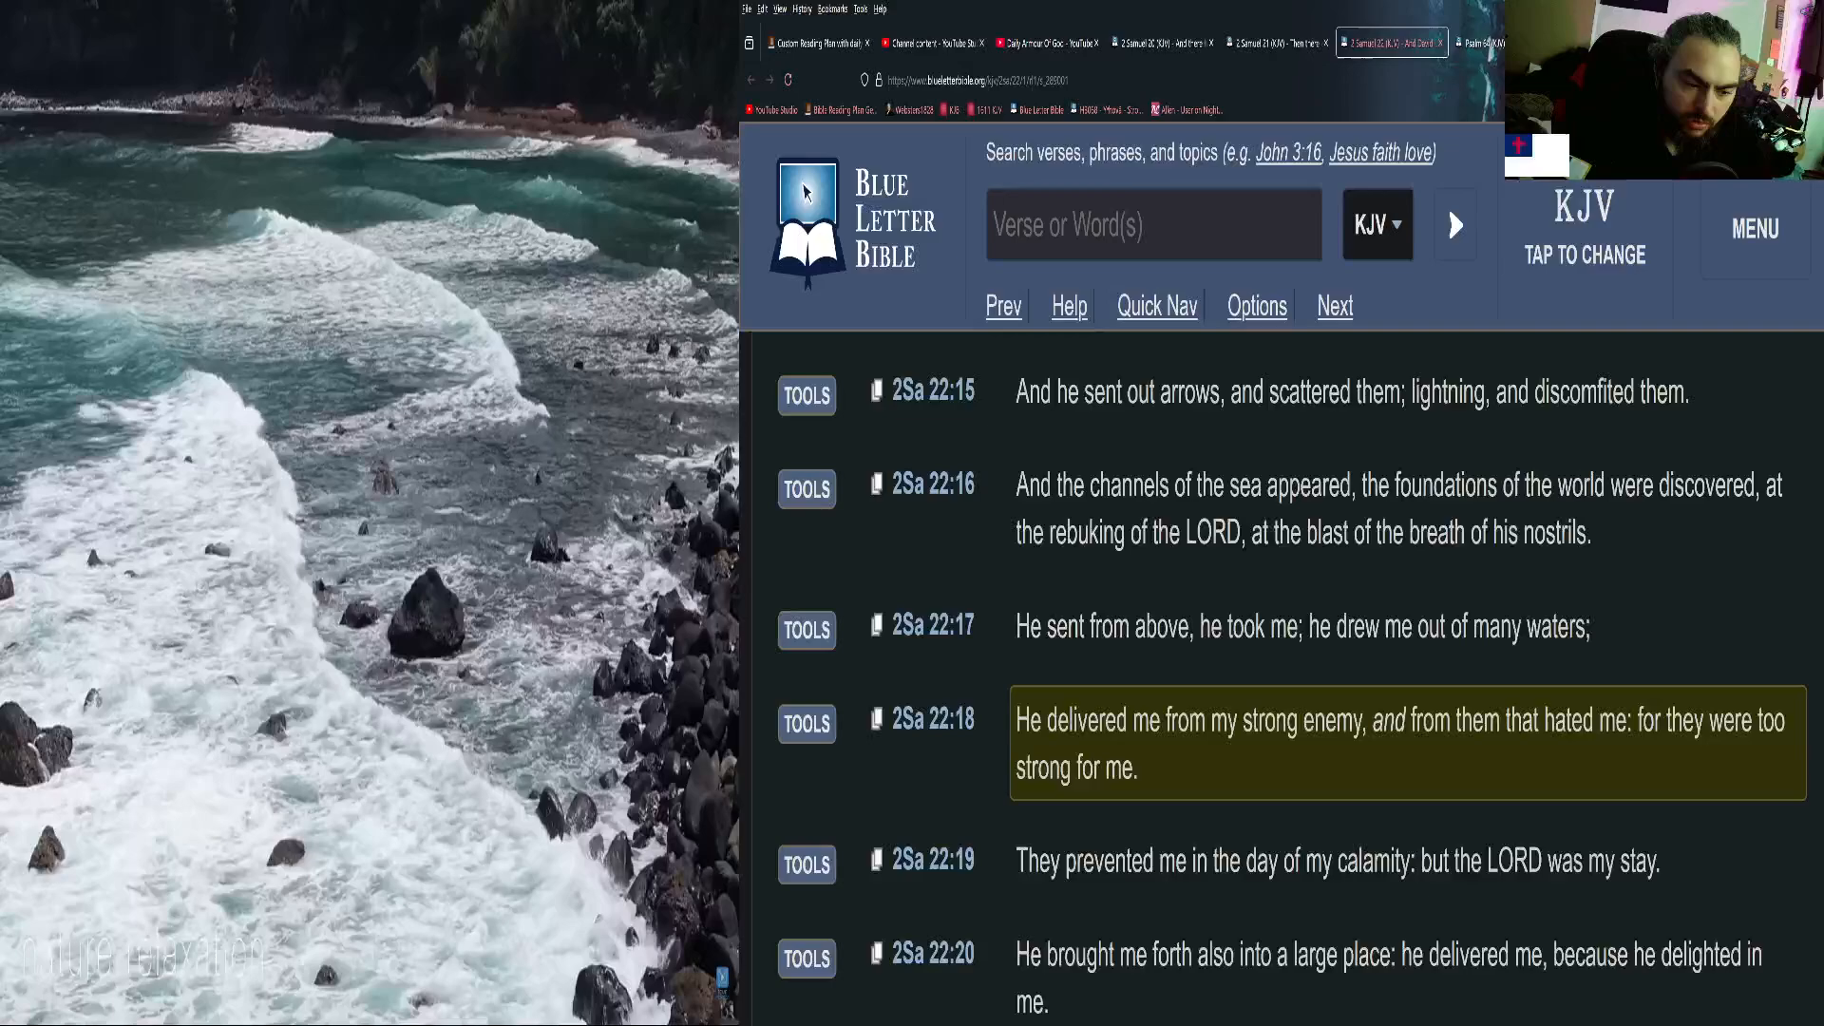
{"action": "scroll", "scroll_direction": "down", "scroll_amount": 3}
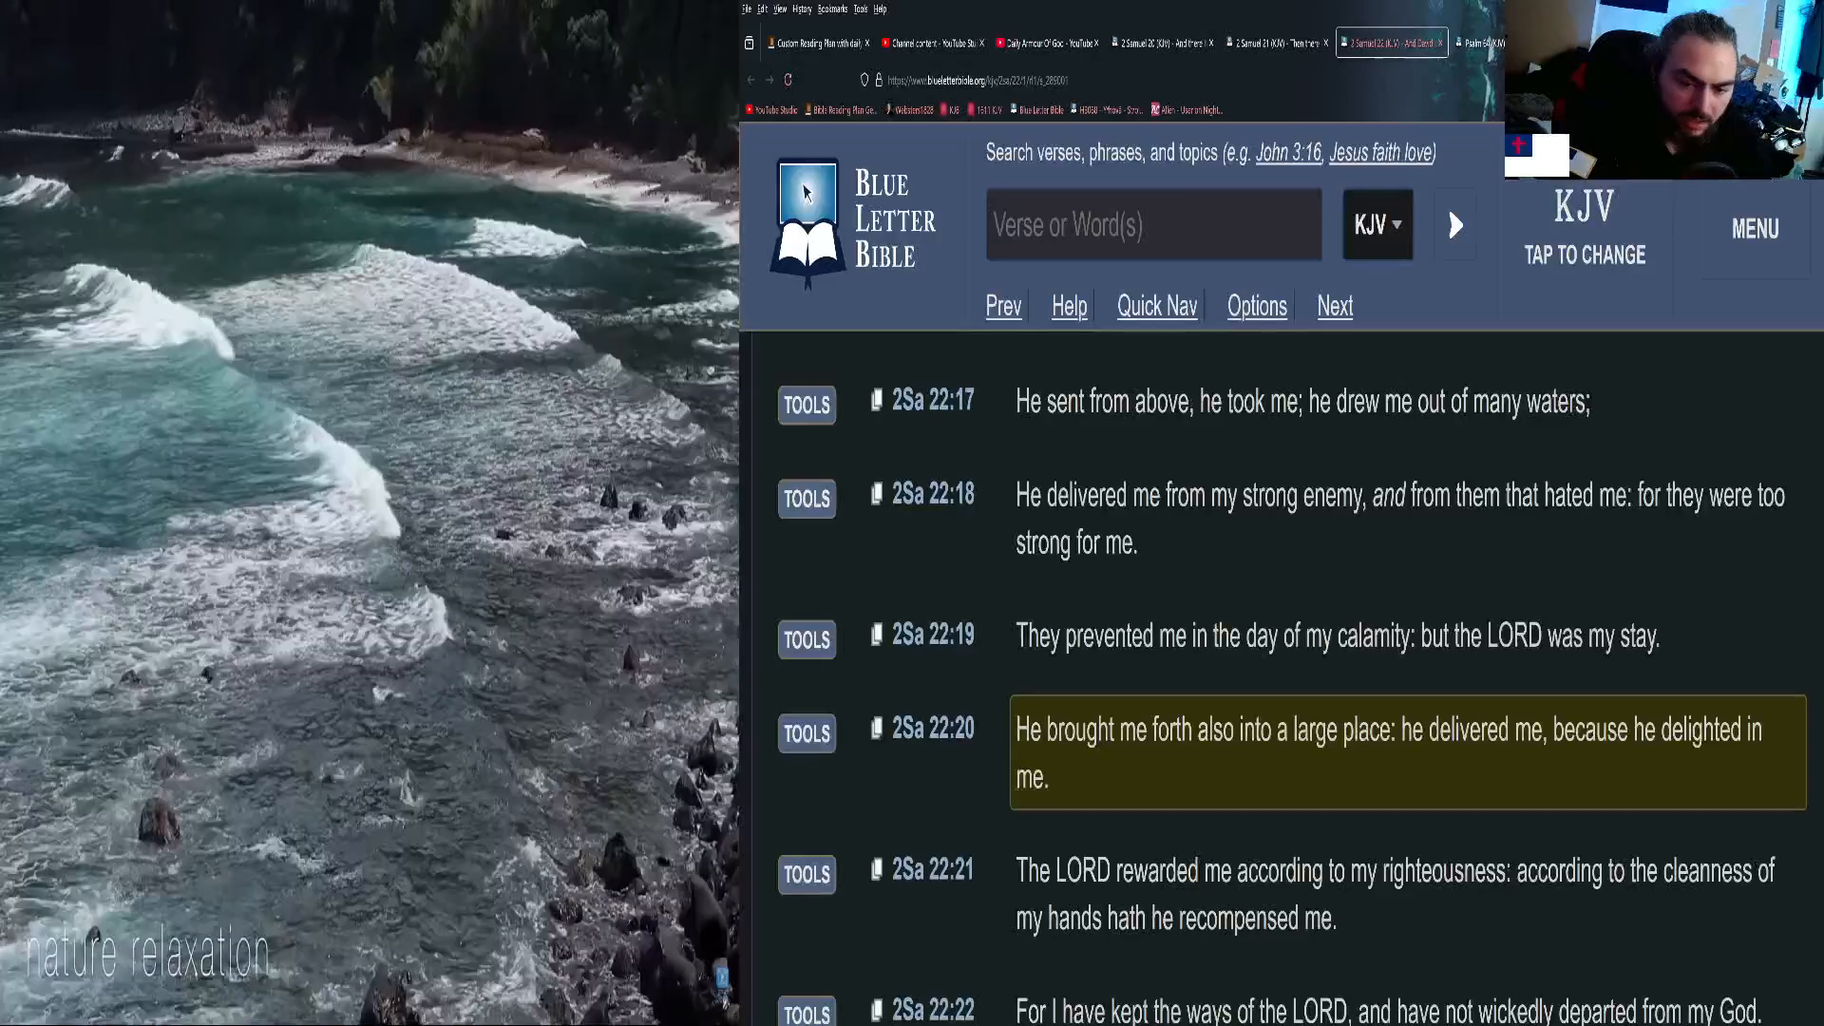
{"action": "scroll", "scroll_direction": "down", "scroll_amount": 3}
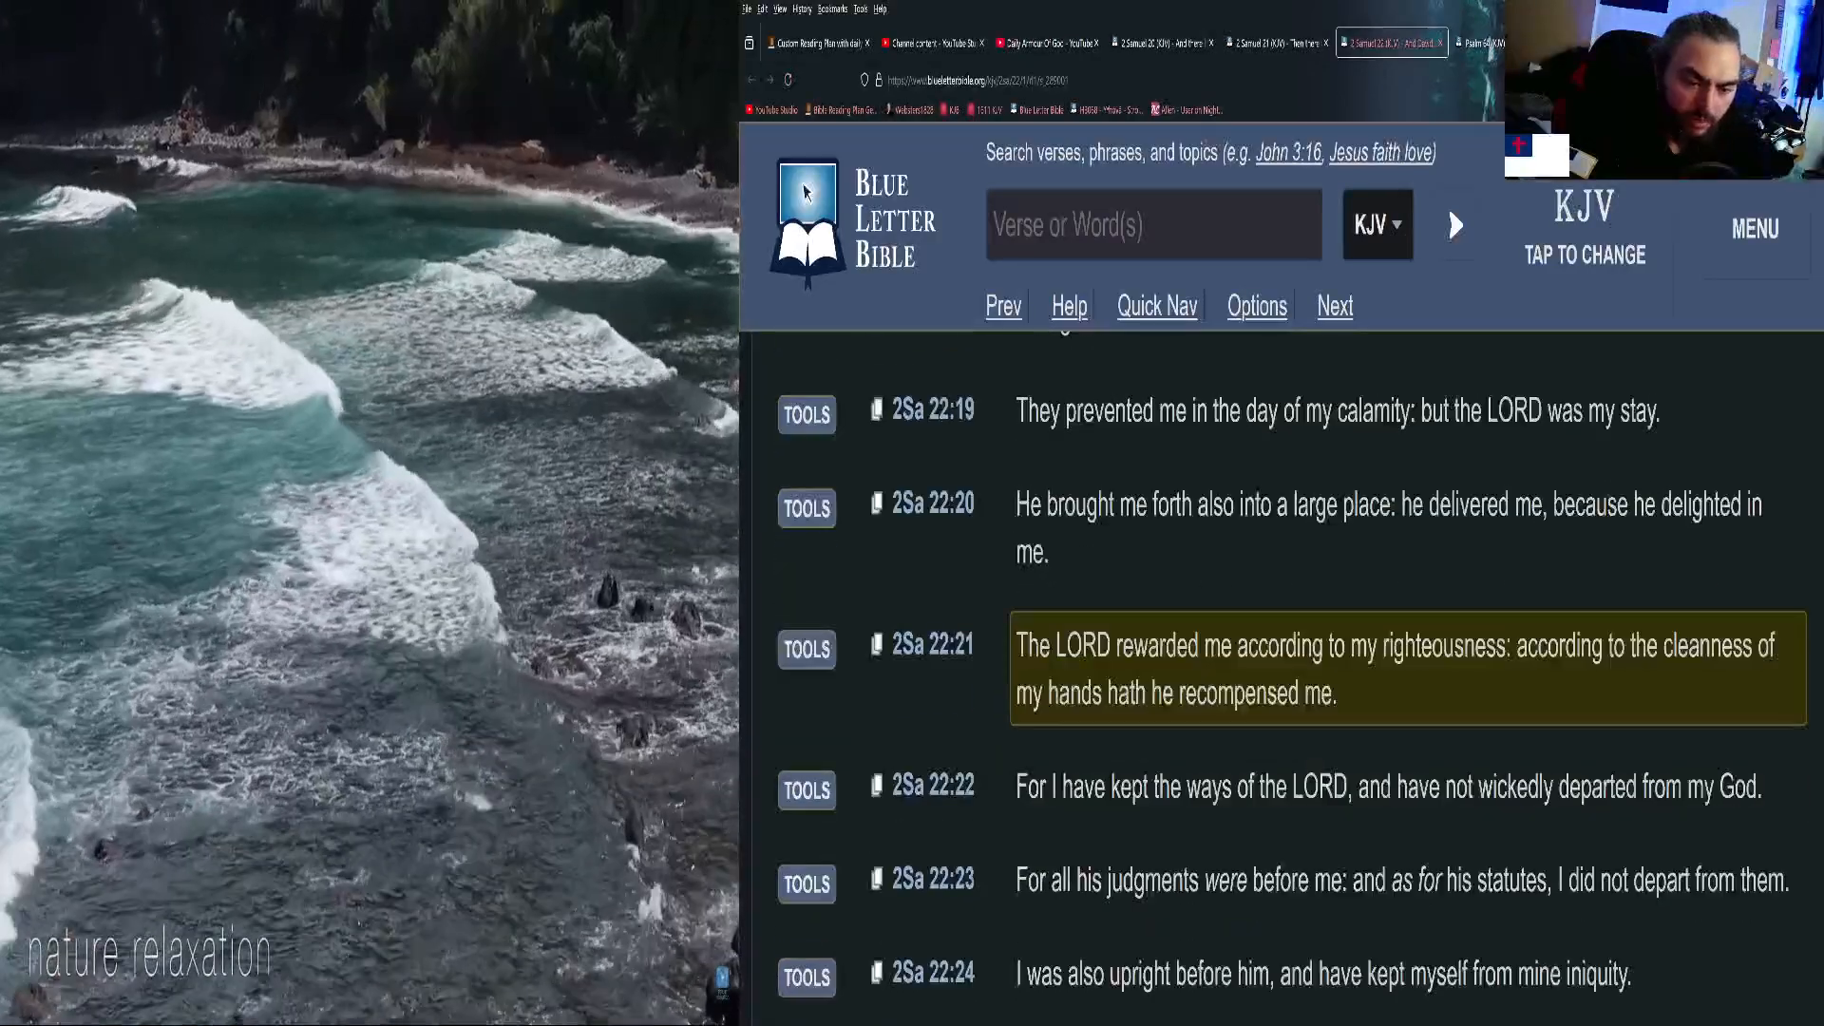
{"action": "scroll", "scroll_direction": "down", "scroll_amount": 3}
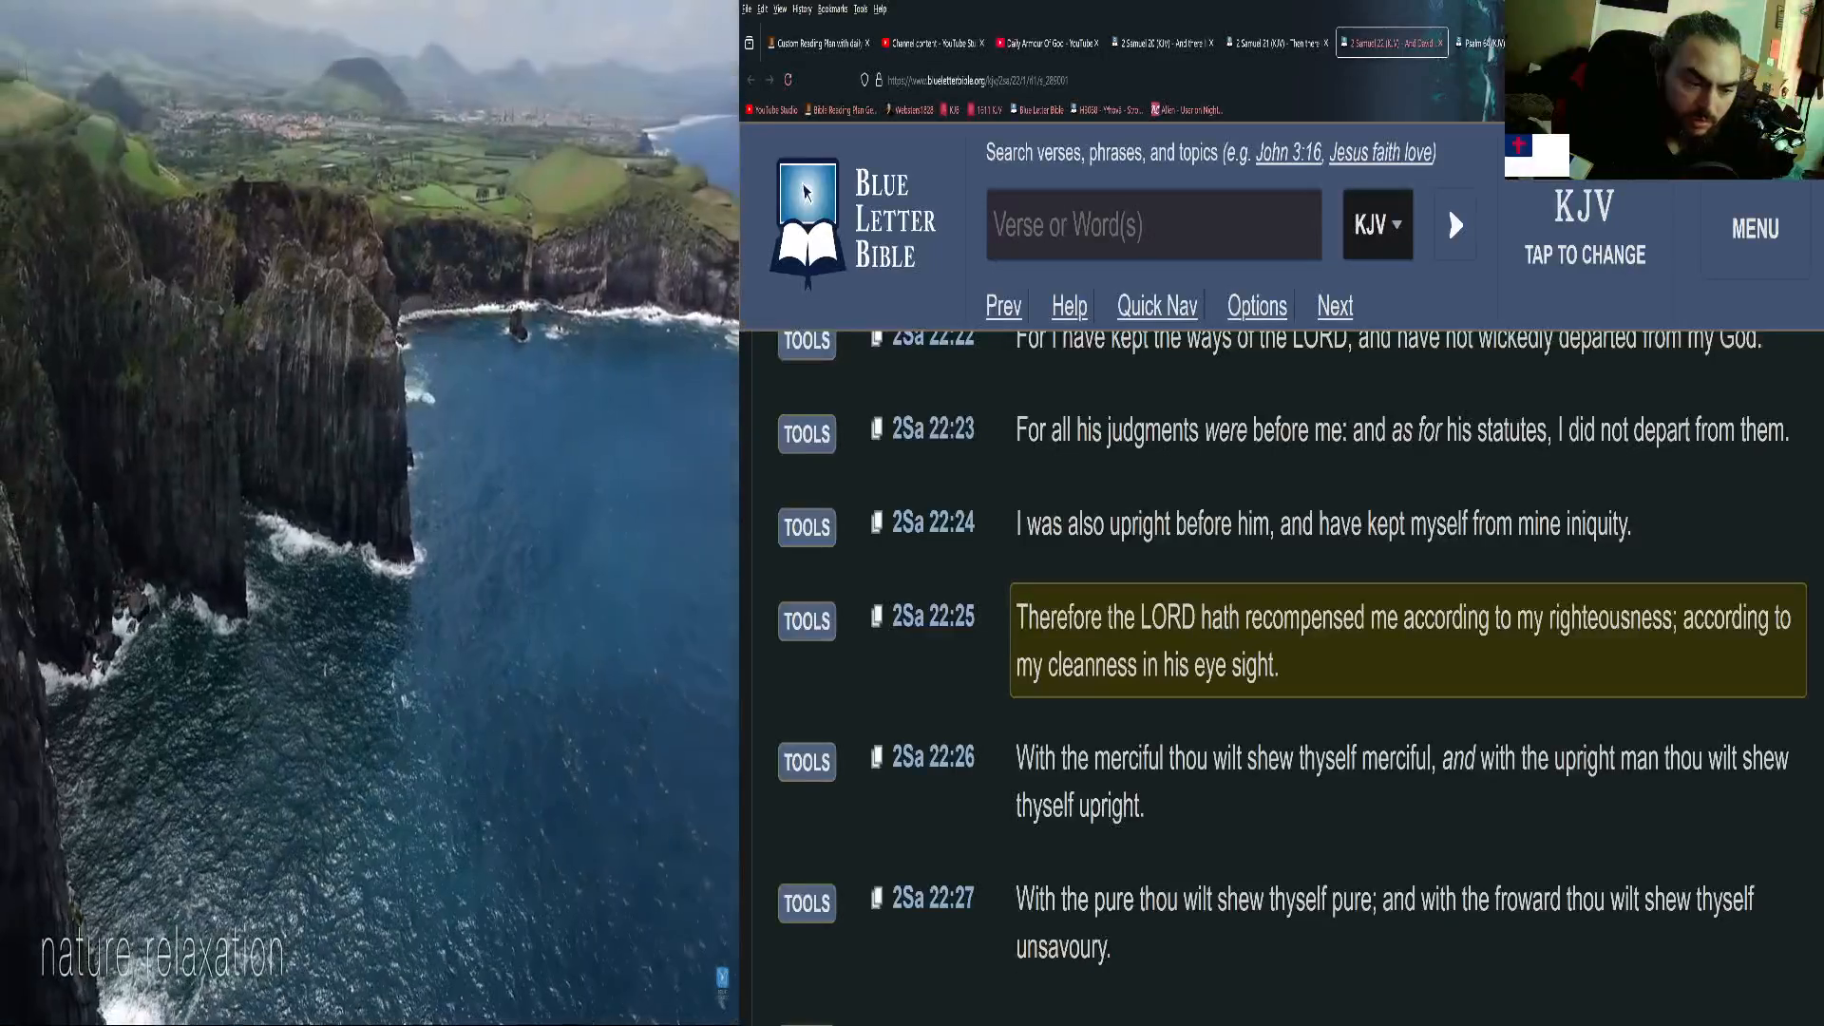
{"action": "scroll", "scroll_direction": "down", "scroll_amount": 3}
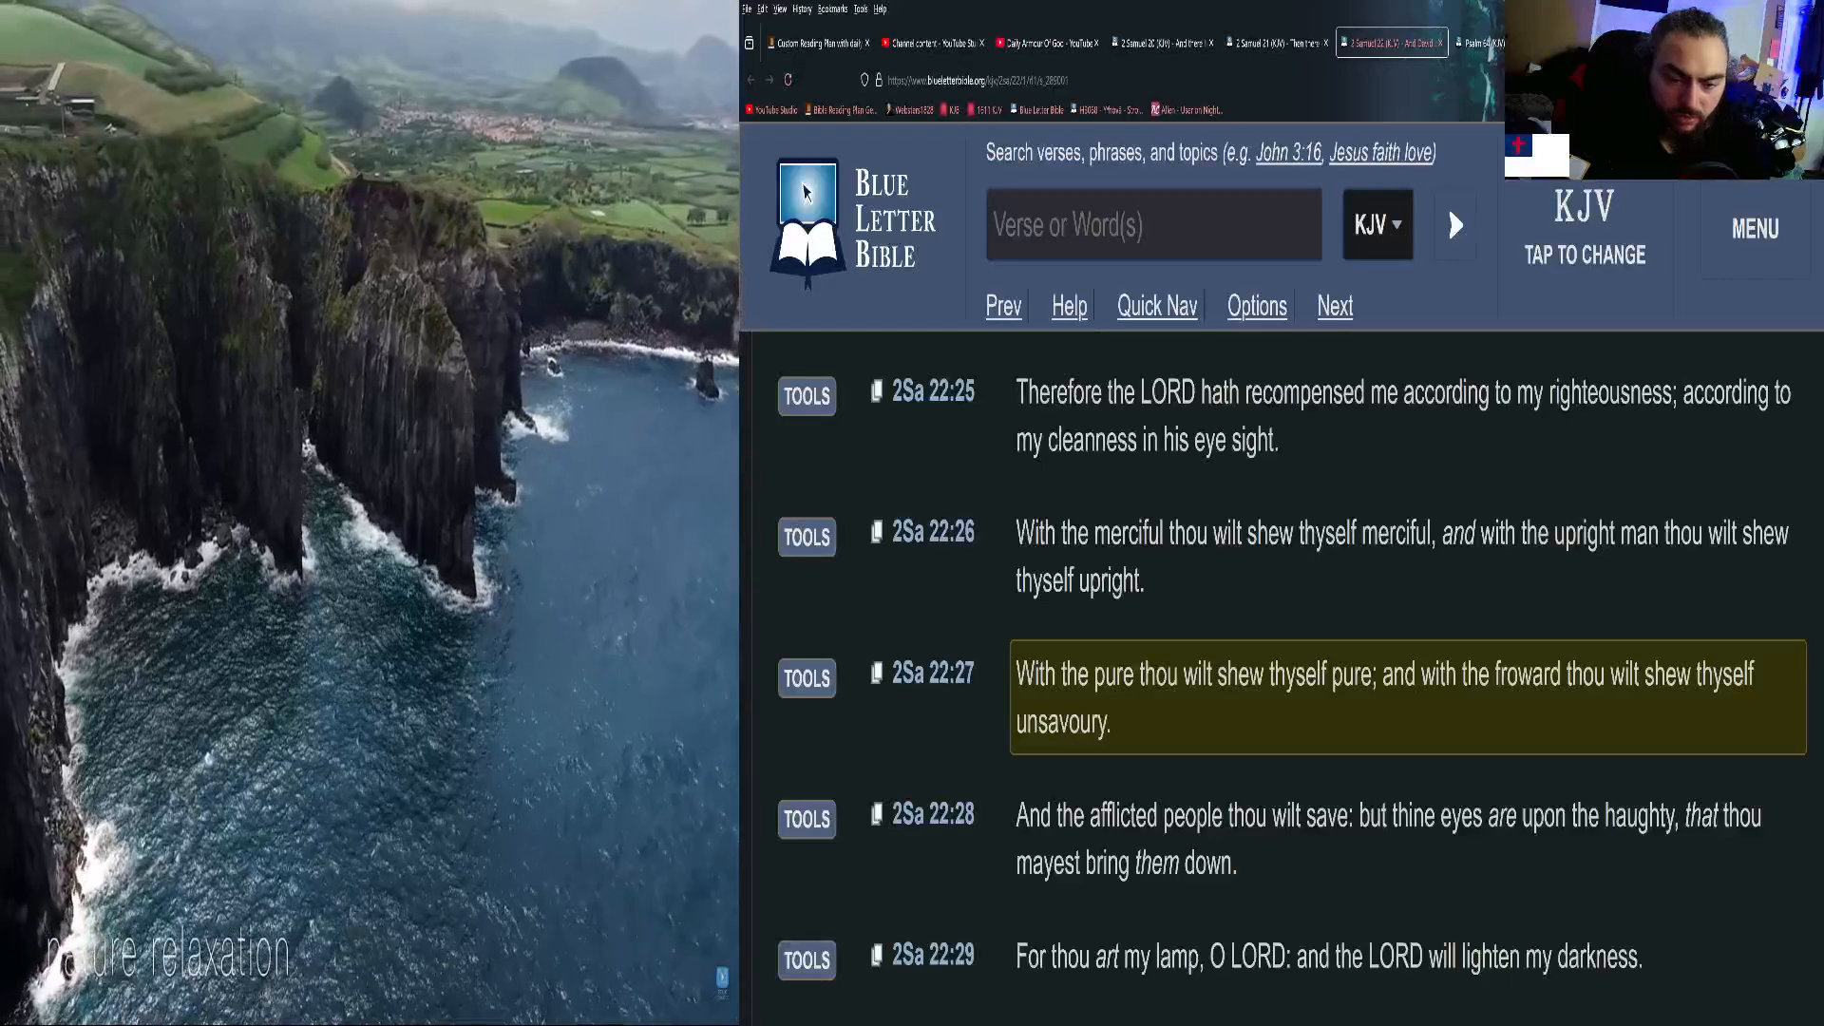
{"action": "scroll", "scroll_direction": "down", "scroll_amount": 3}
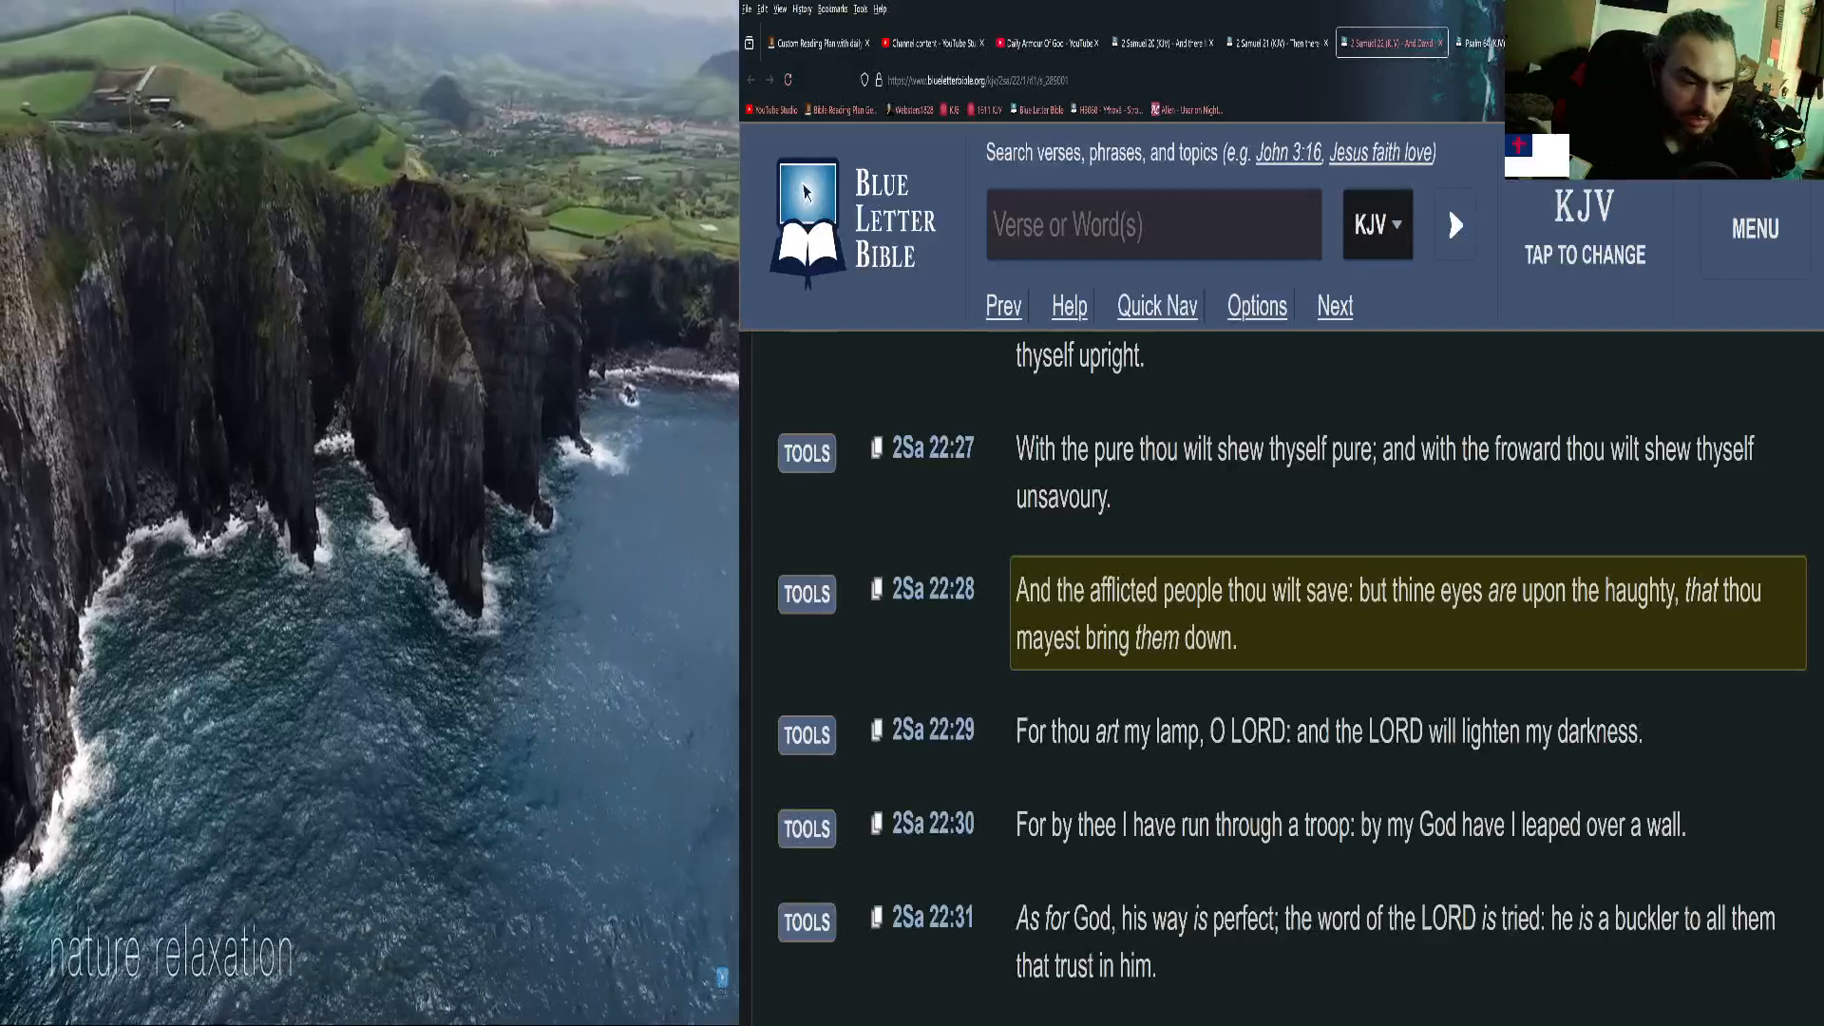
{"action": "scroll", "scroll_direction": "down", "scroll_amount": 3}
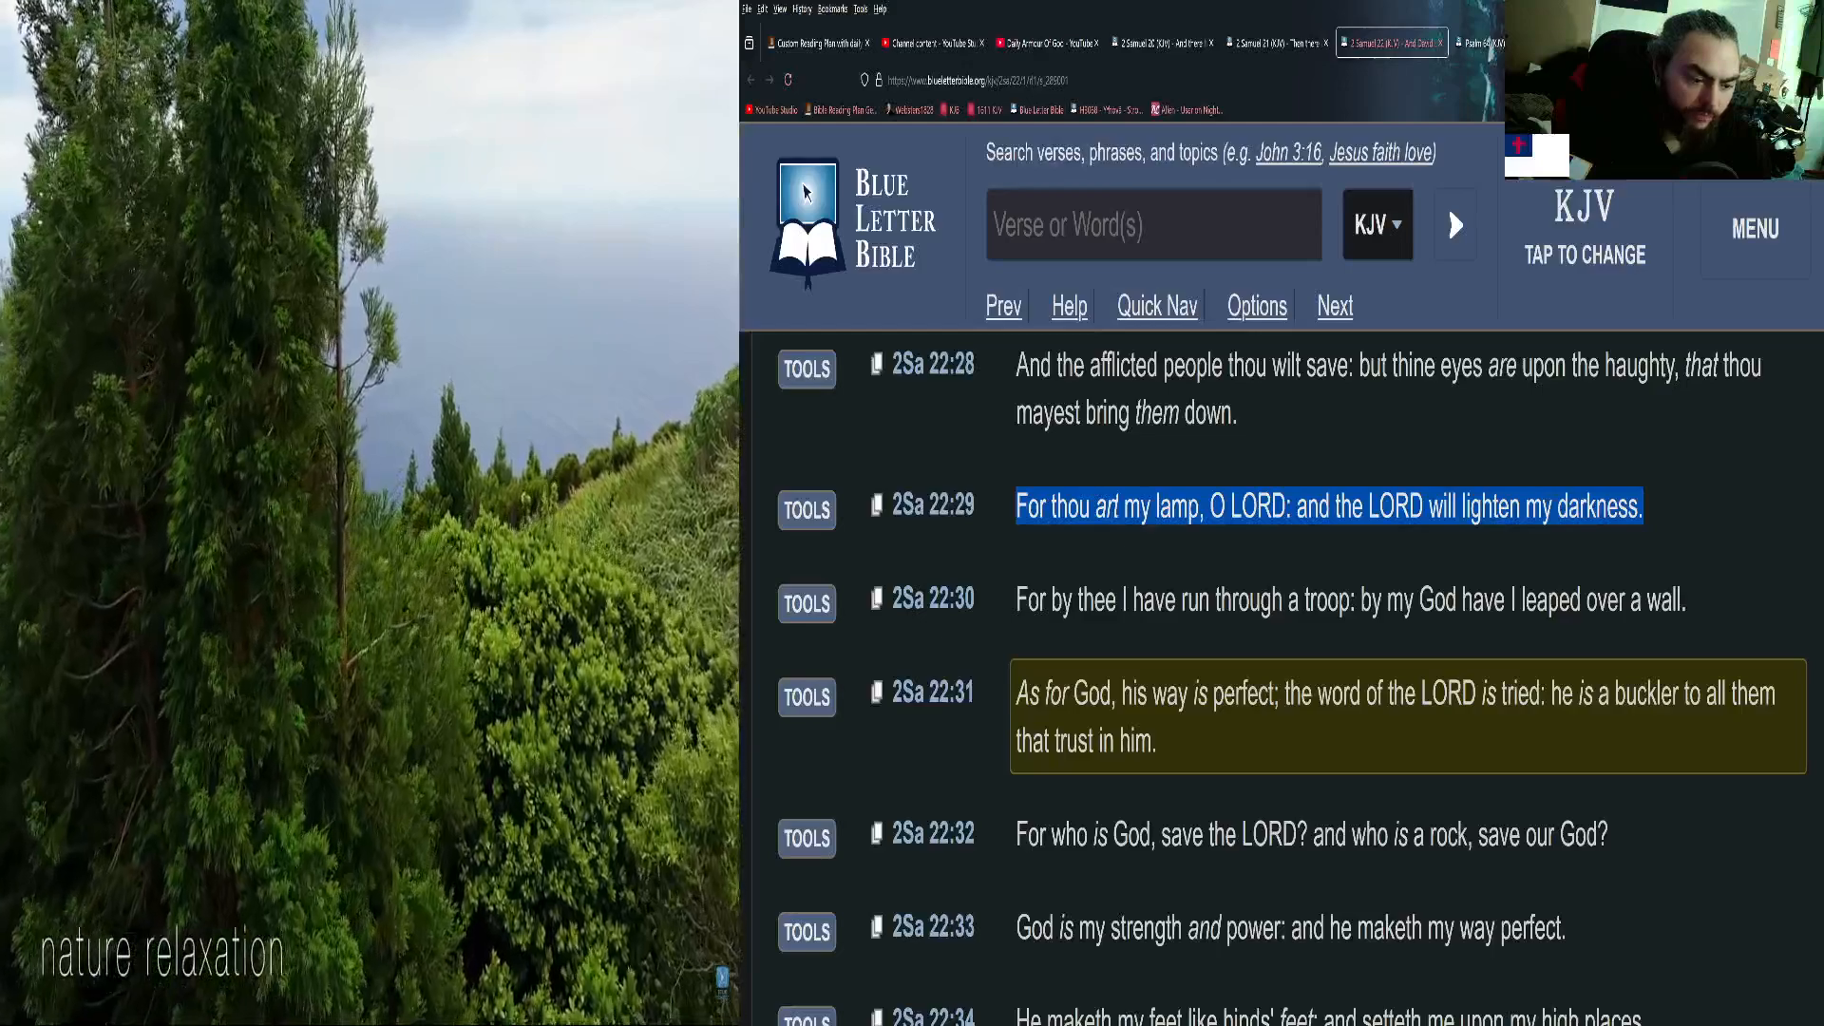
Scroll 2 Samuel 22 so the highlight moves from verse 32 to verse 42.
{"action": "scroll", "scroll_direction": "down", "scroll_amount": 3}
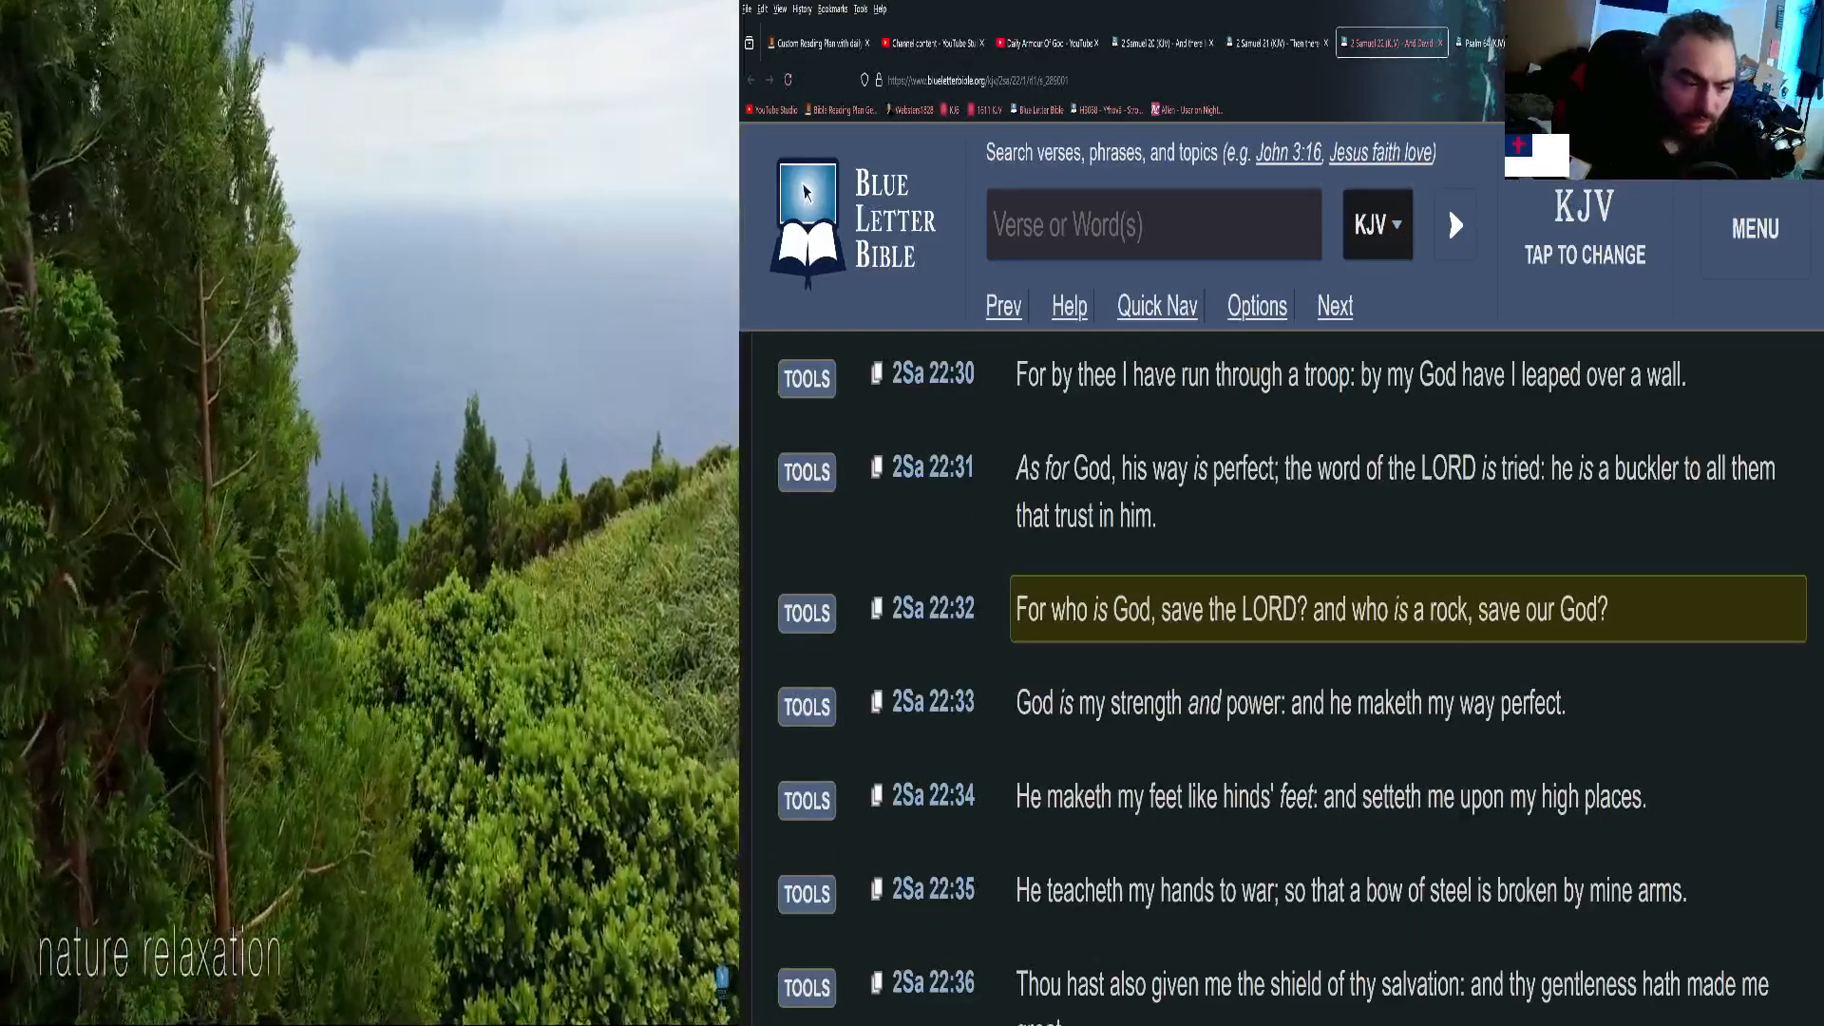
{"action": "scroll", "scroll_direction": "down", "scroll_amount": 3}
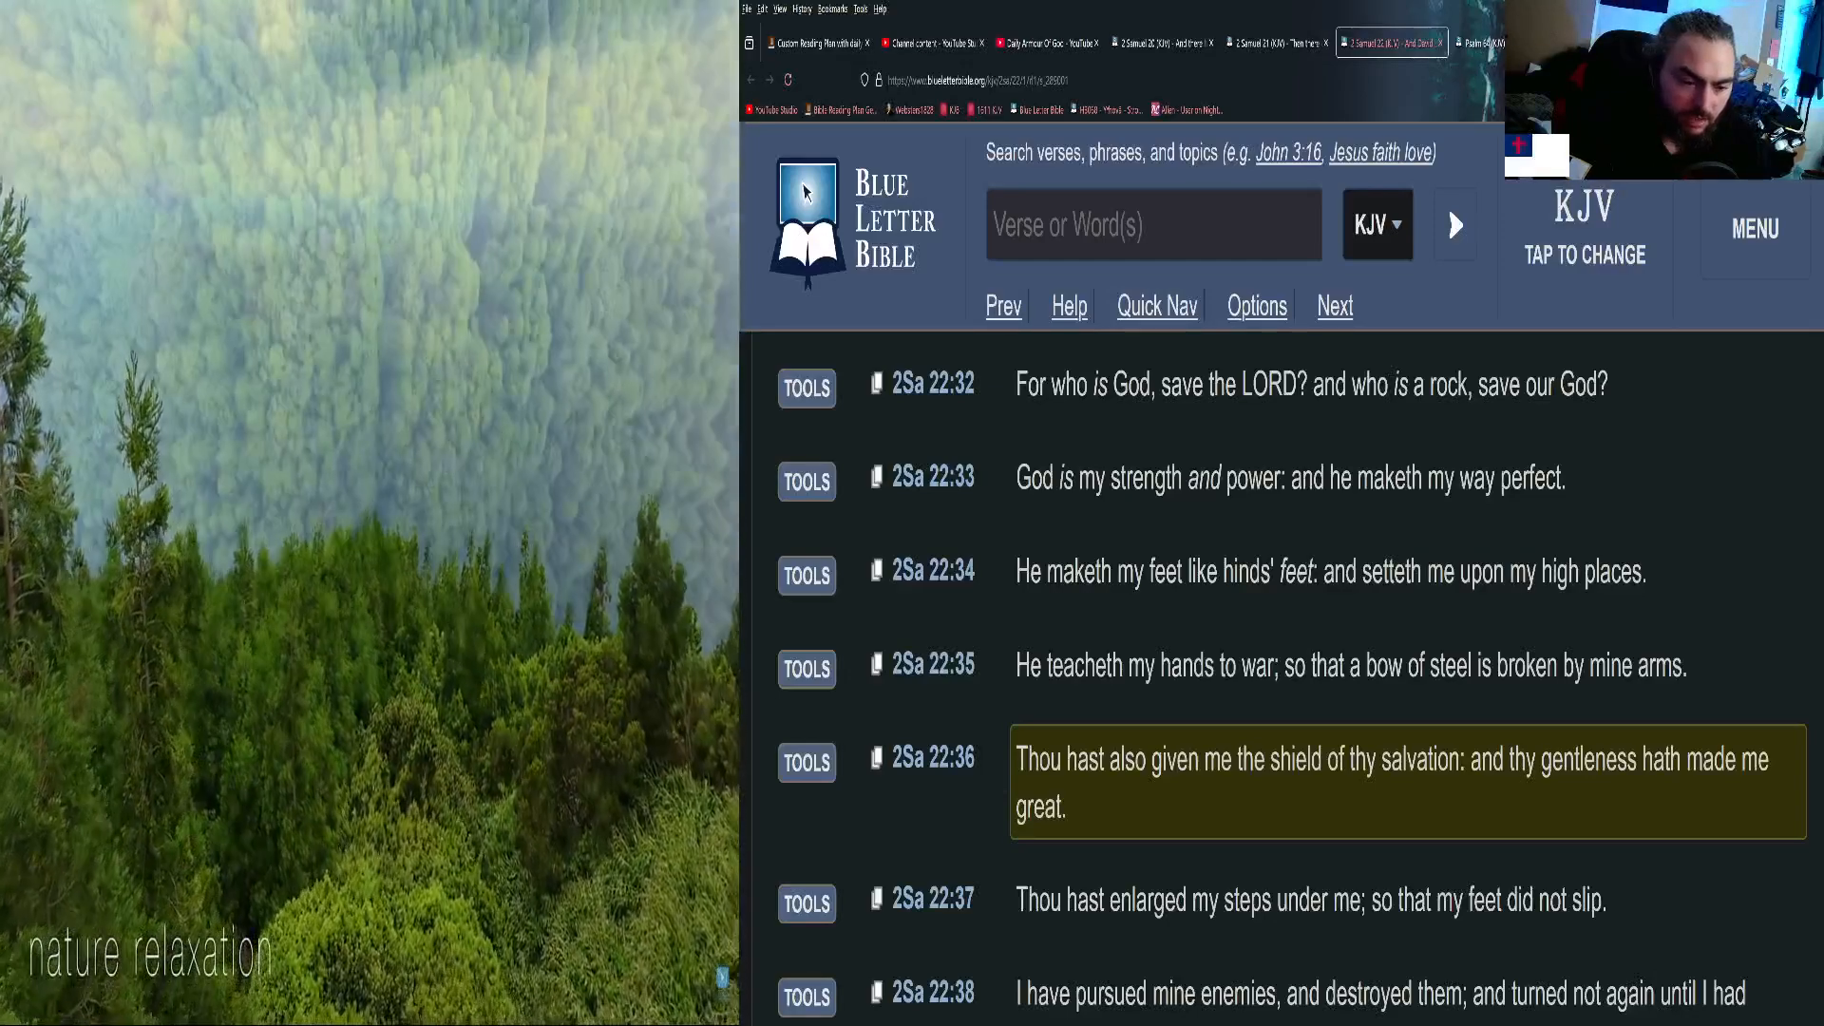
{"action": "scroll", "scroll_direction": "down", "scroll_amount": 3}
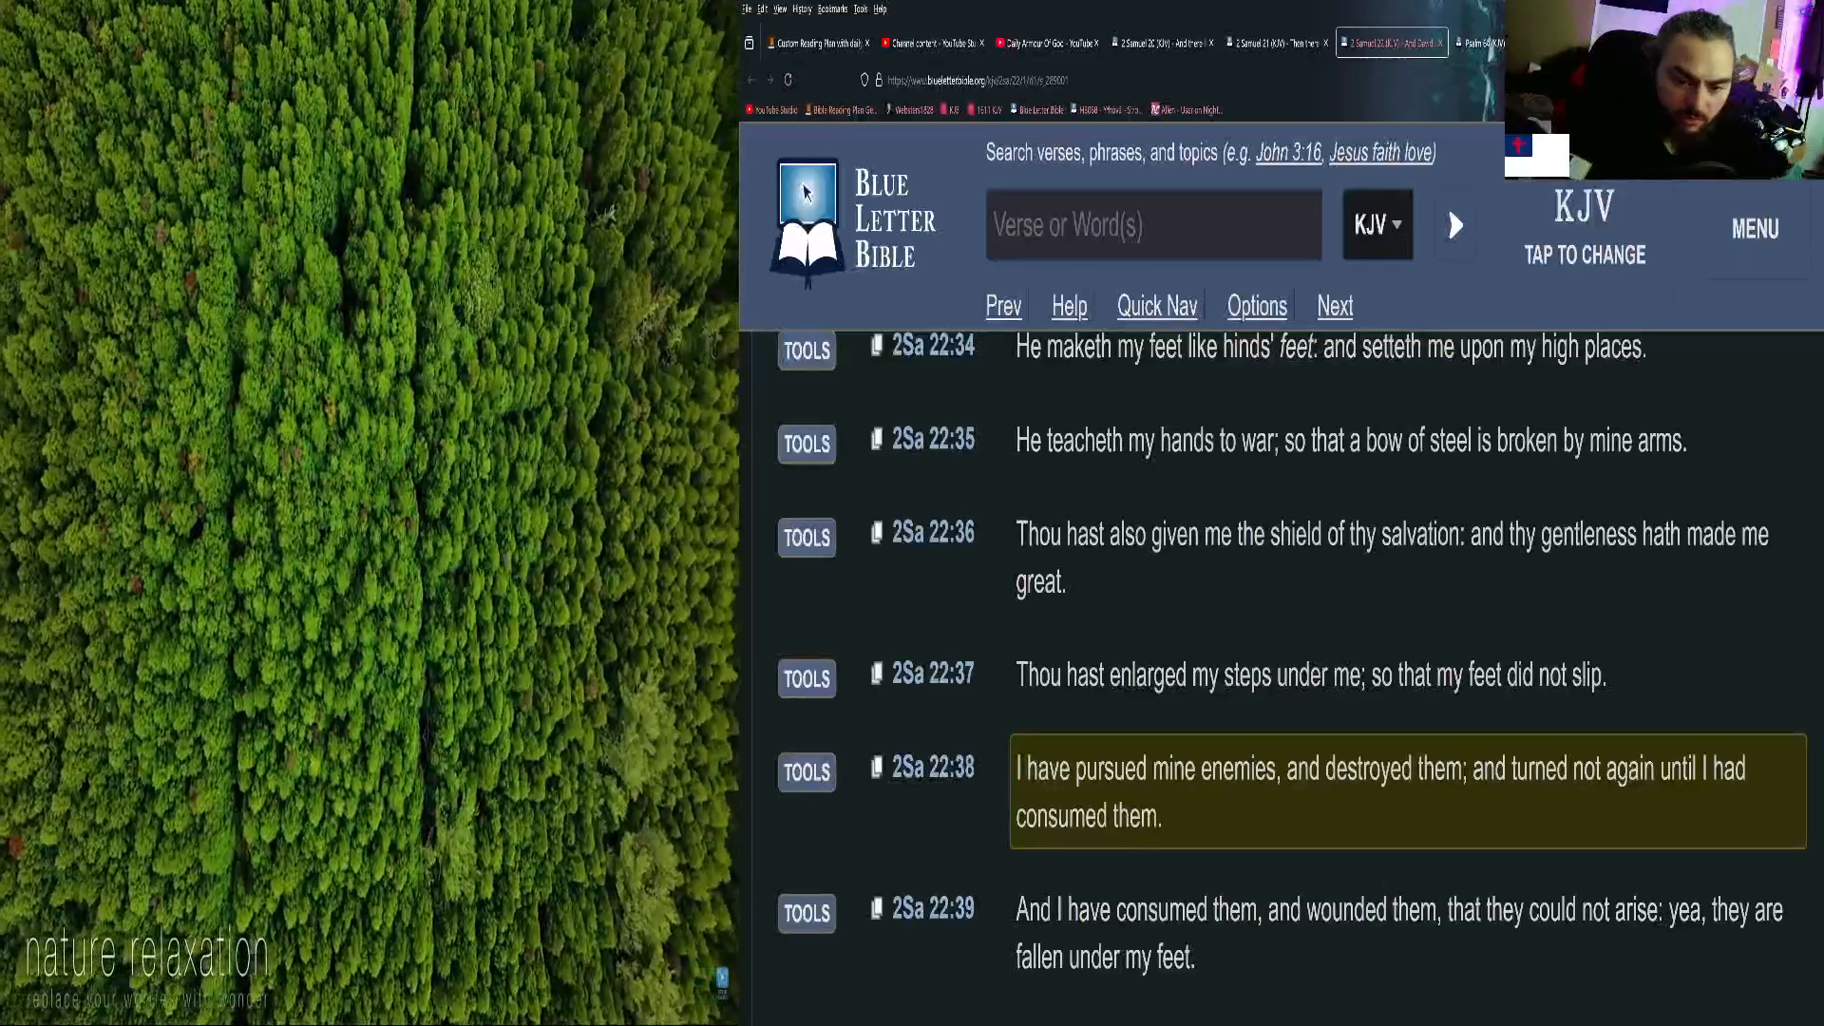
{"action": "scroll", "scroll_direction": "down", "scroll_amount": 3}
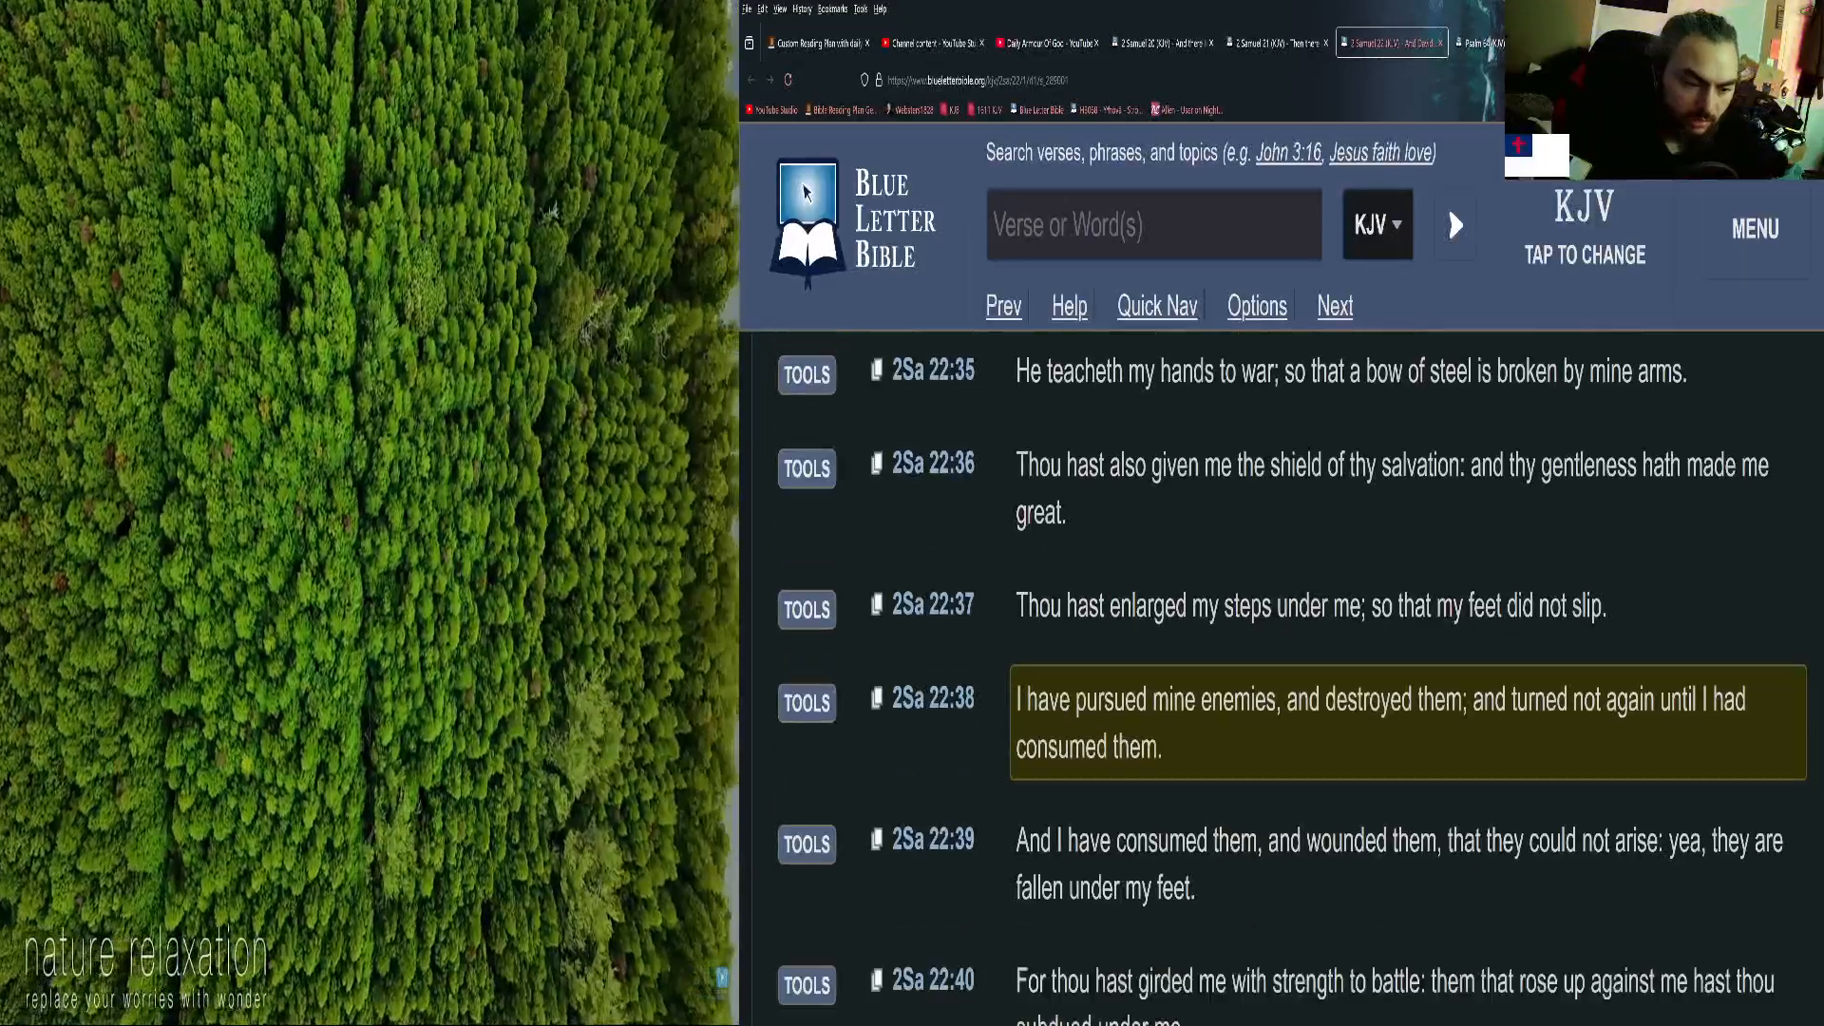
{"action": "scroll", "scroll_direction": "down", "scroll_amount": 3}
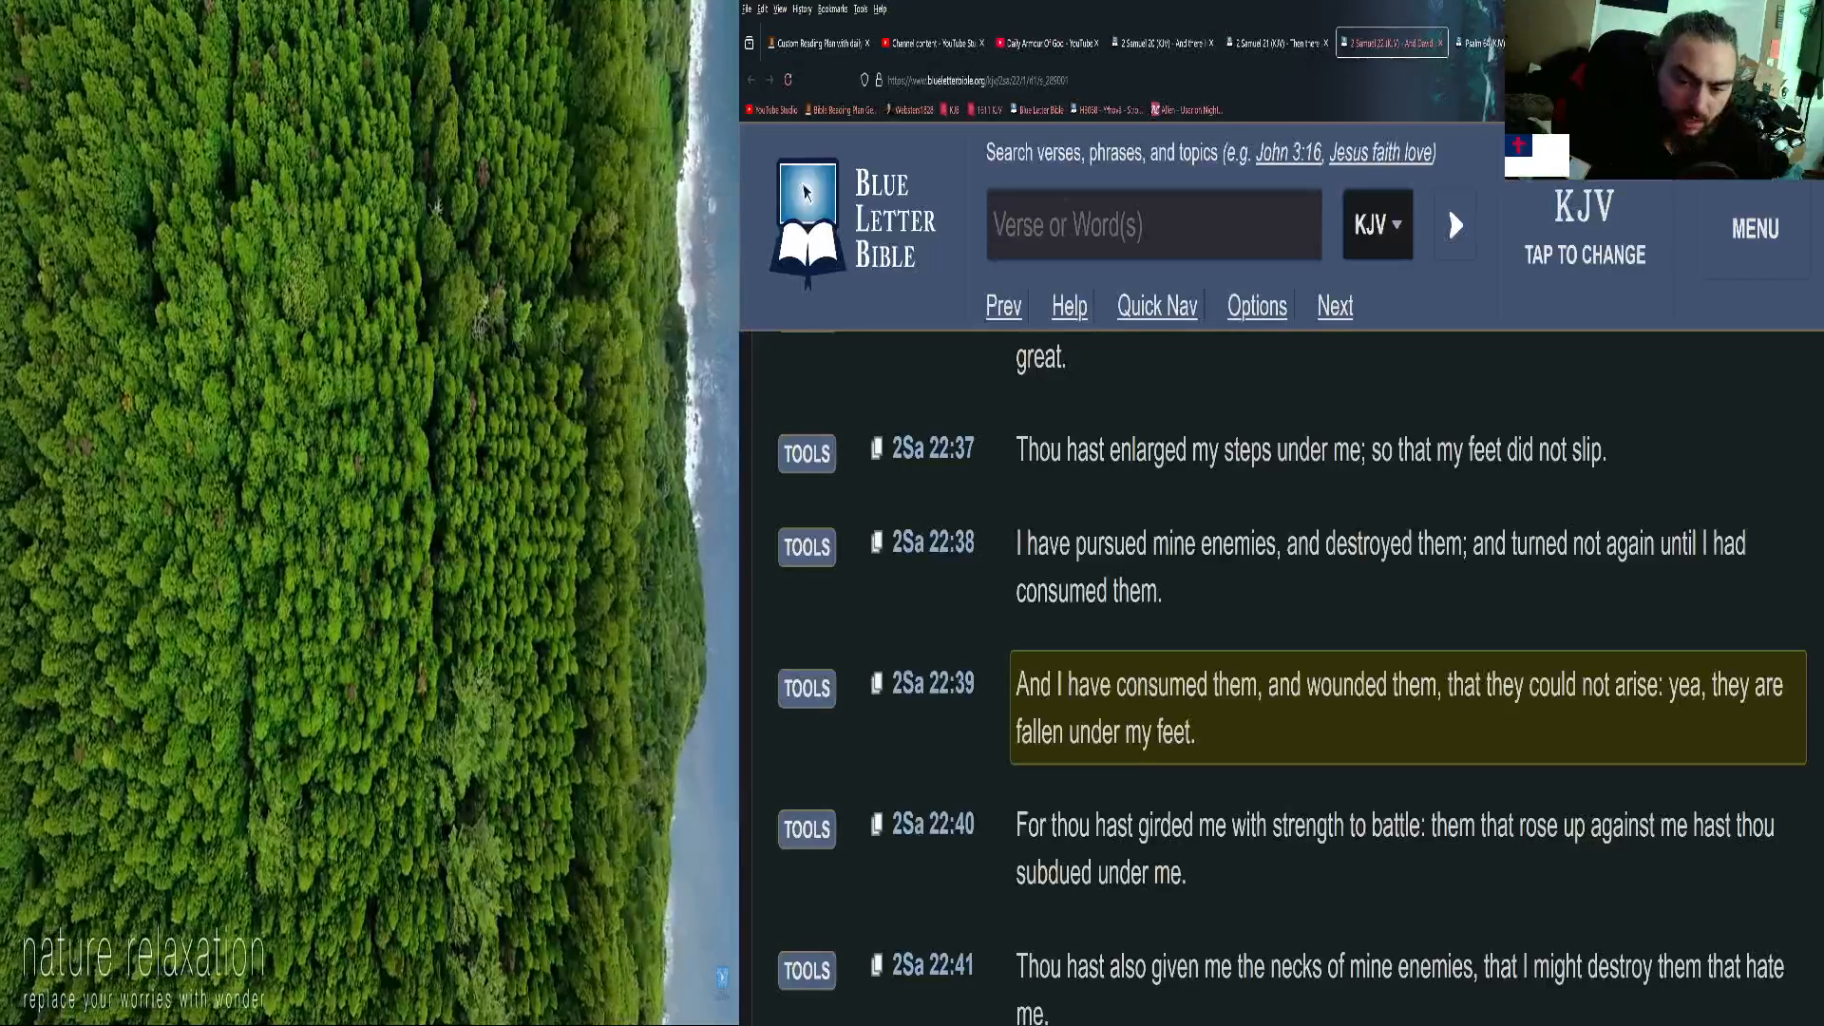
{"action": "scroll", "scroll_direction": "down", "scroll_amount": 3}
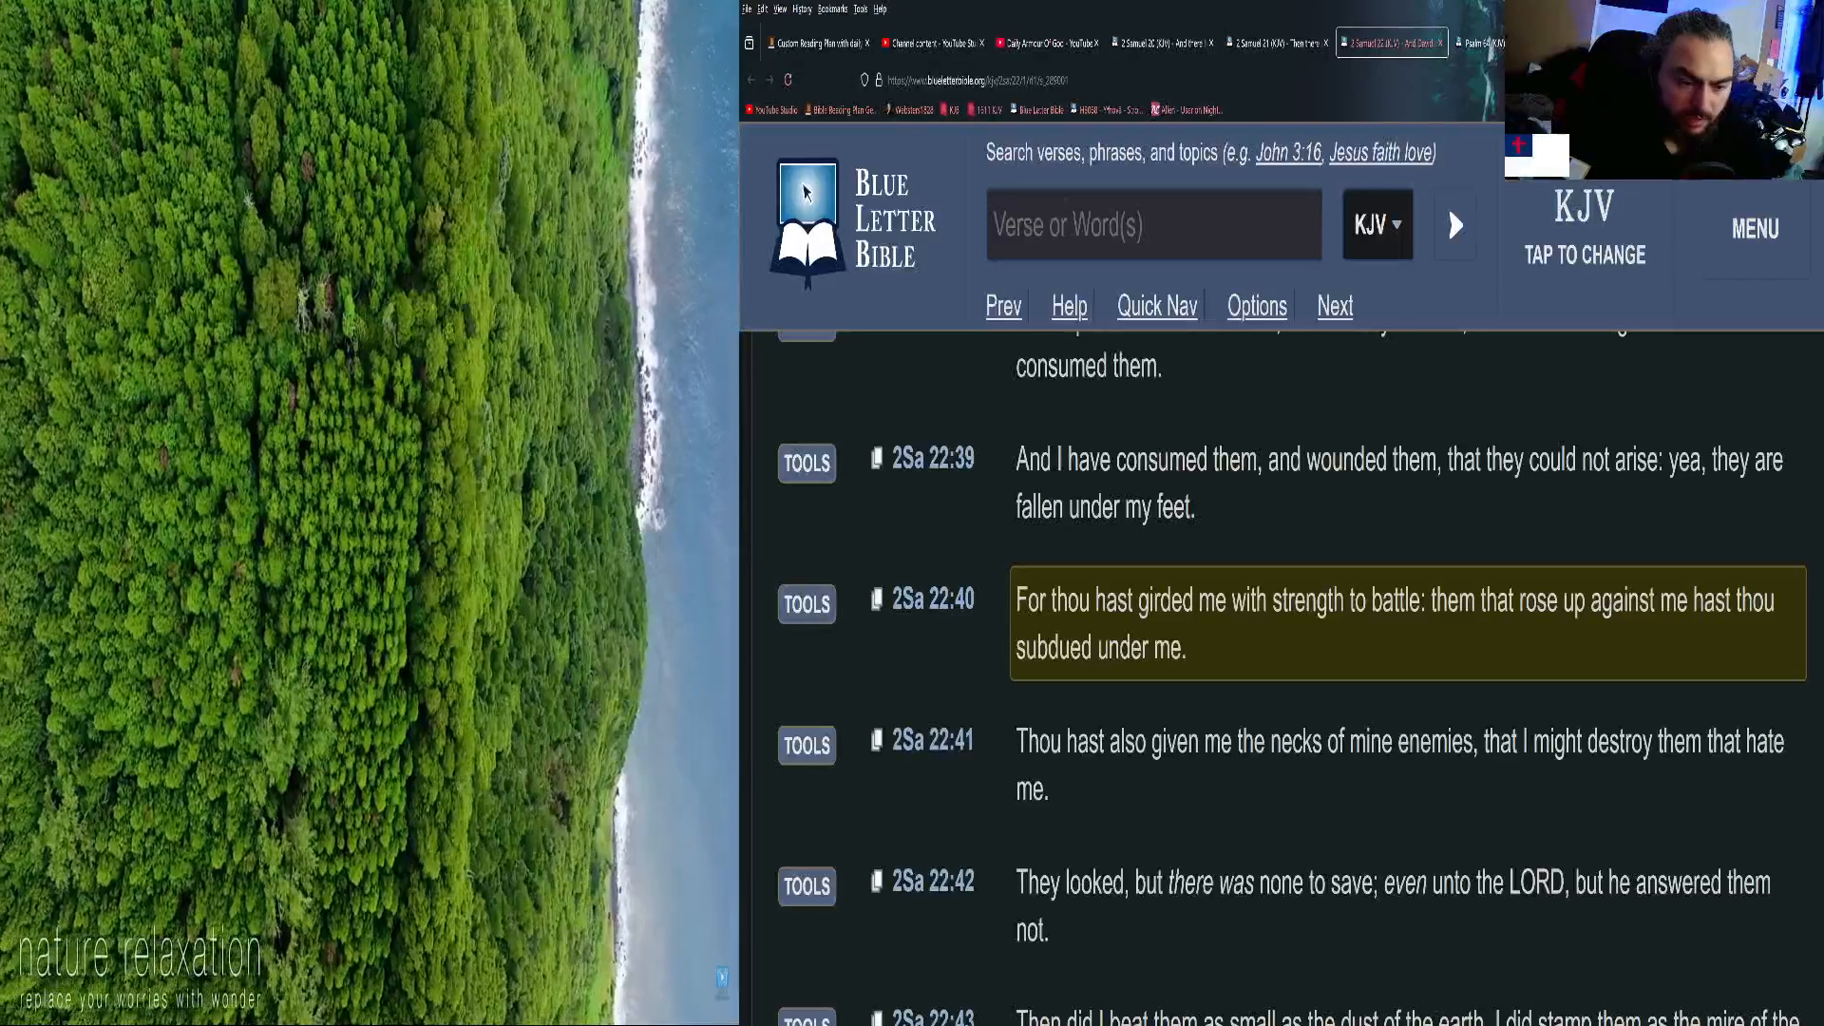
{"action": "scroll", "scroll_direction": "down", "scroll_amount": 3}
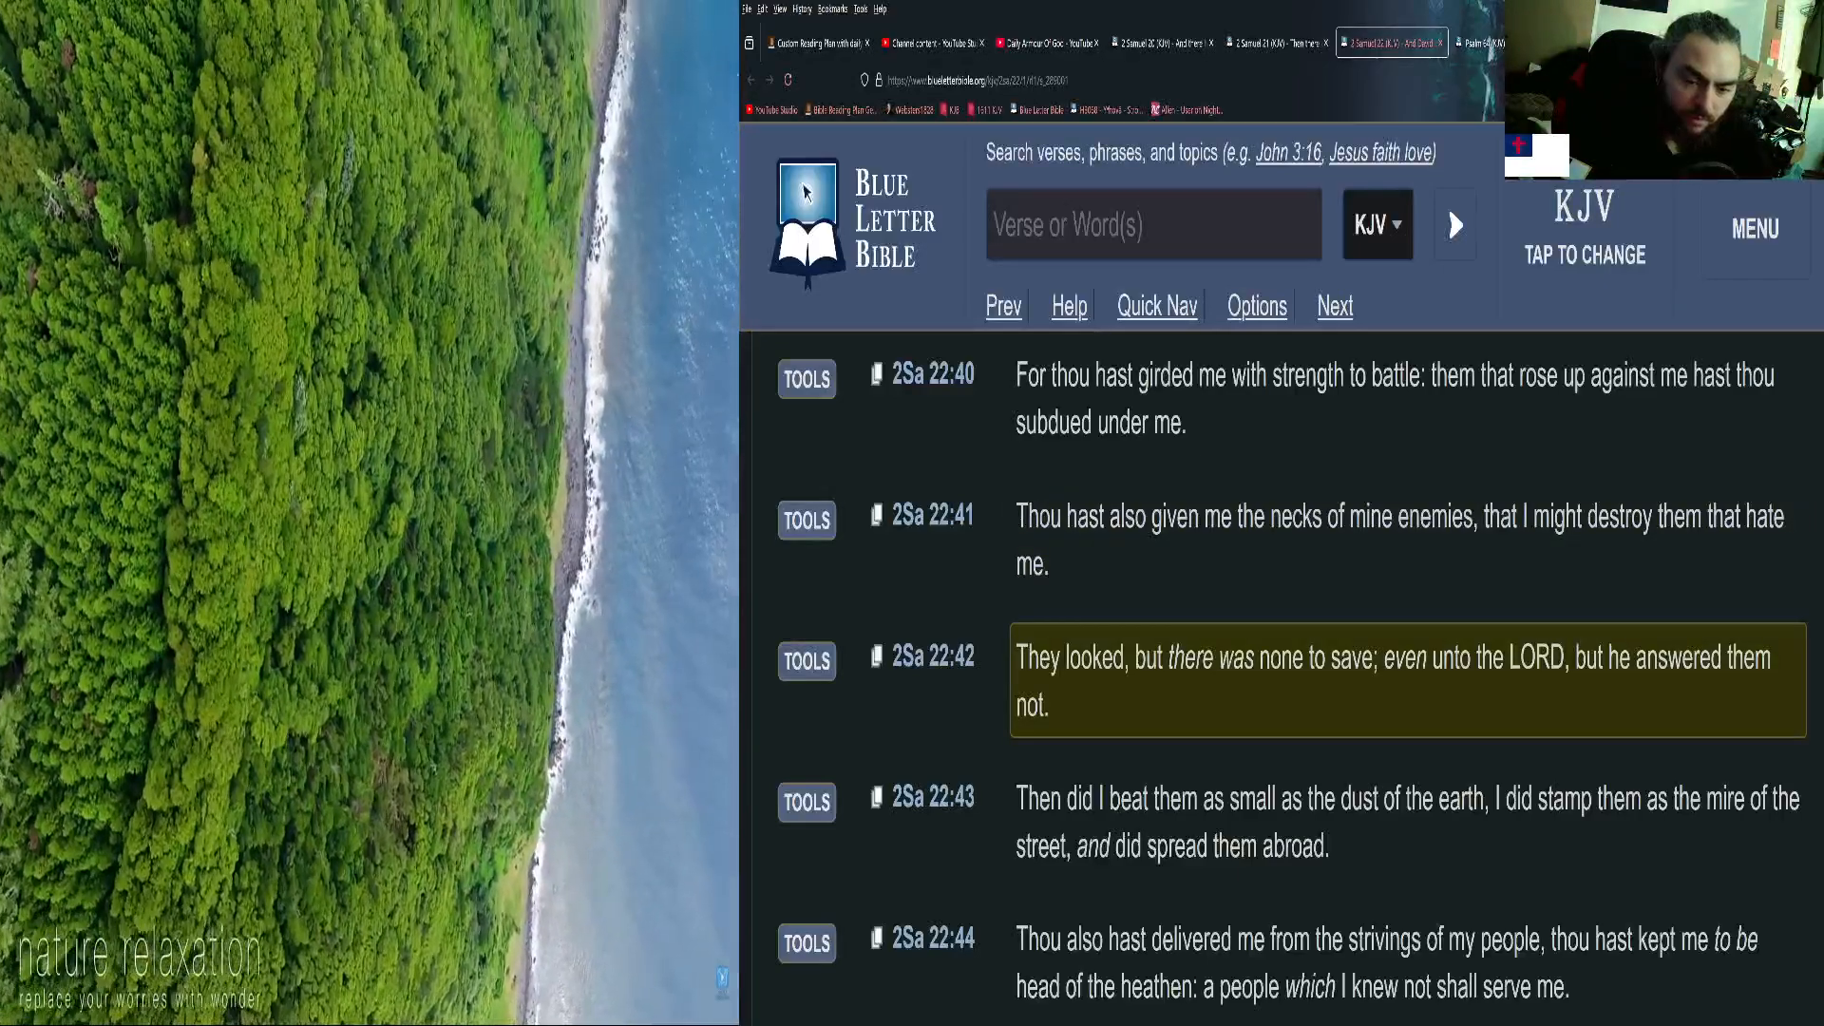
Scroll down 2 Samuel 22, highlighting verses 43 through 49 in turn.
{"action": "scroll", "scroll_direction": "down", "scroll_amount": 3}
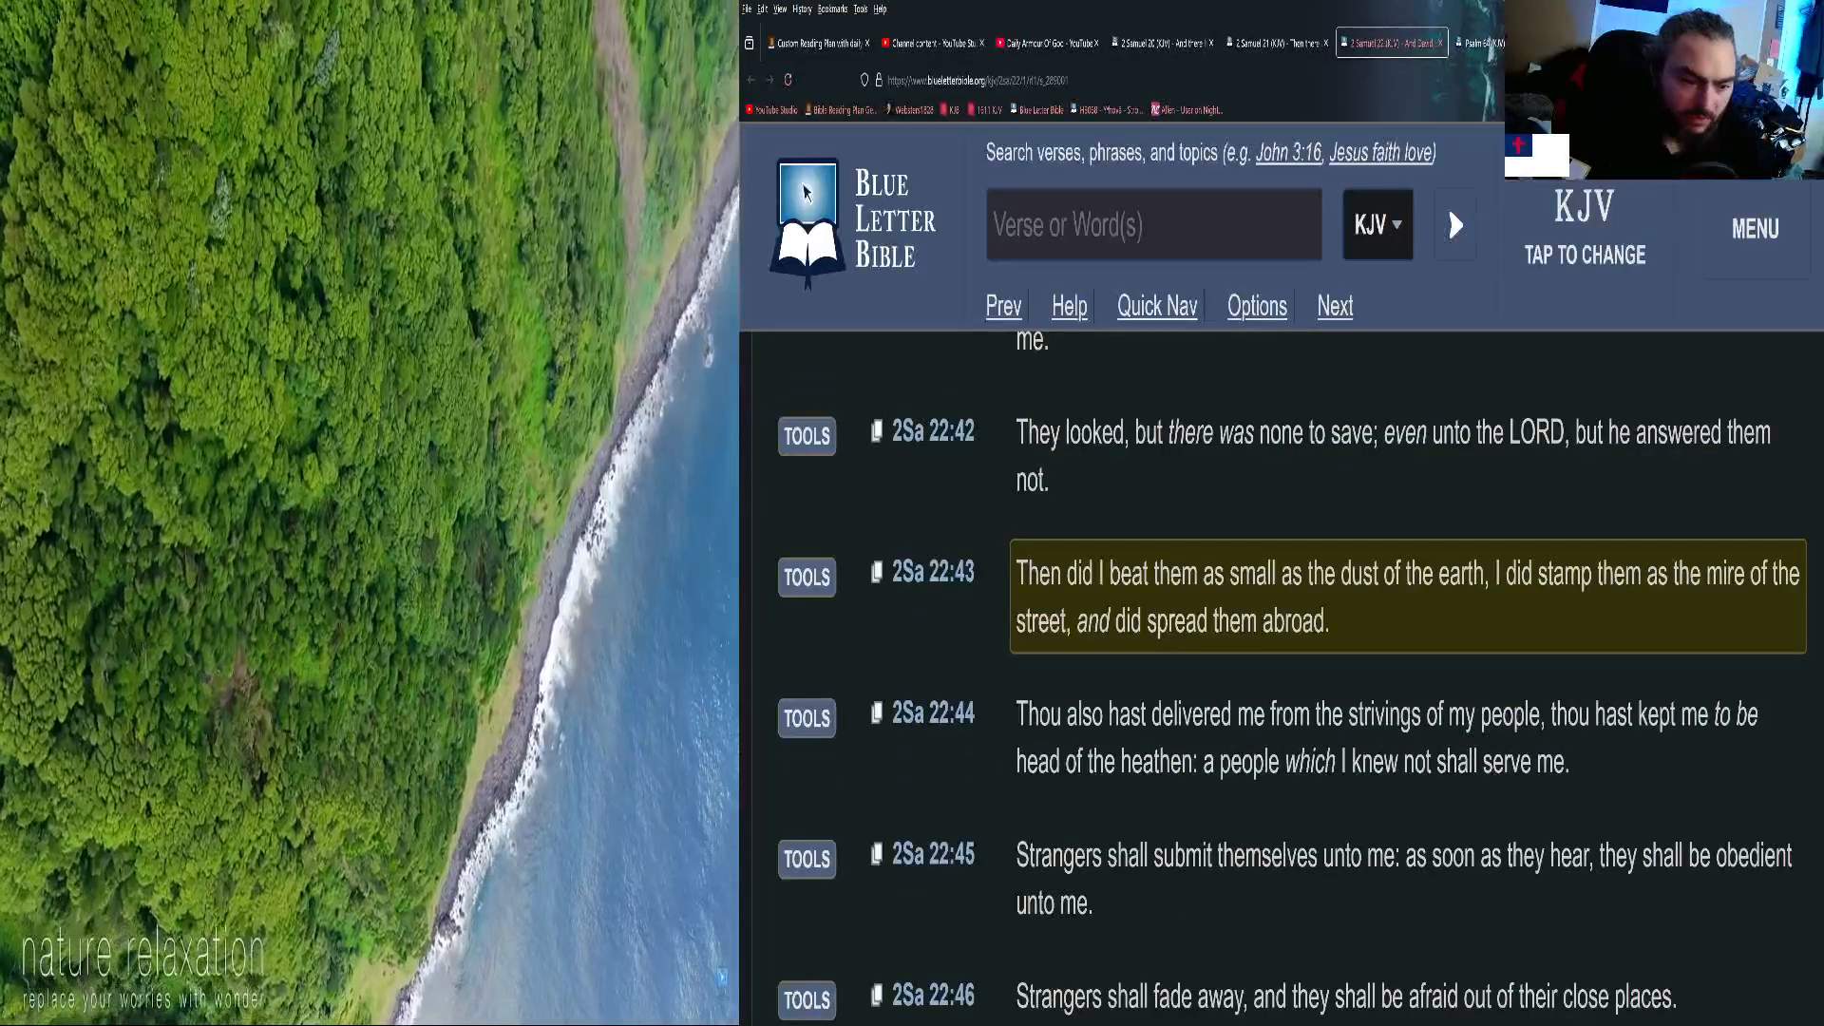
{"action": "scroll", "scroll_direction": "down", "scroll_amount": 3}
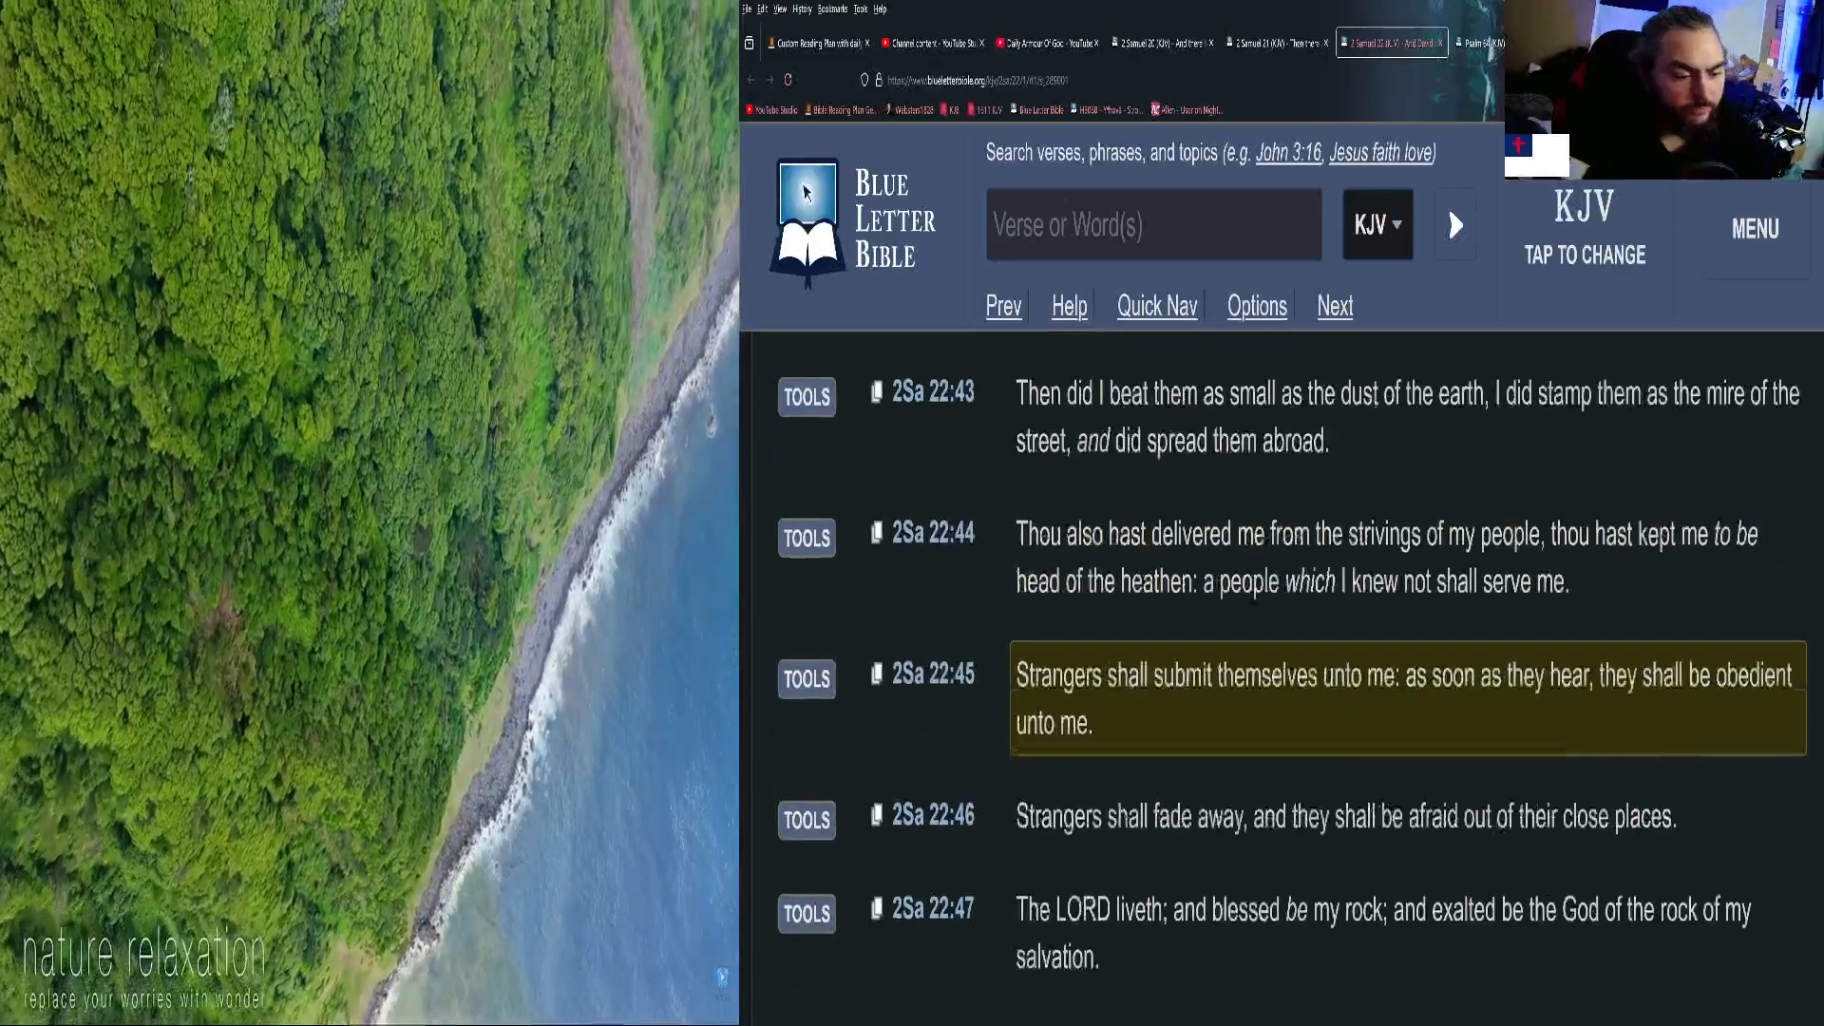
{"action": "scroll", "scroll_direction": "down", "scroll_amount": 3}
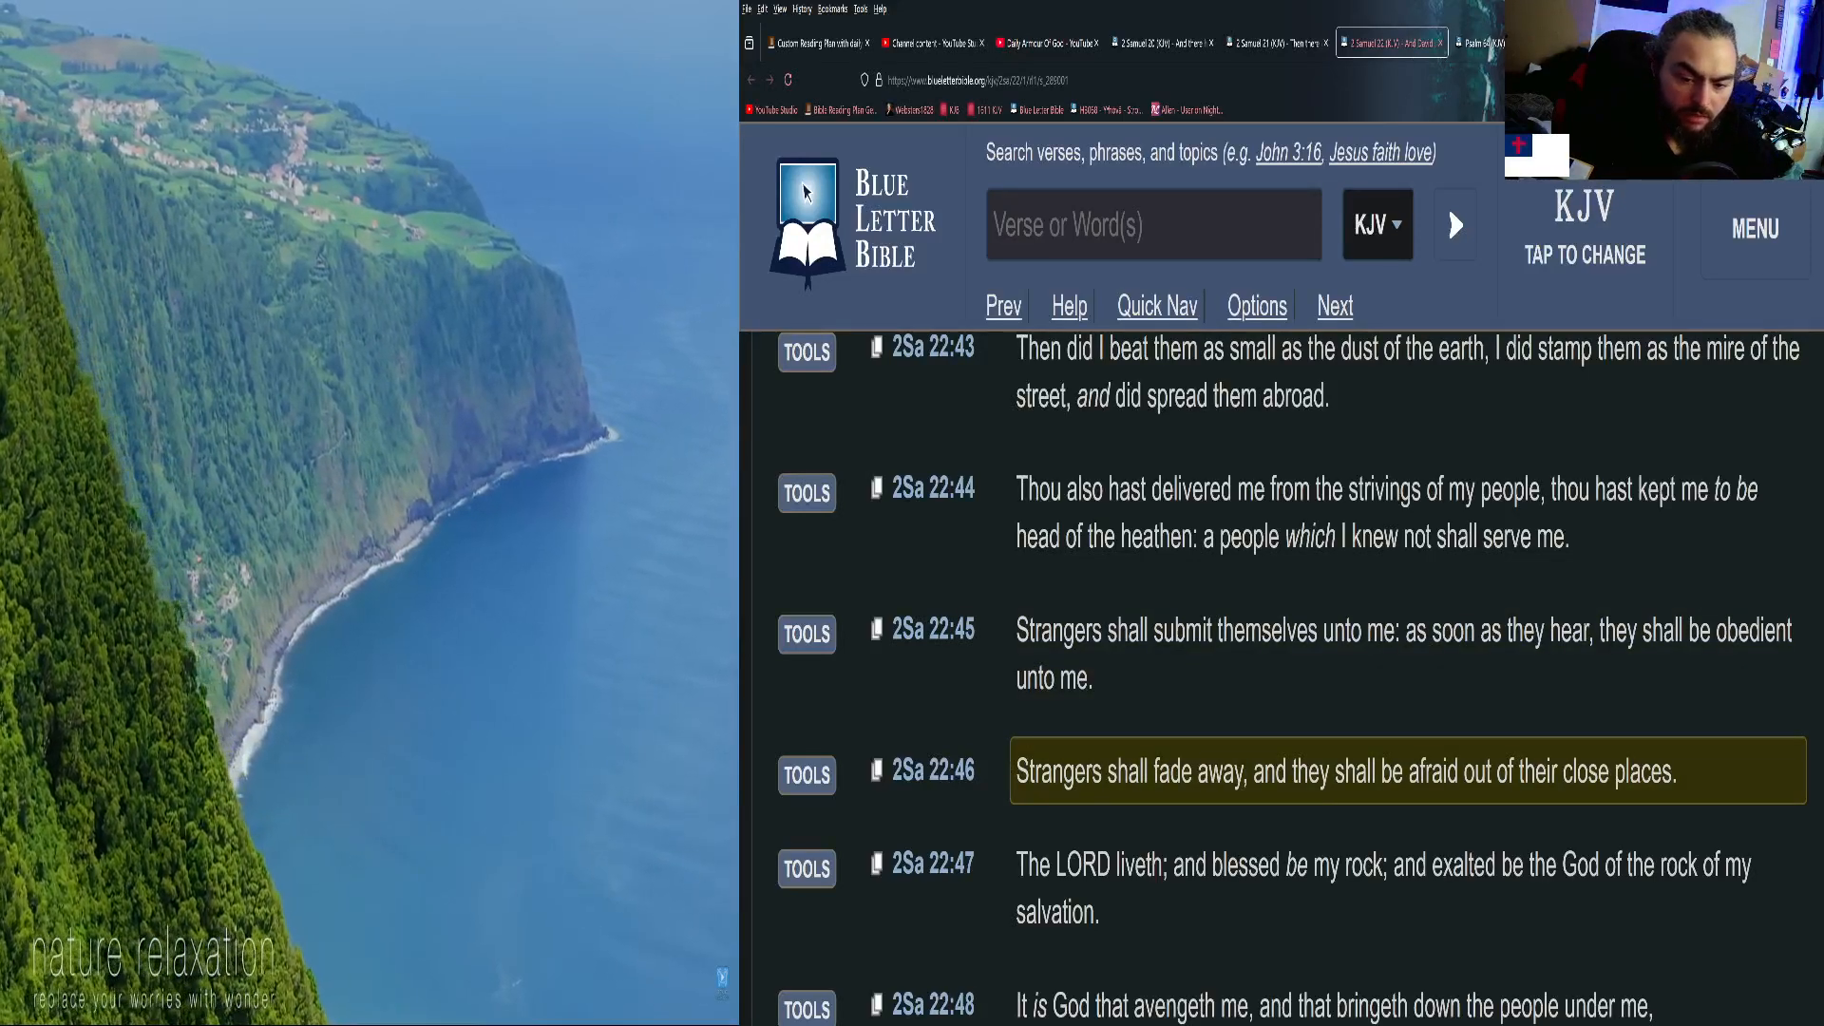
{"action": "scroll", "scroll_direction": "down", "scroll_amount": 3}
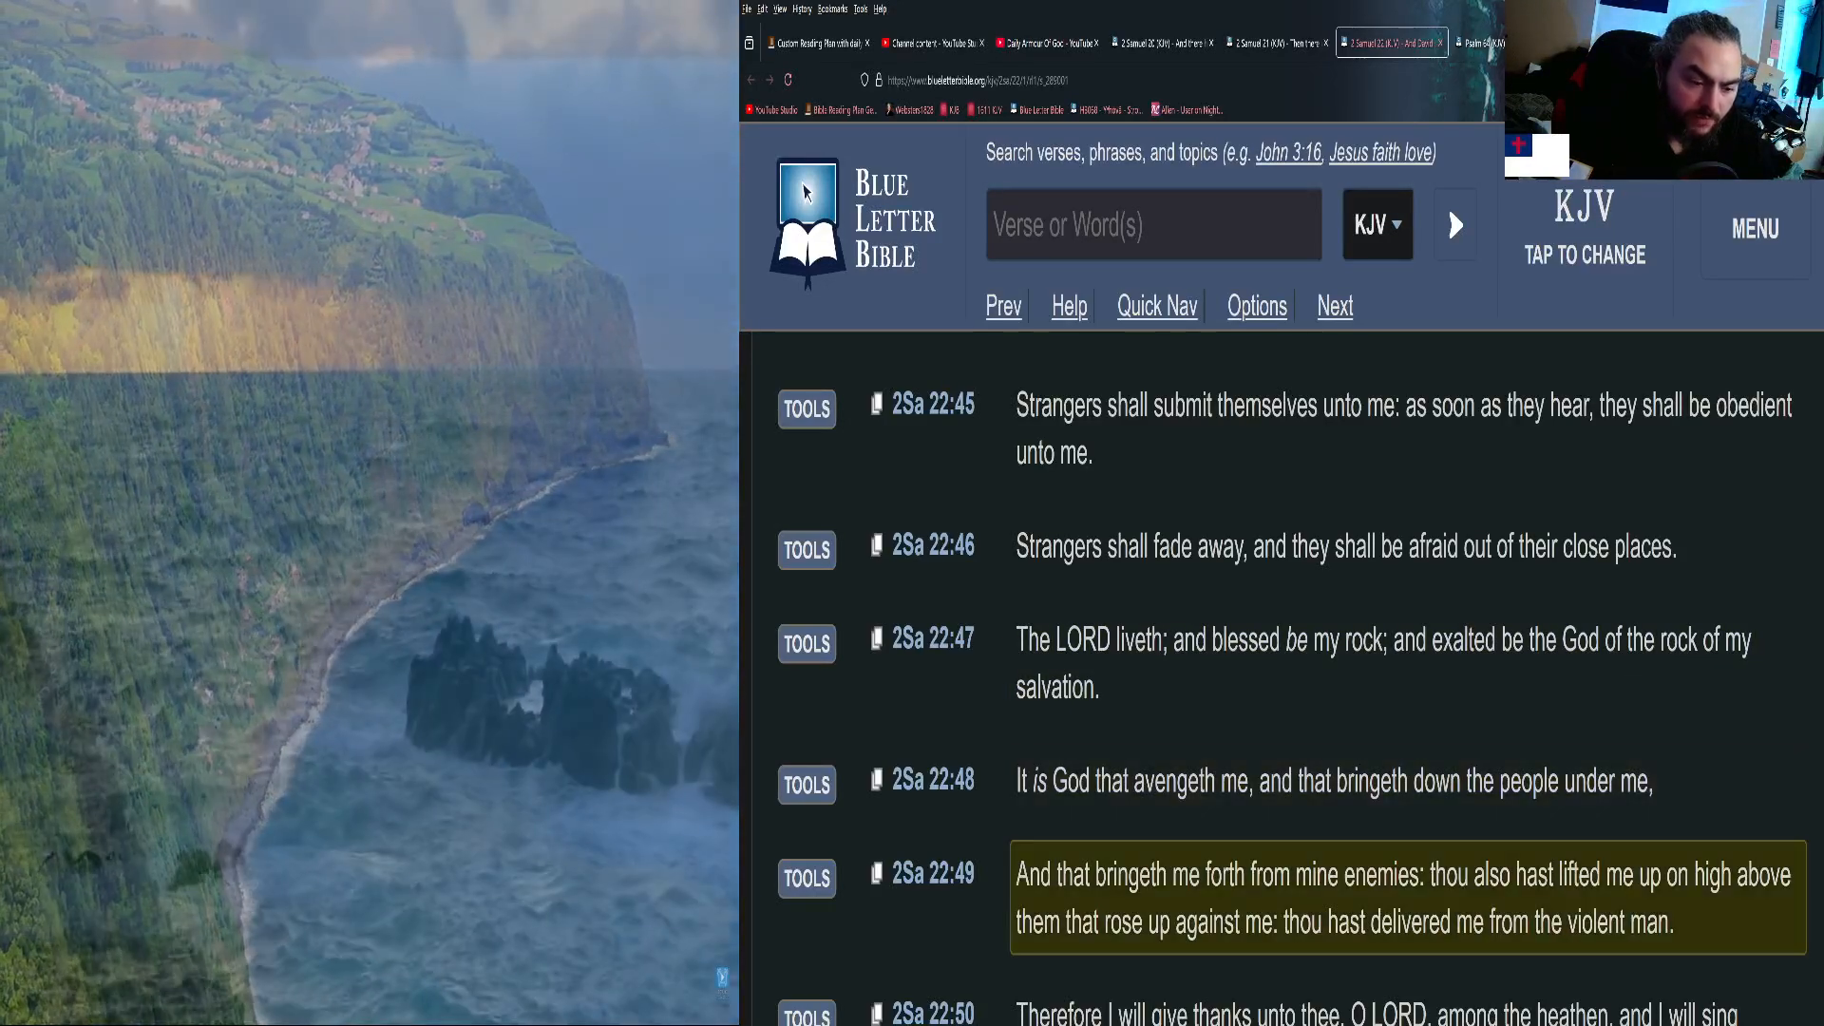
{"action": "scroll", "scroll_direction": "down", "scroll_amount": 3}
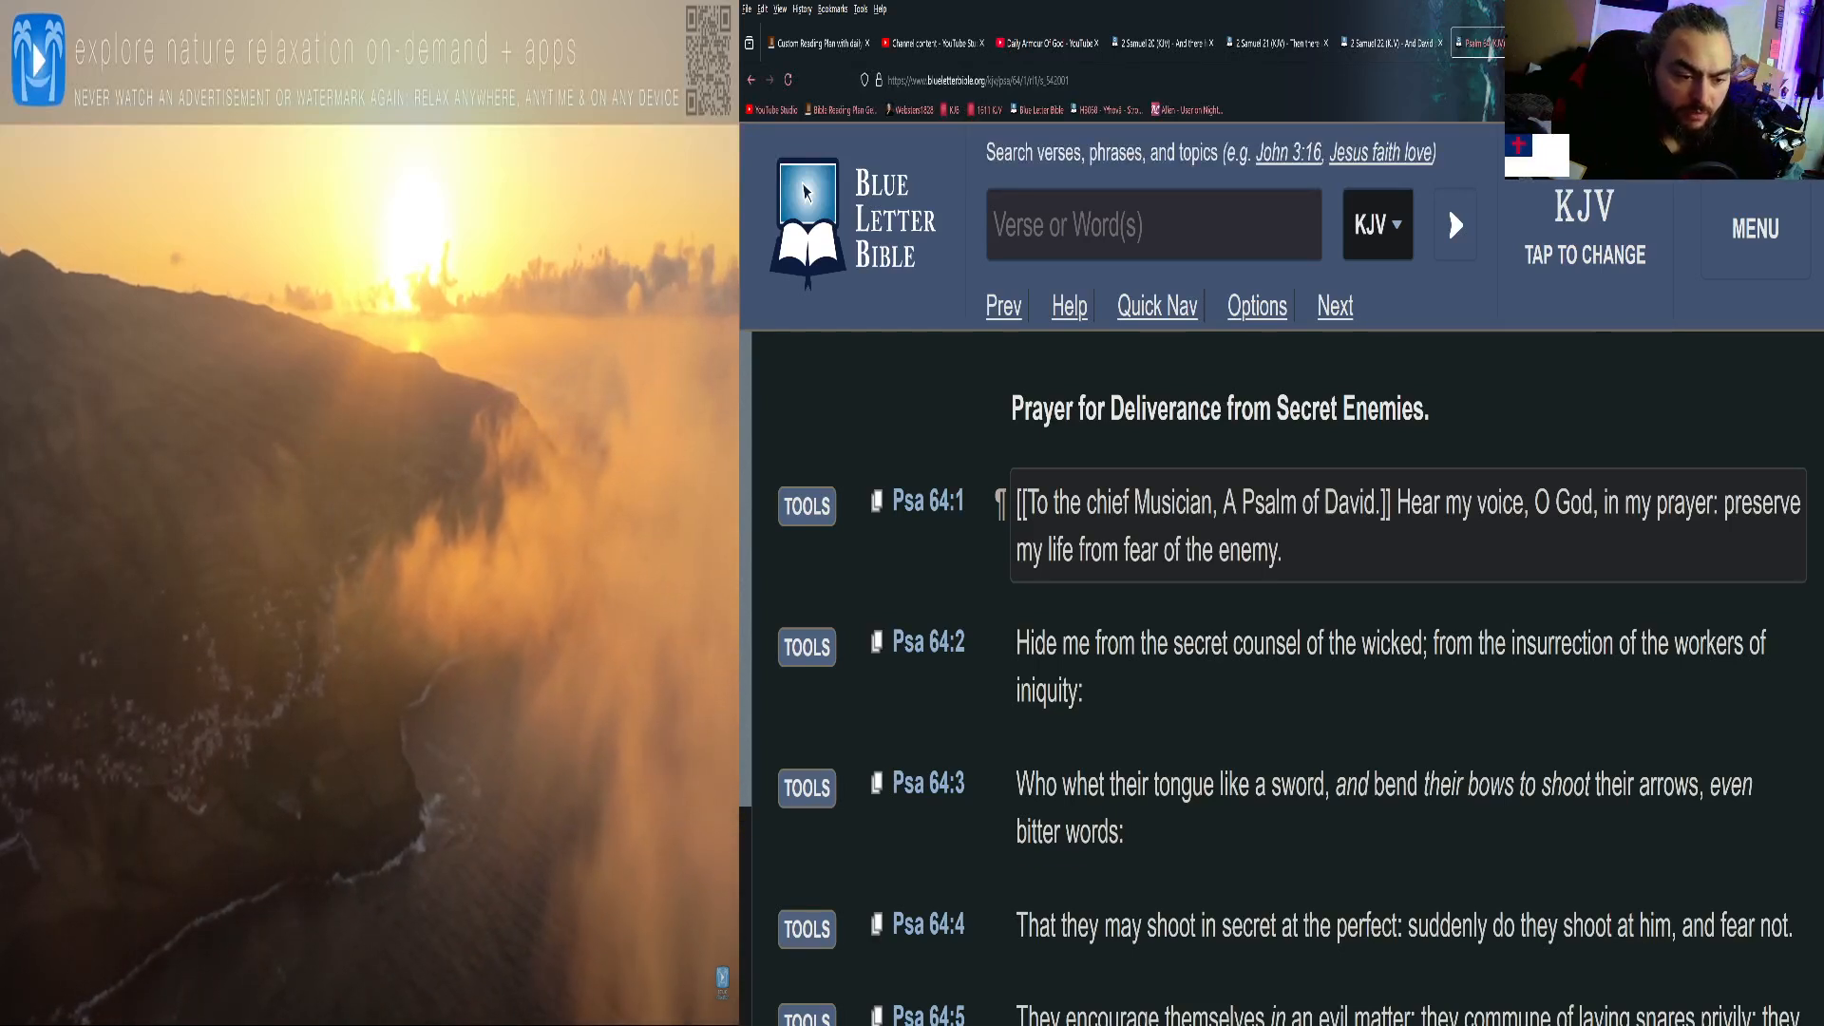
Read Psalm 64 from verse 1 down to verse 5, marking verse 5.
{"action": "scroll", "scroll_direction": "down", "scroll_amount": 3}
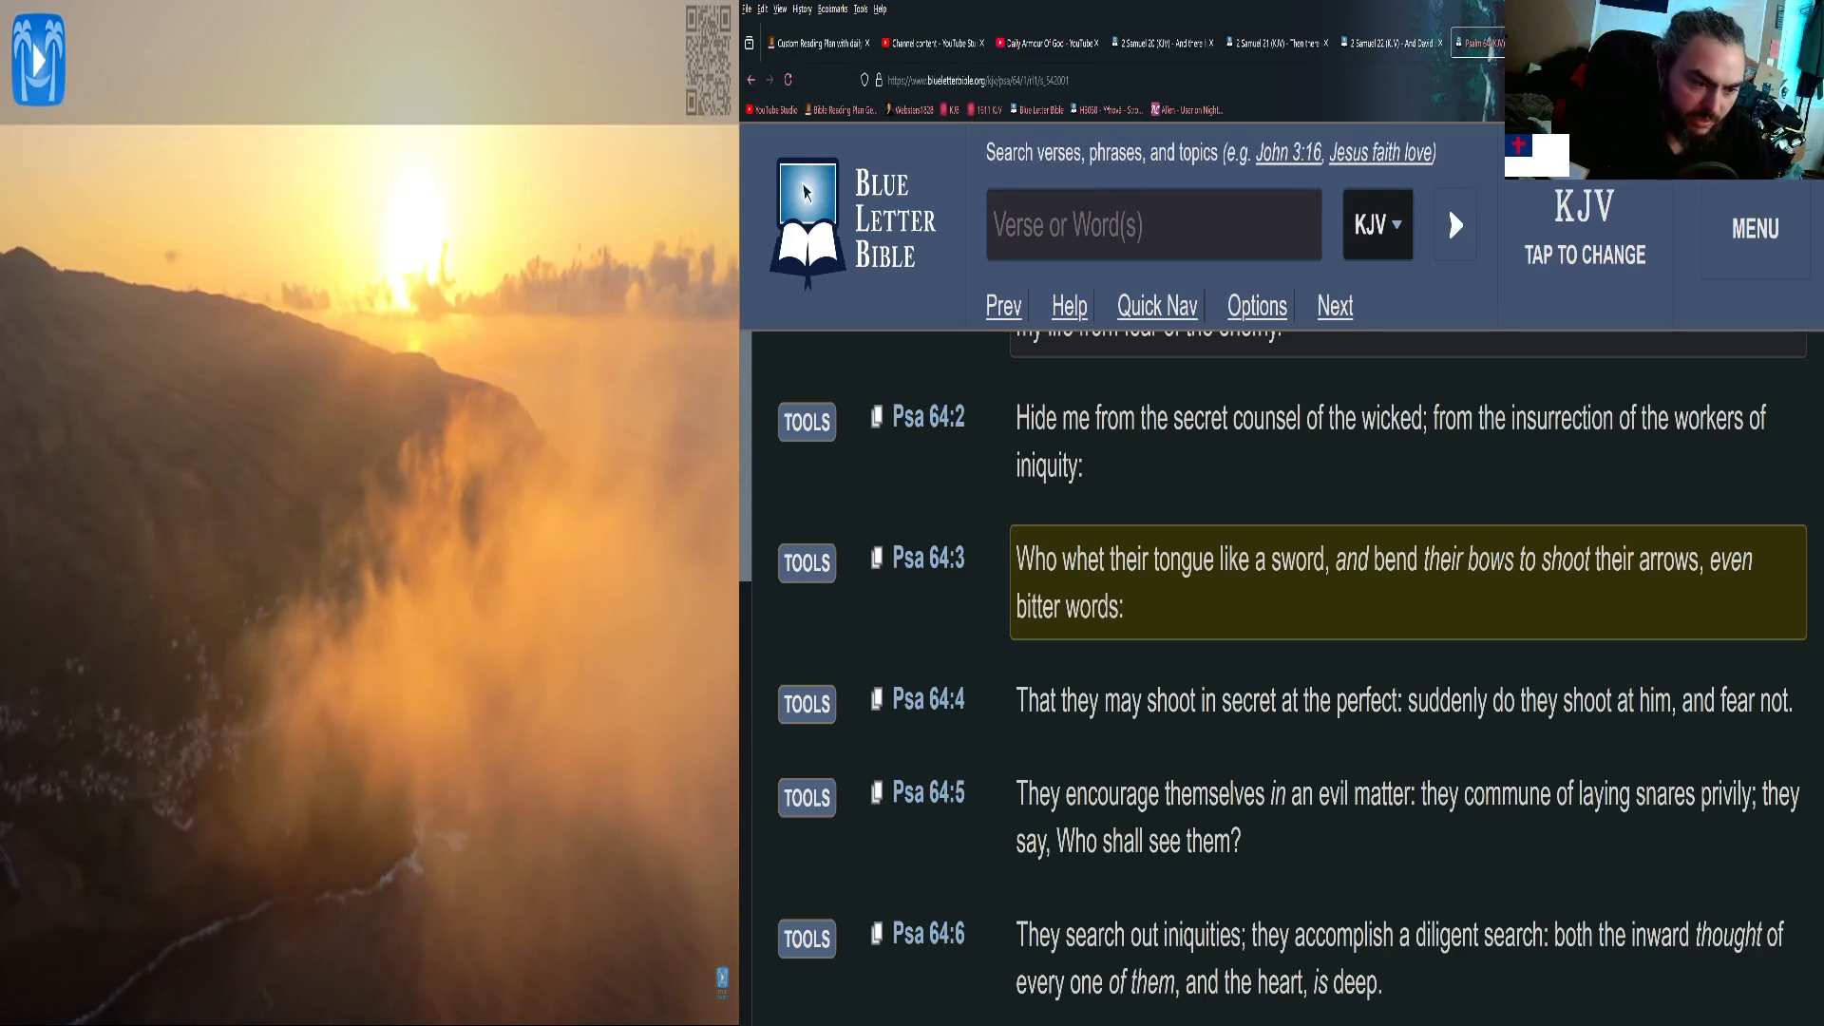
{"action": "scroll", "scroll_direction": "down", "scroll_amount": 3}
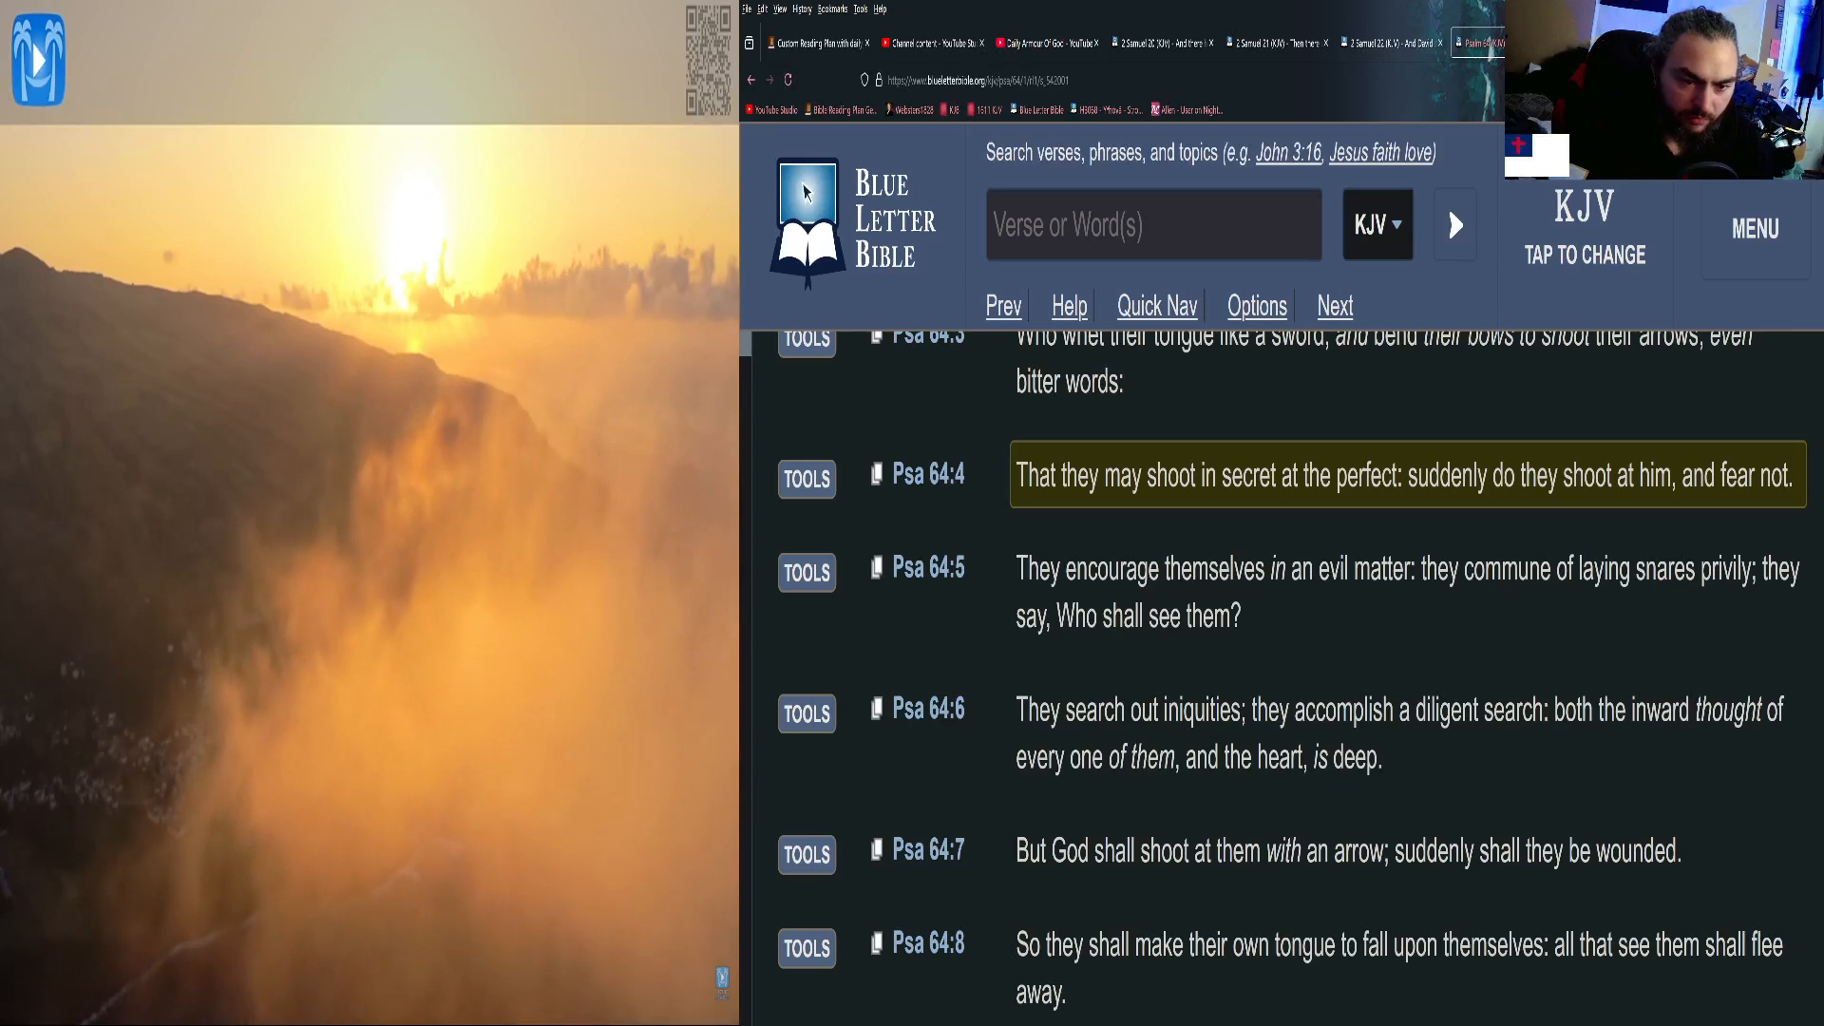
{"action": "left_click", "coordinate": [1396, 592]}
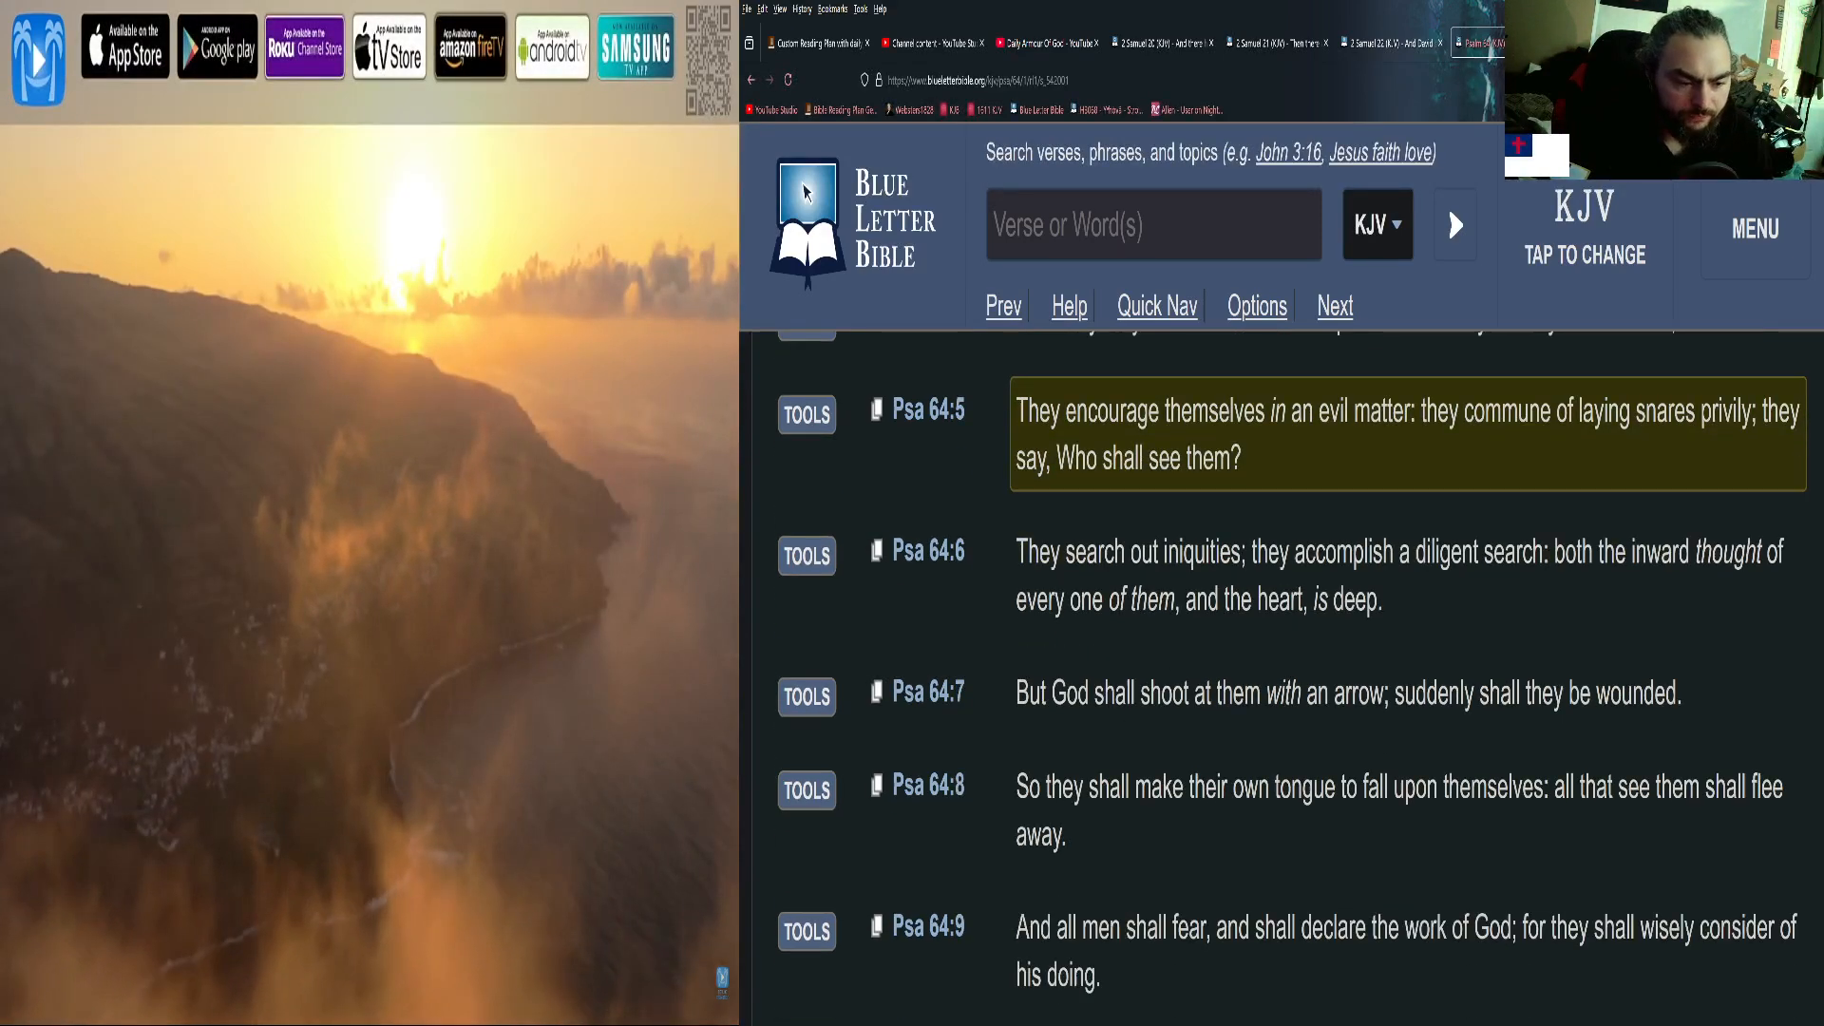
Read Psalm 64 to its final verse 10, then return to the 2 Samuel 22 tab.
{"action": "scroll", "scroll_direction": "down", "scroll_amount": 3}
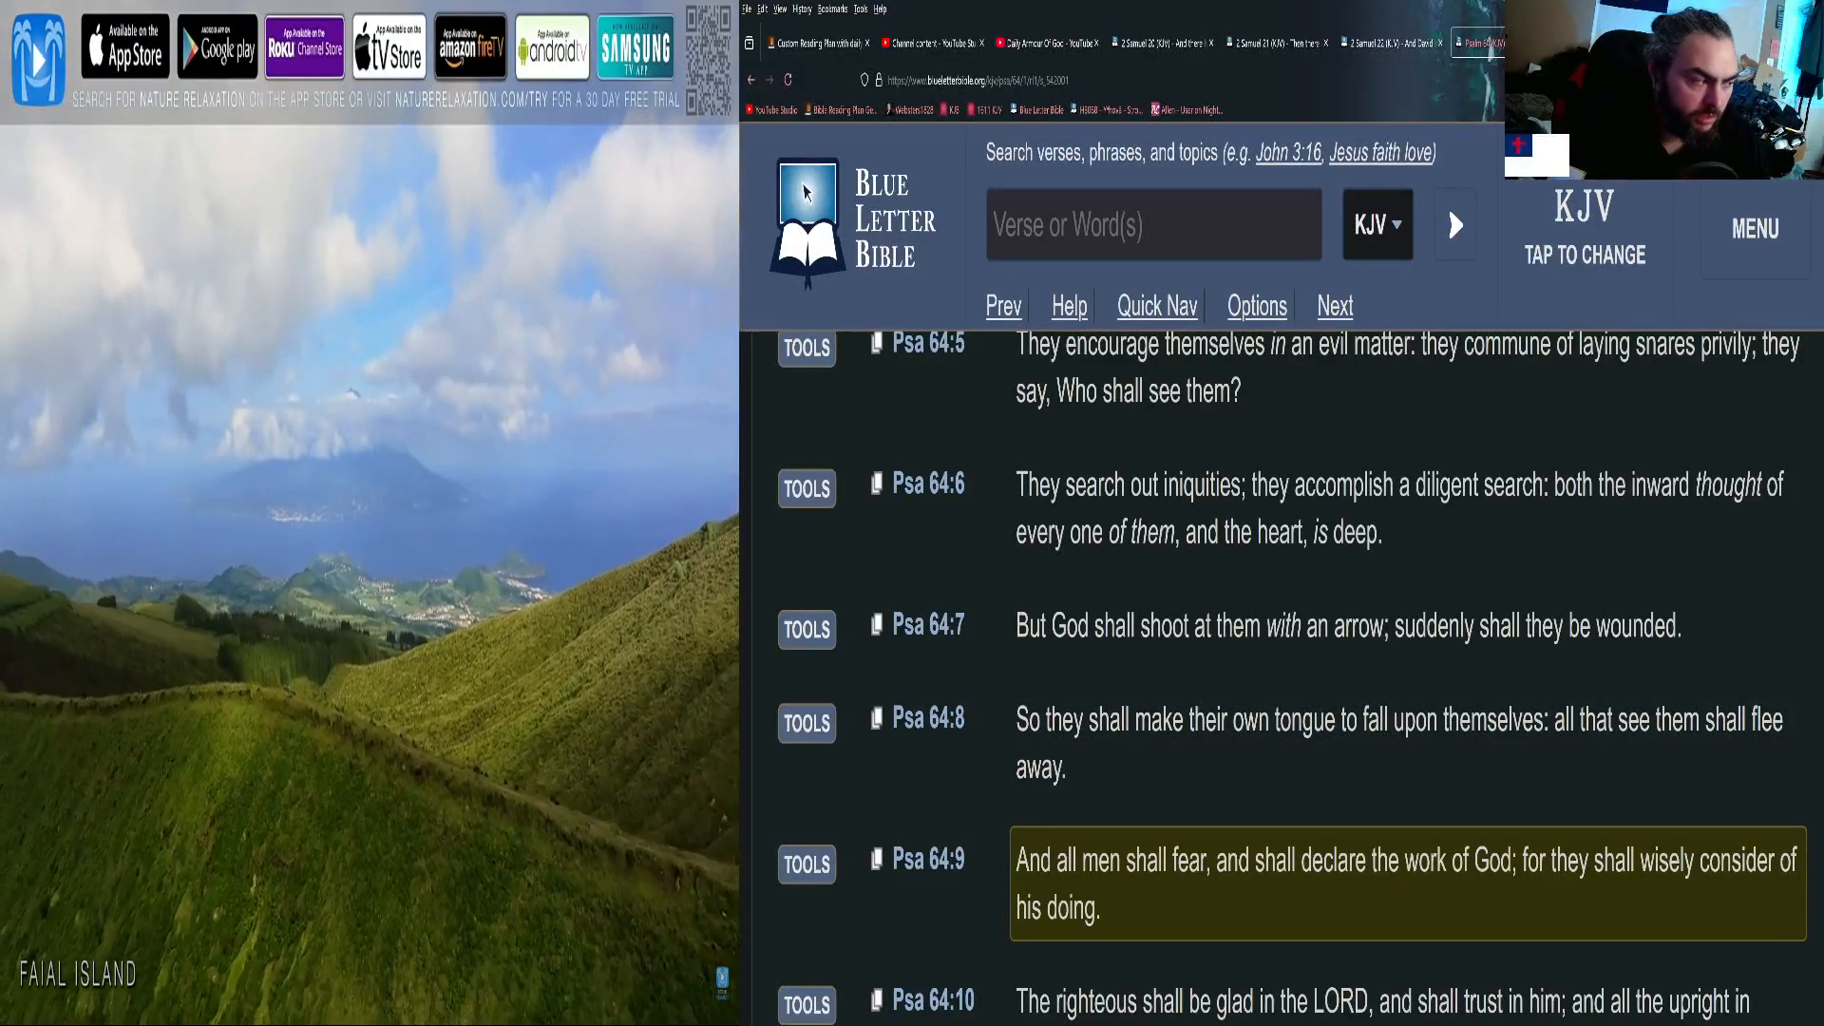
{"action": "scroll", "scroll_direction": "down", "scroll_amount": 3}
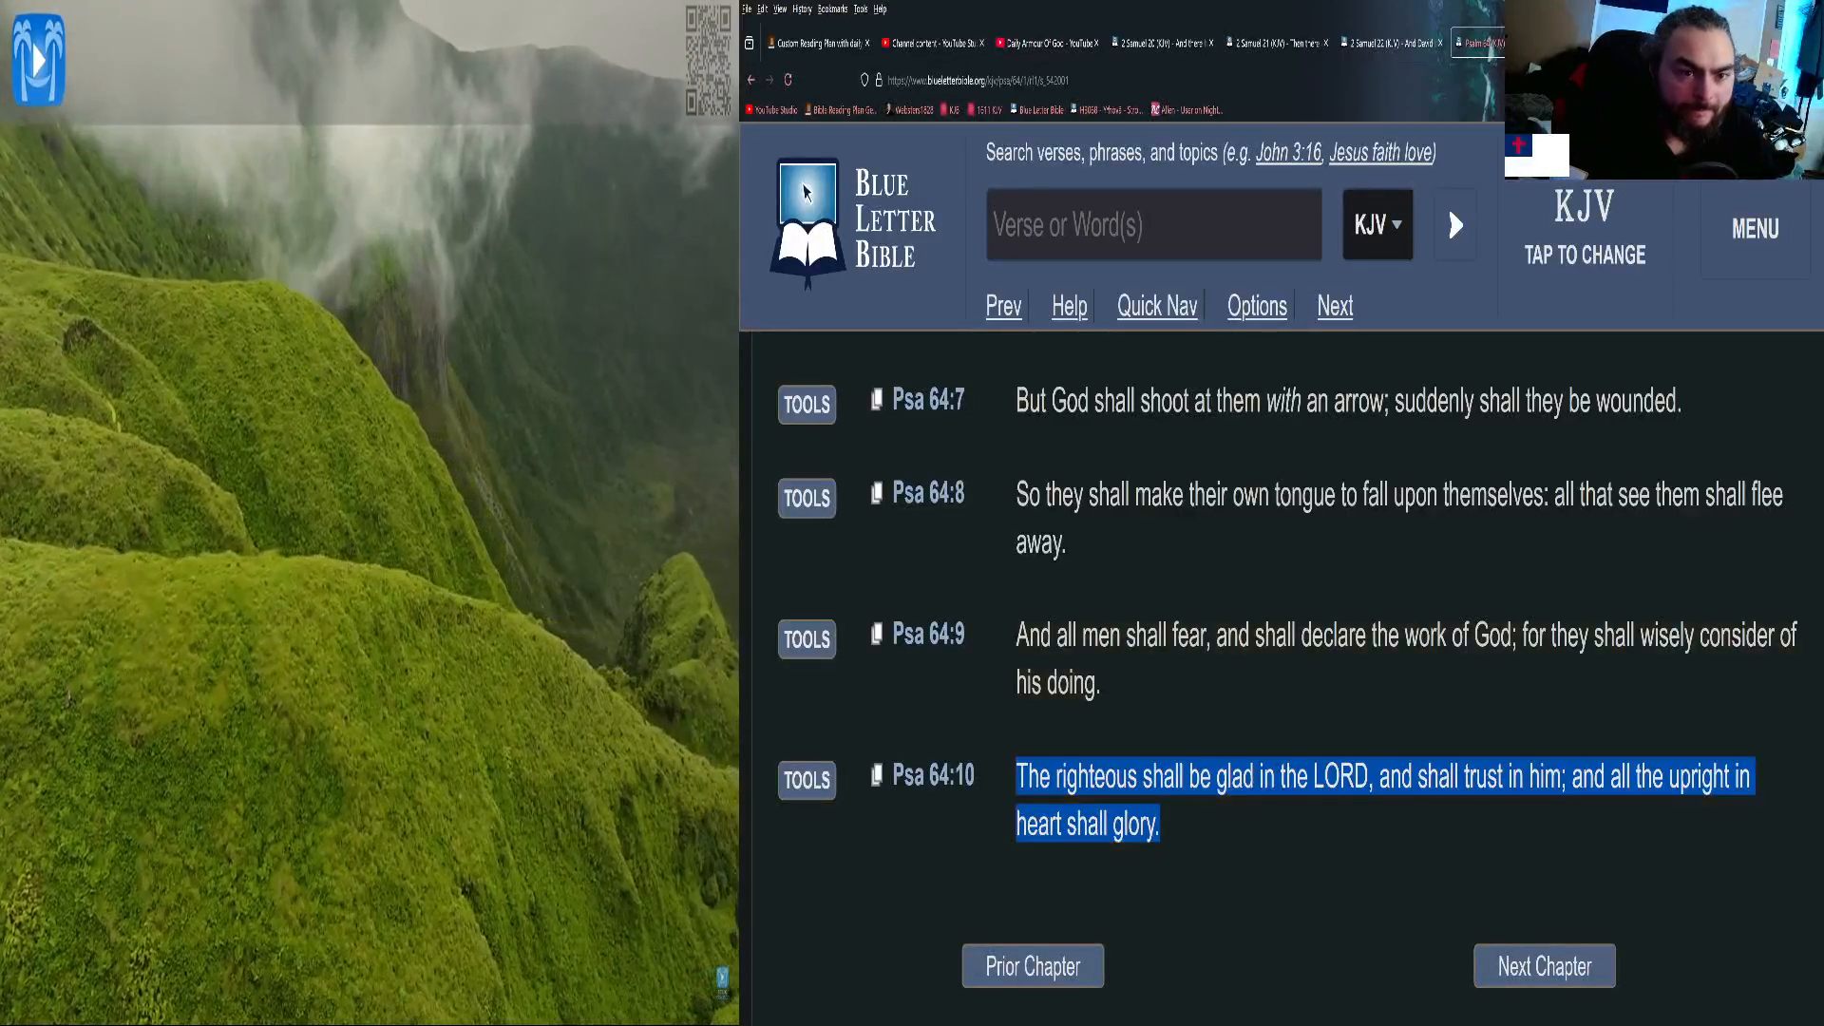
{"action": "left_click", "coordinate": [1390, 43]}
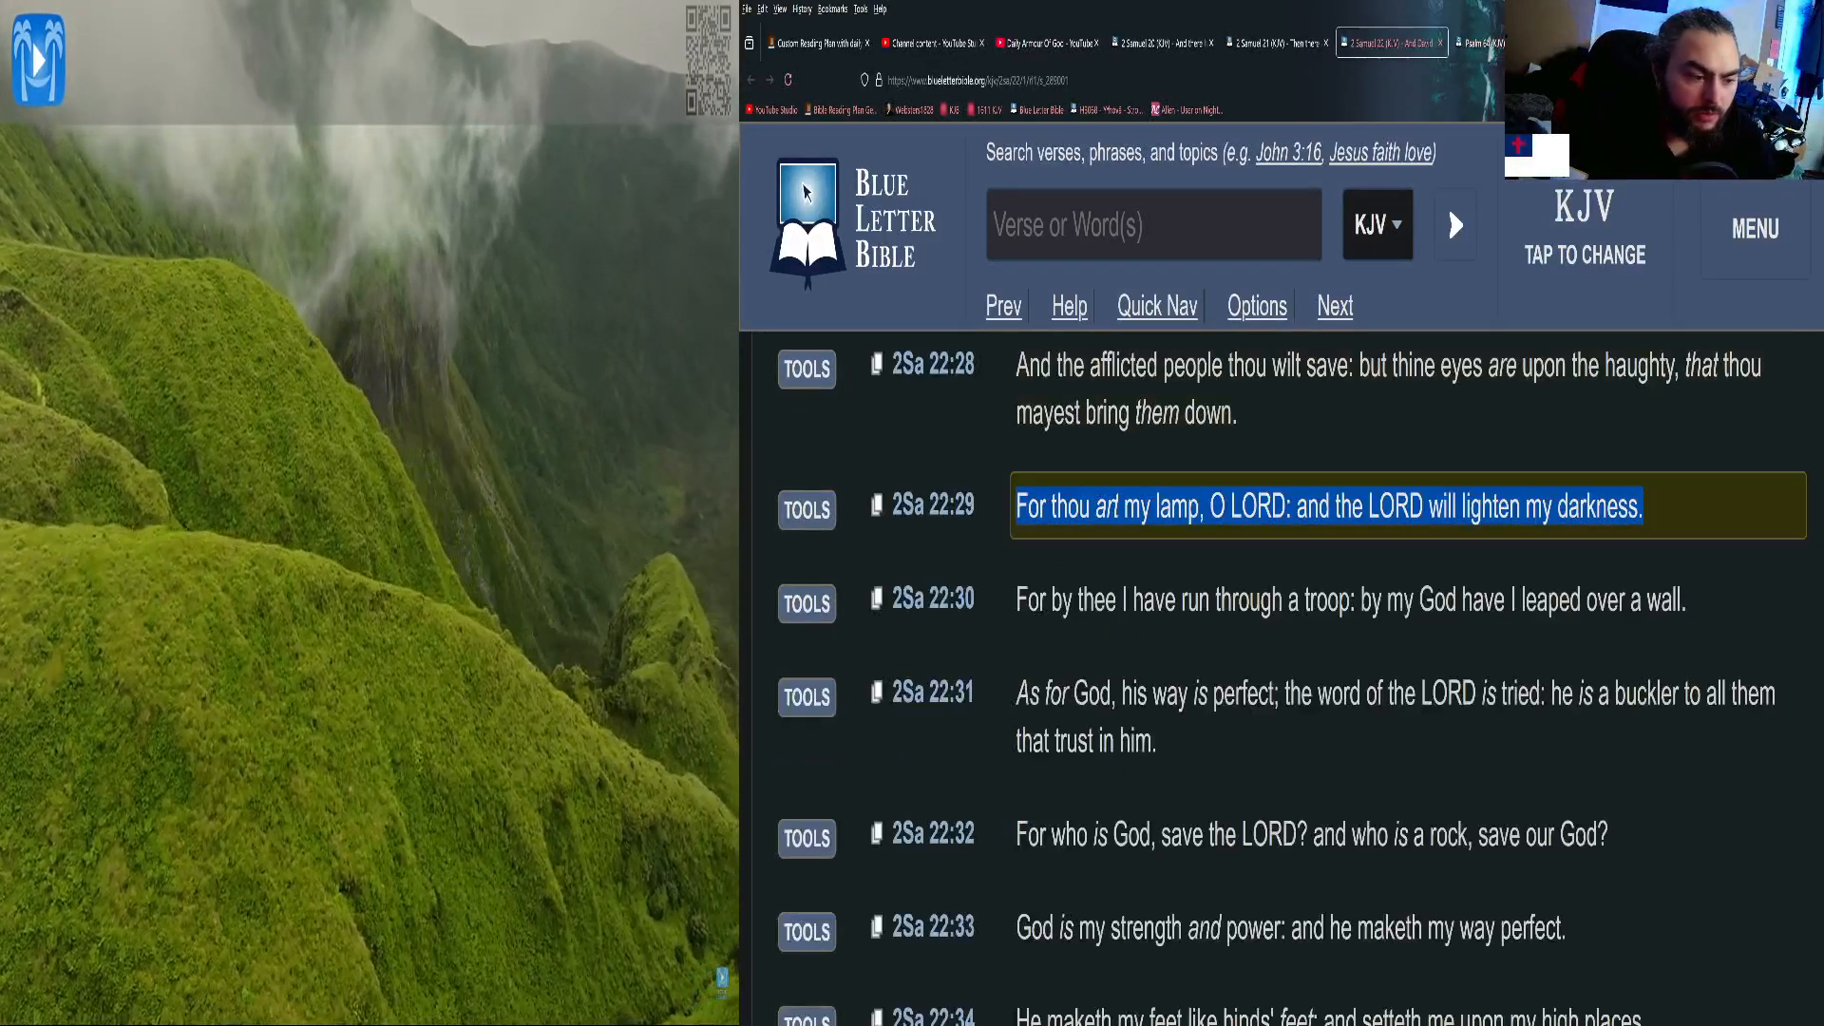